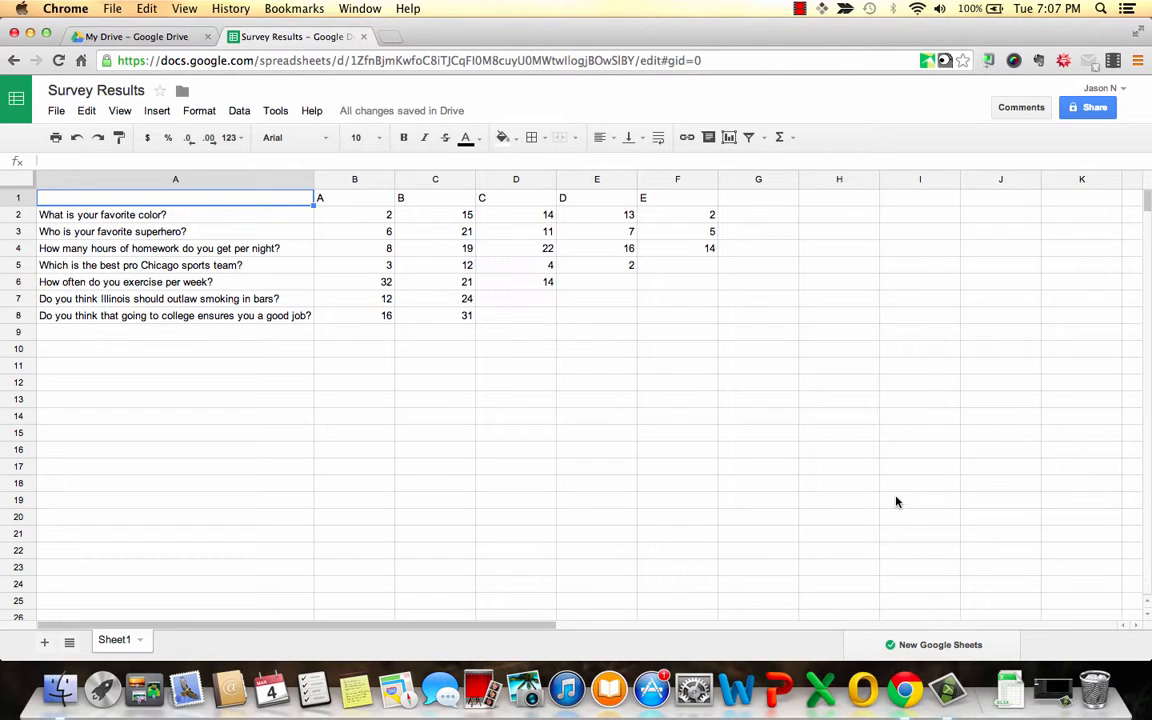
mouse_move(240, 231)
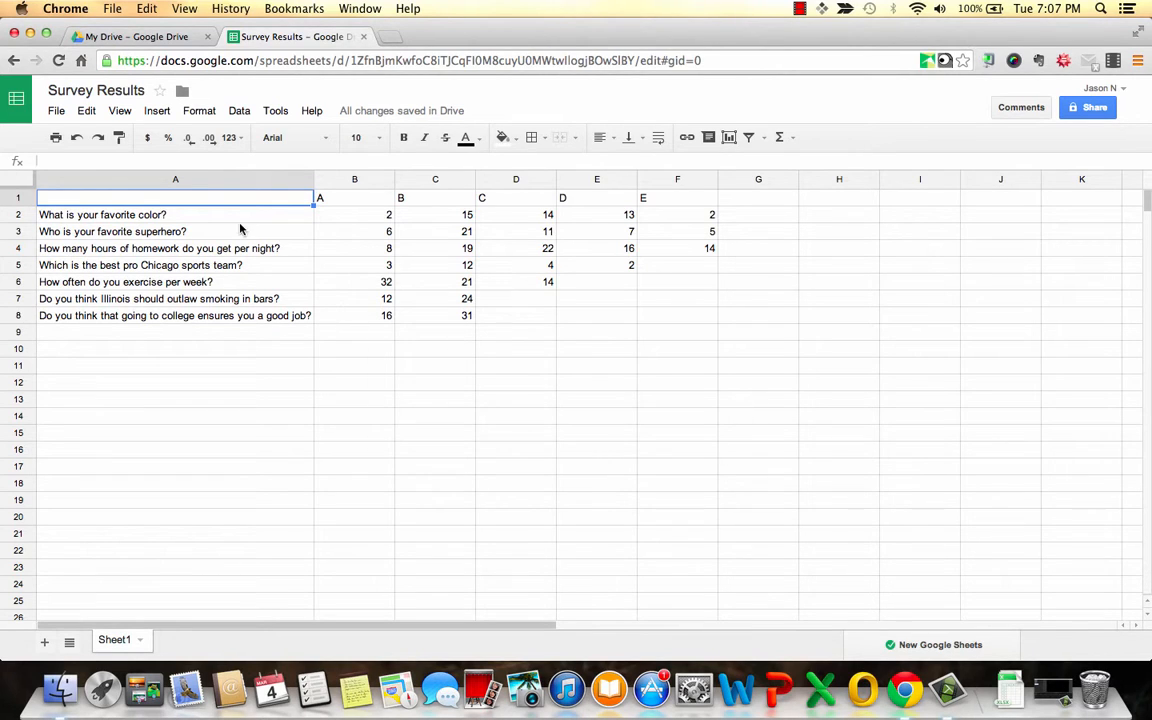
mouse_move(434, 230)
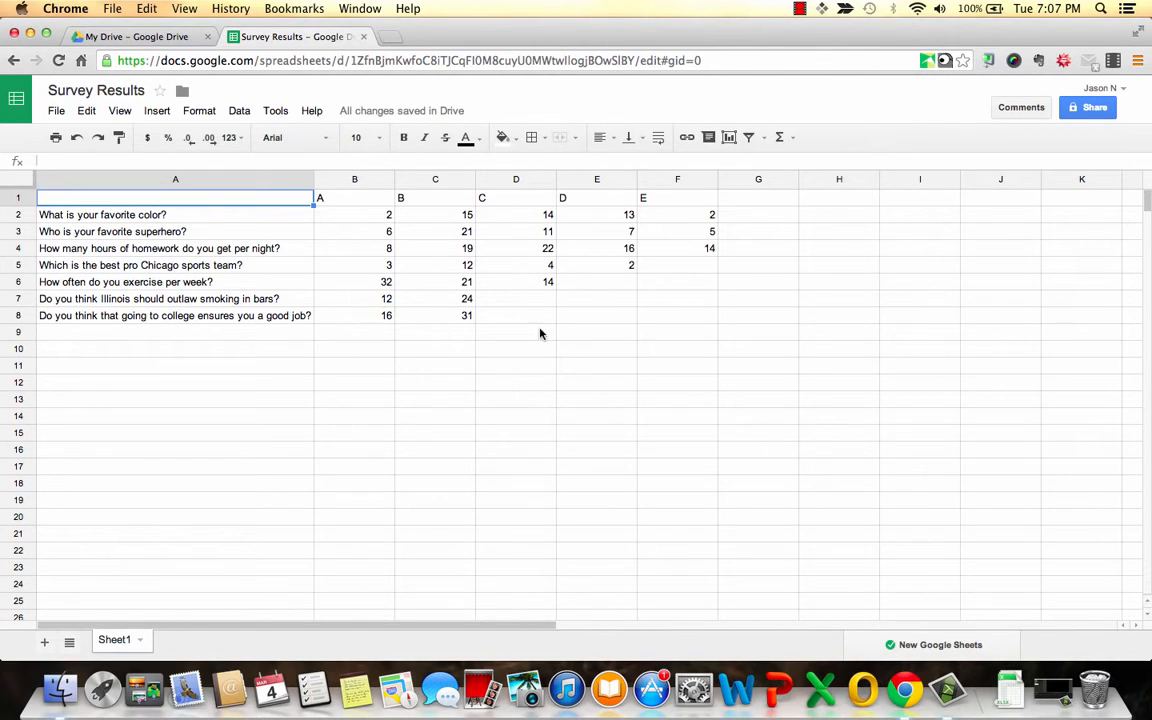
mouse_move(369, 320)
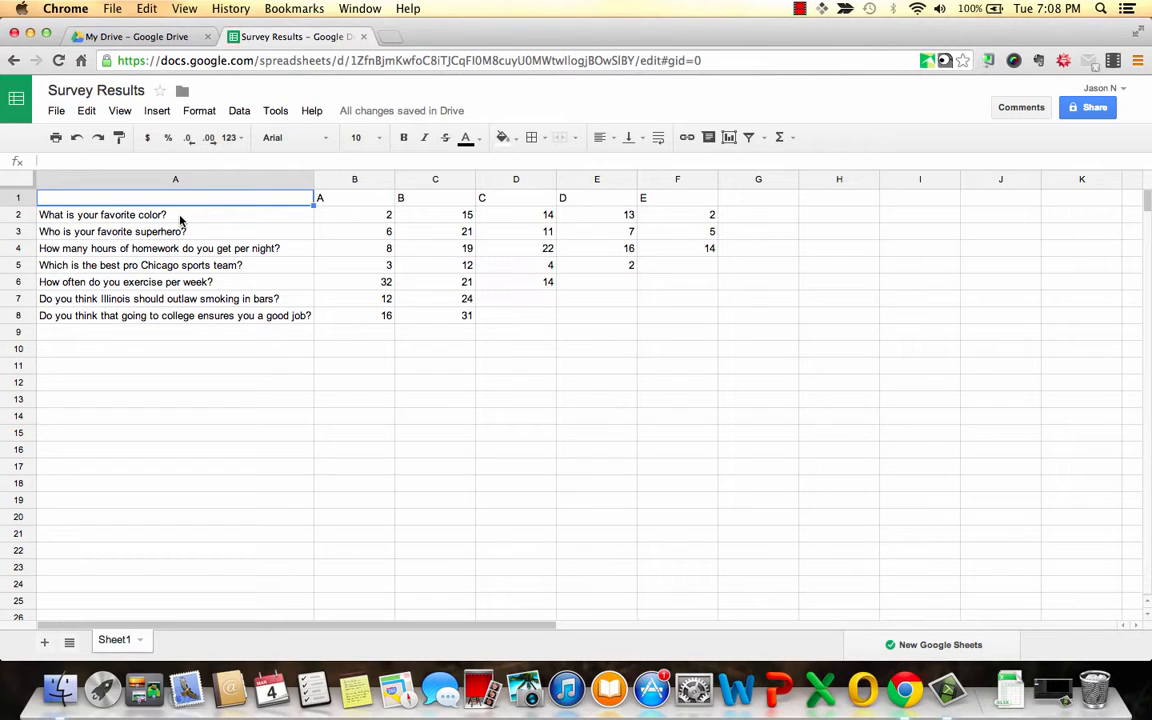
mouse_move(352, 200)
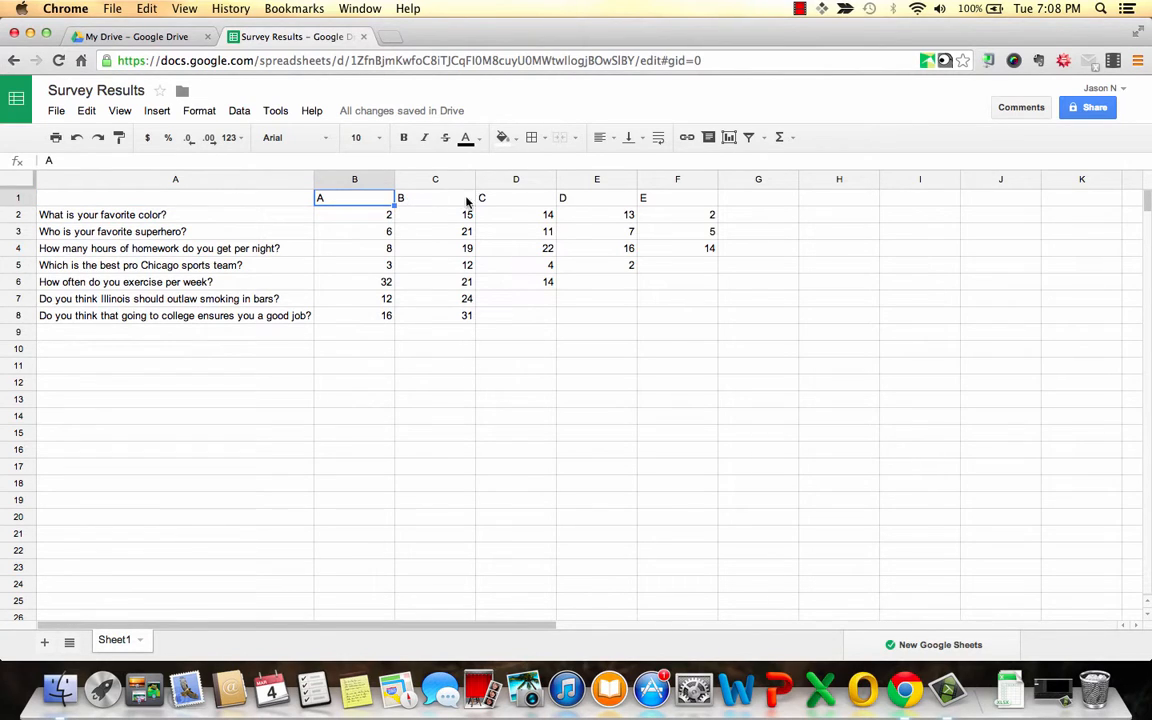
mouse_move(670, 199)
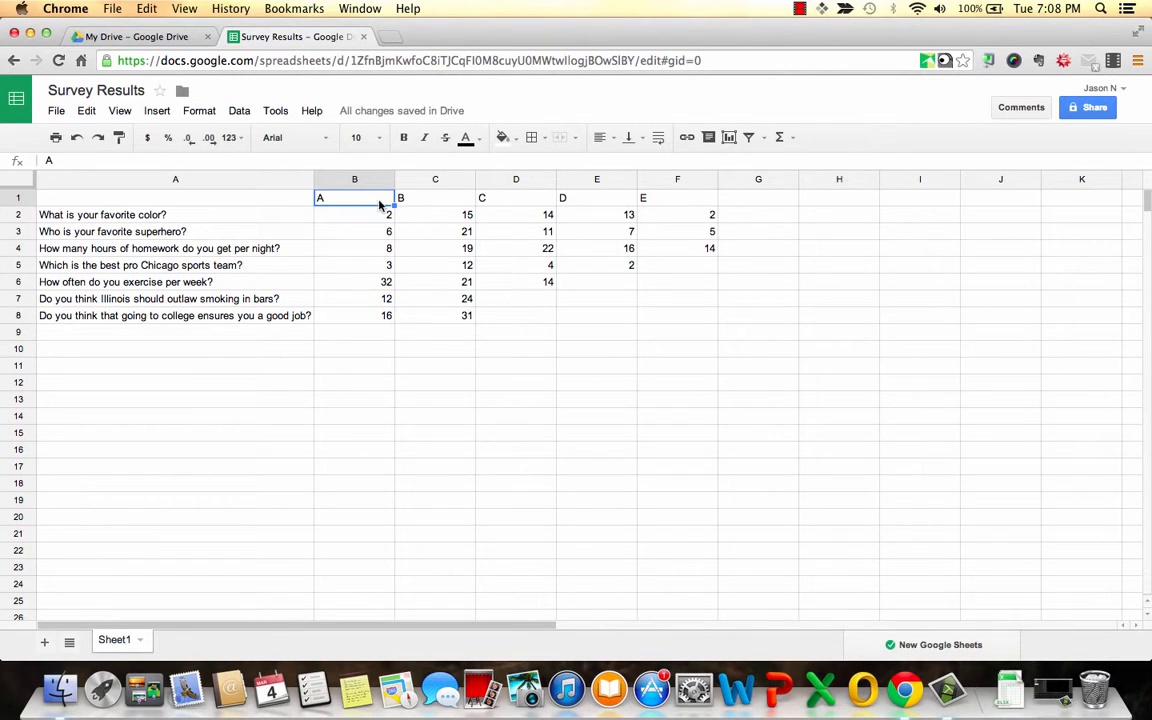
mouse_move(660, 207)
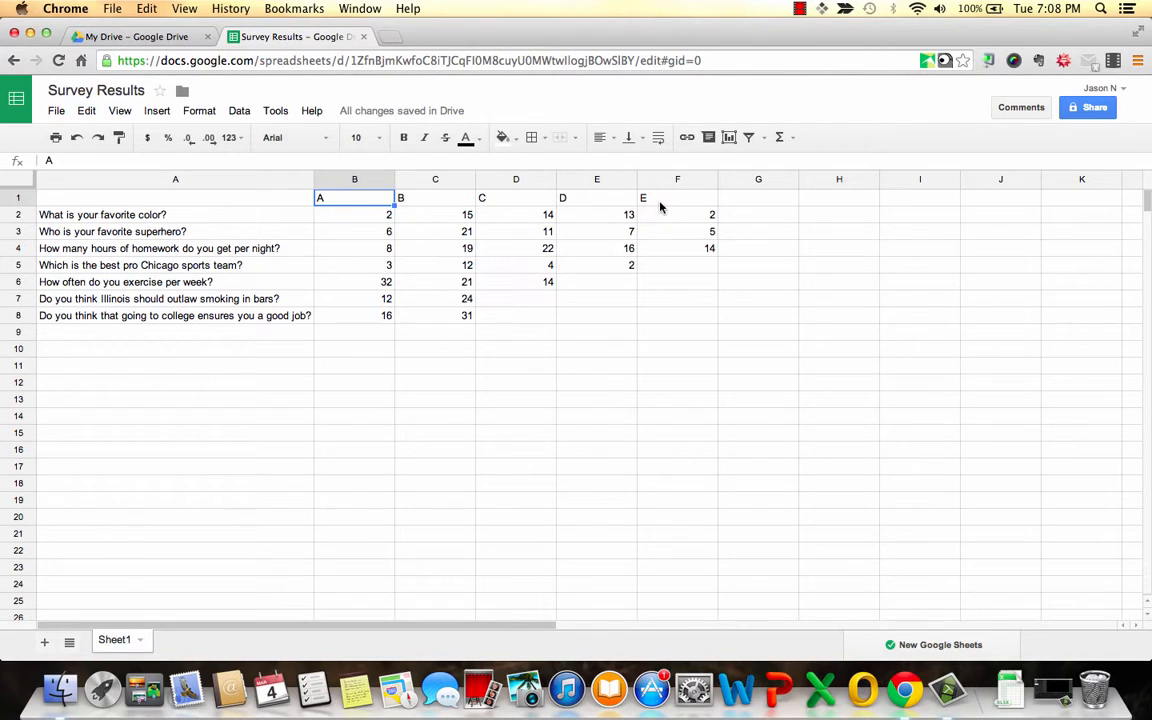
mouse_move(367, 207)
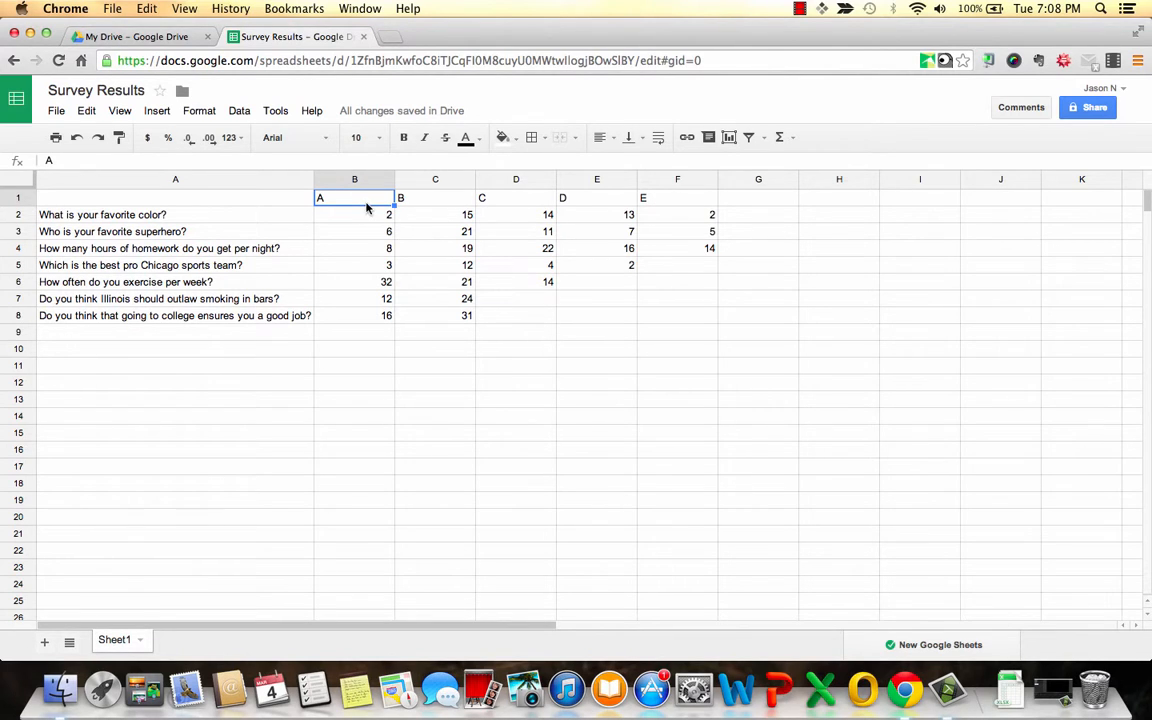
mouse_move(376, 203)
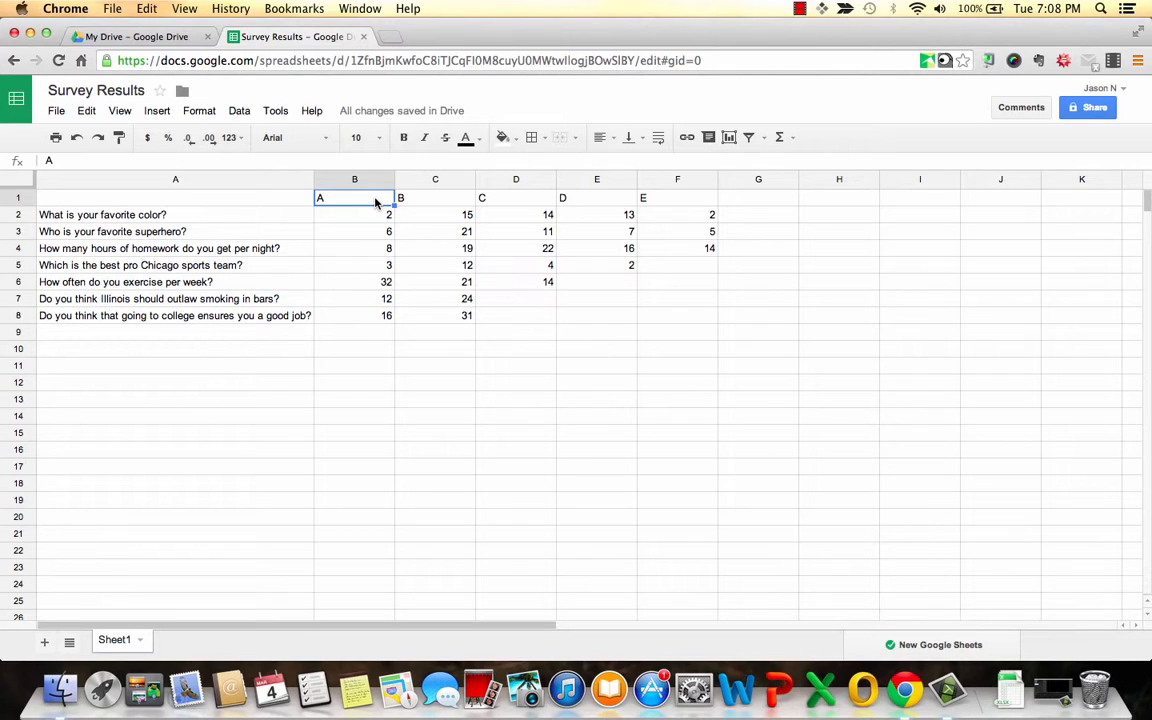
mouse_move(660, 207)
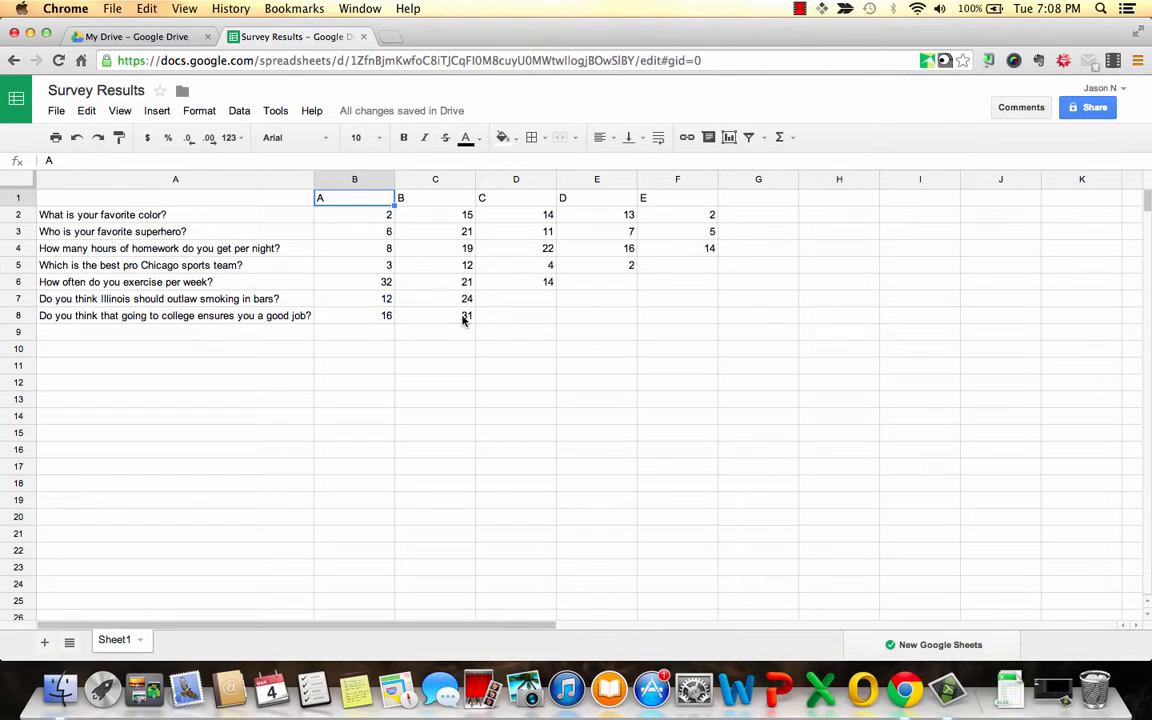
mouse_move(311, 391)
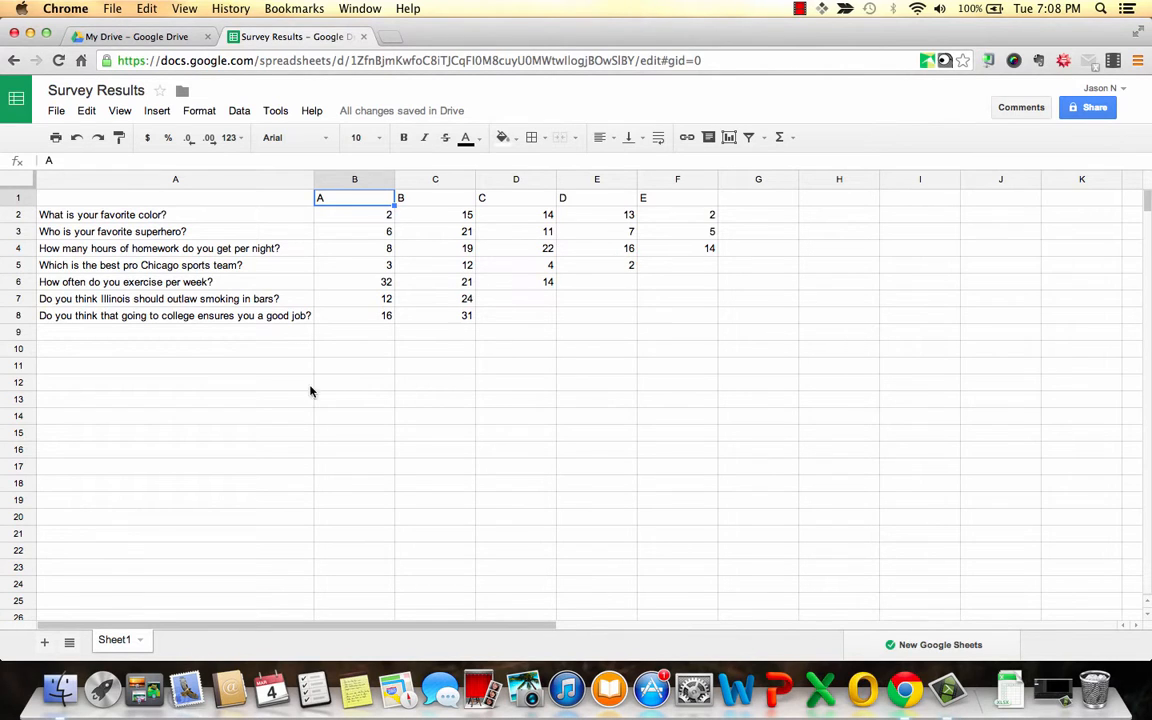
mouse_move(118, 648)
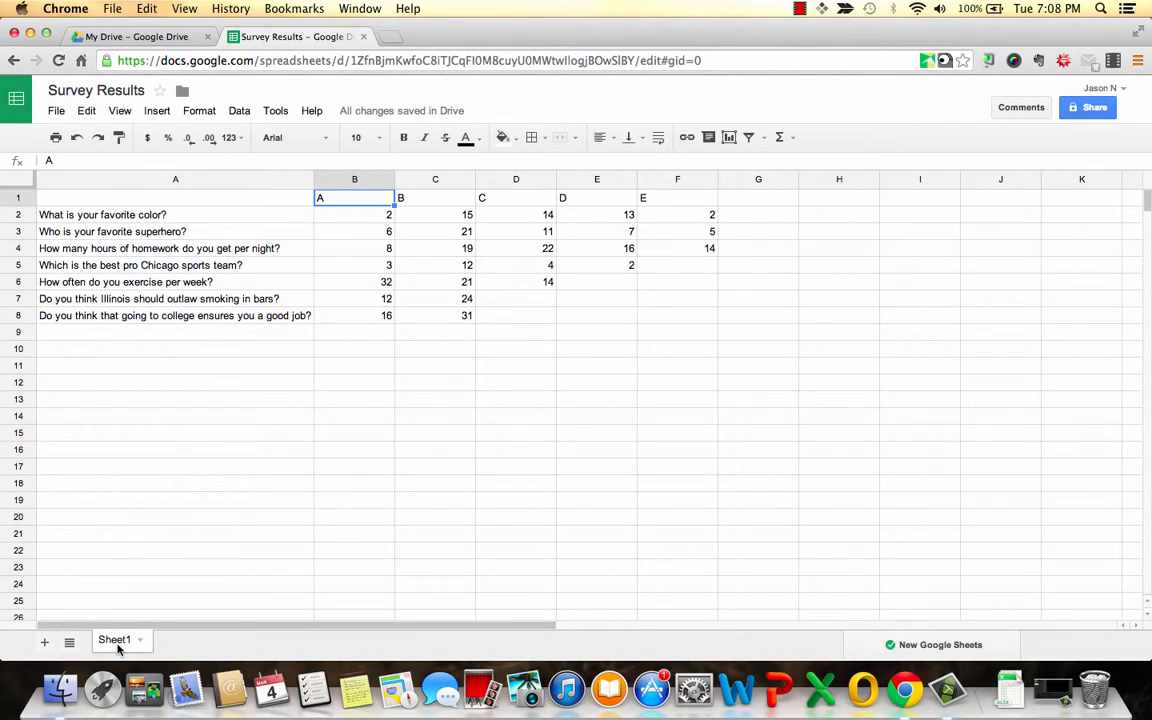
Rename the Sheet1 tab to 'Master Data' from its right-click menu.
right_click(114, 639)
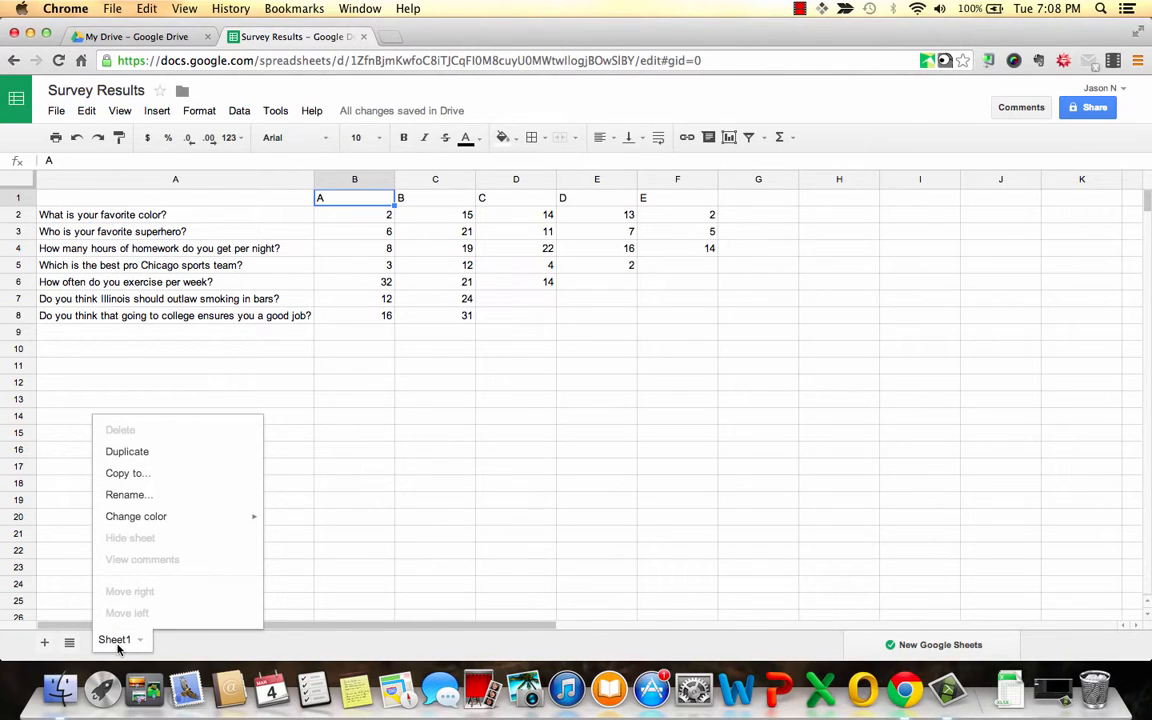
mouse_move(127, 495)
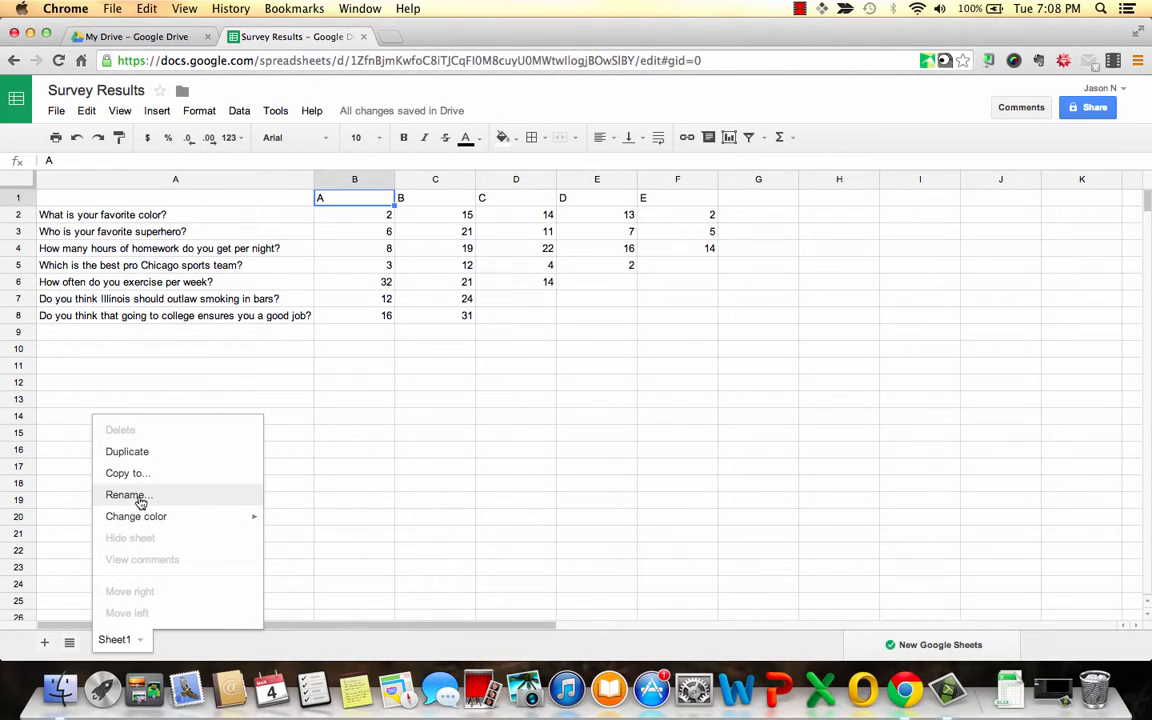
left_click(125, 494)
type("Master Data")
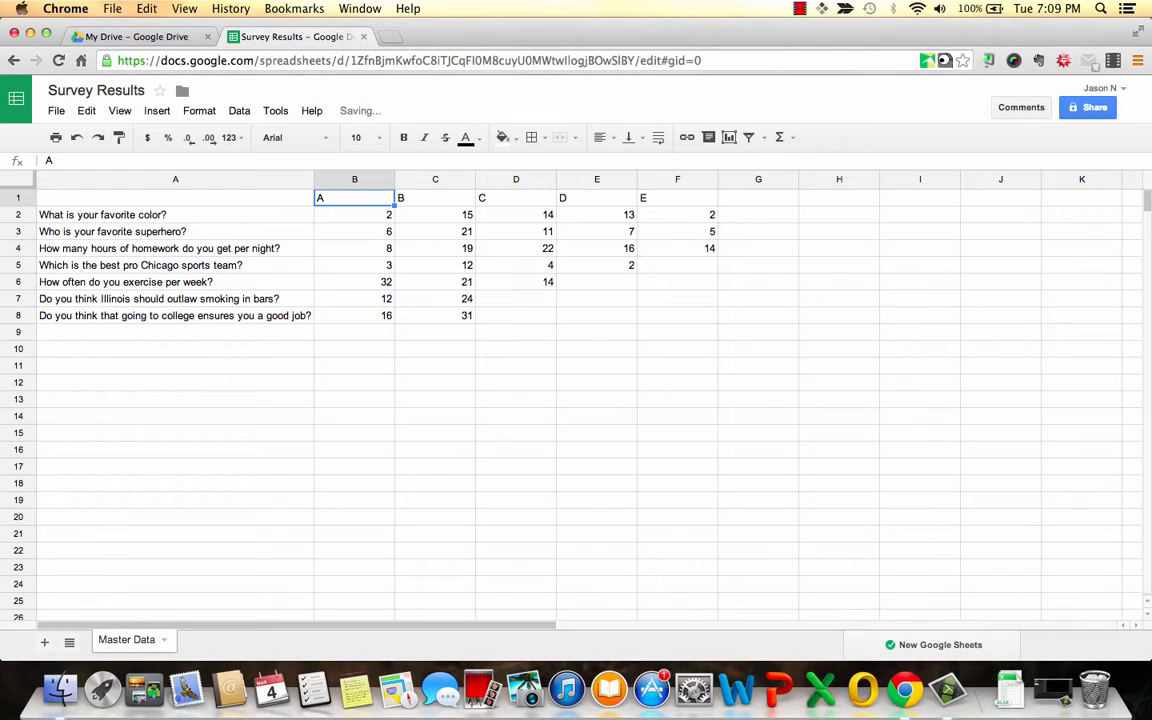
mouse_move(44, 643)
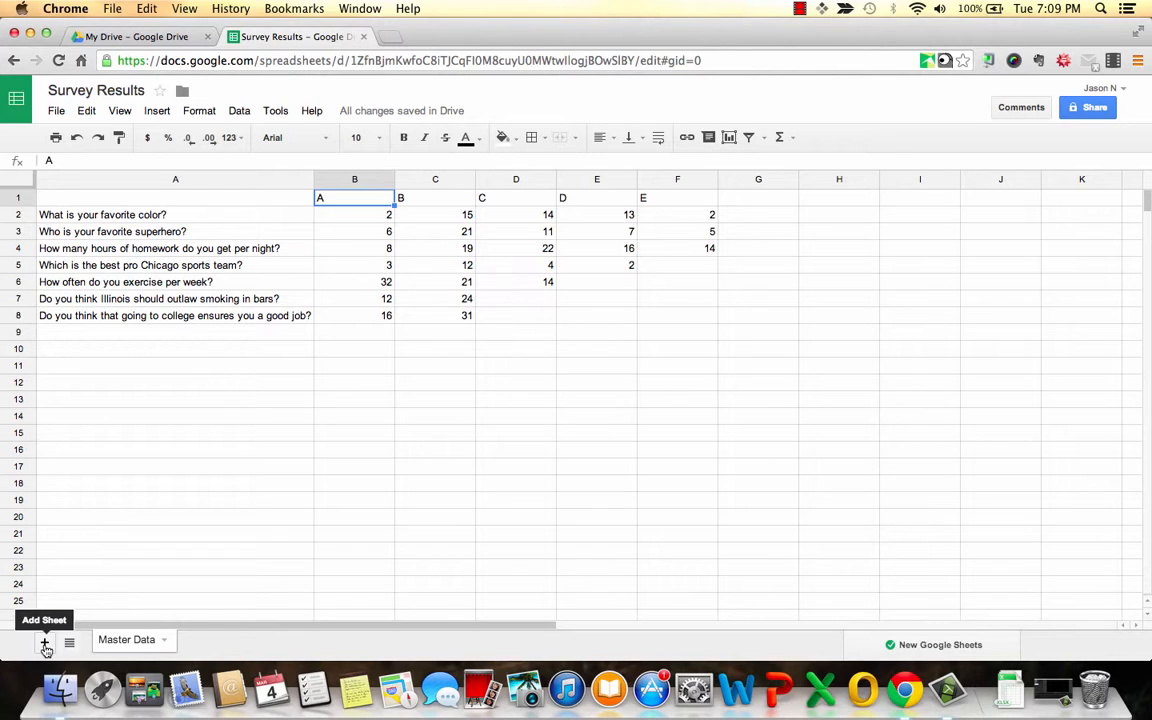
Add a blank new sheet, then switch back to the Master Data tab.
left_click(44, 643)
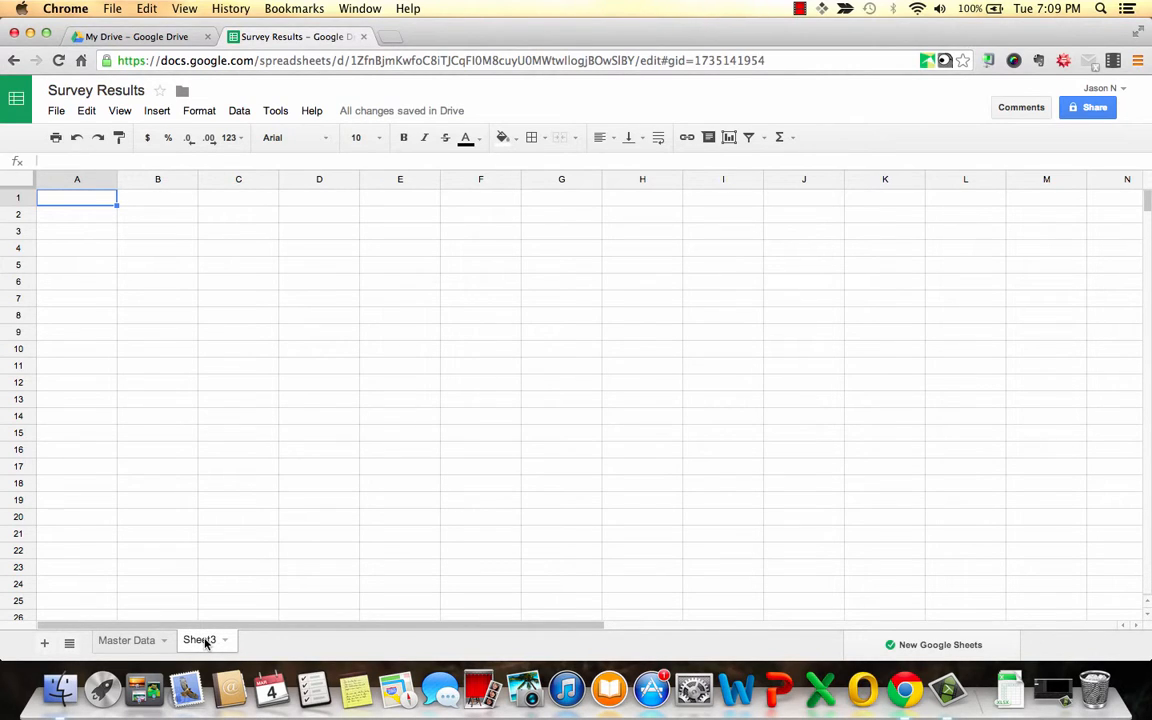
mouse_move(174, 648)
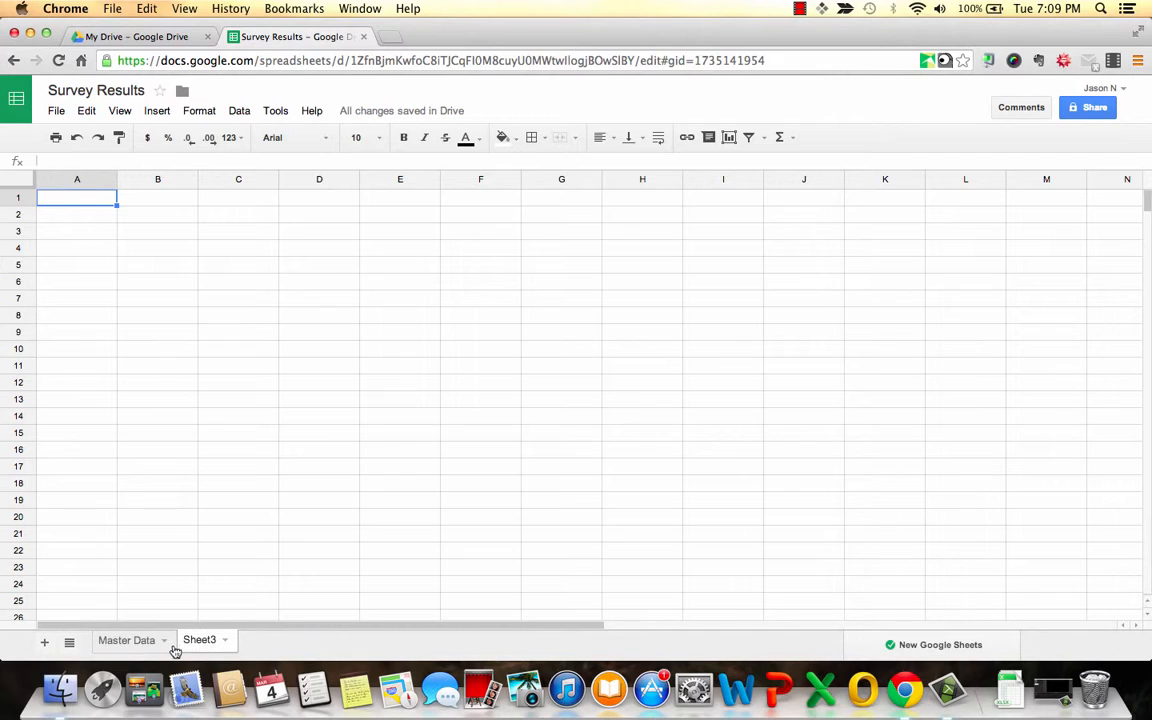
mouse_move(135, 648)
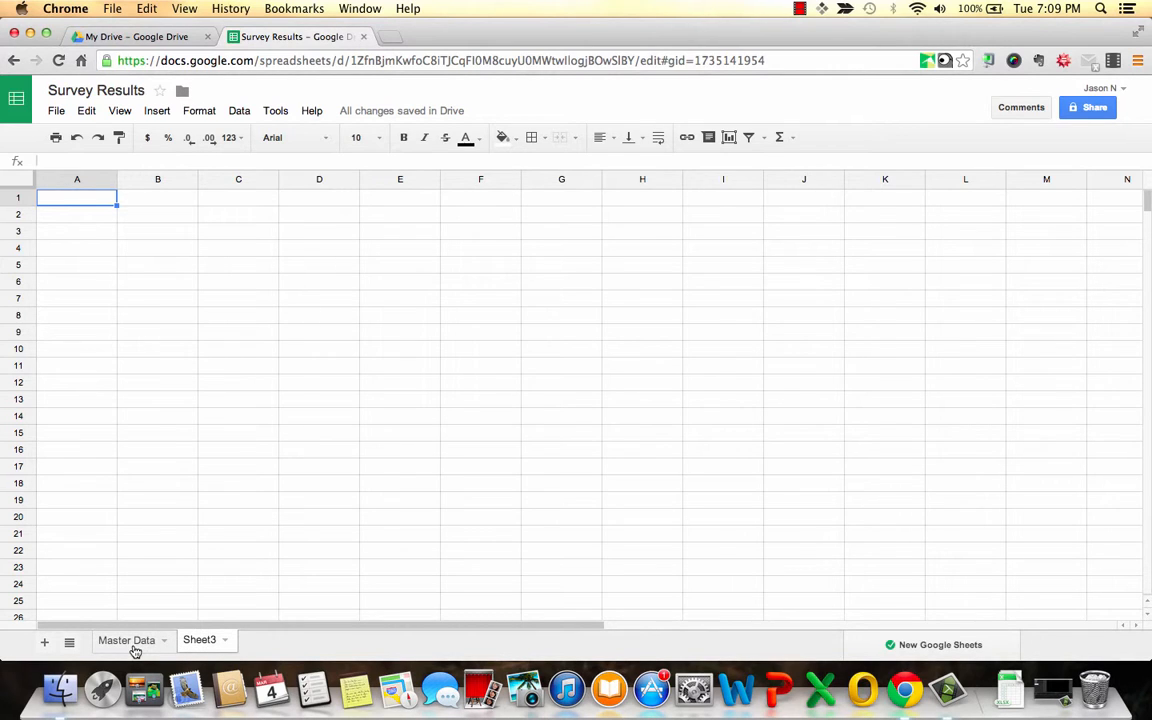
left_click(127, 640)
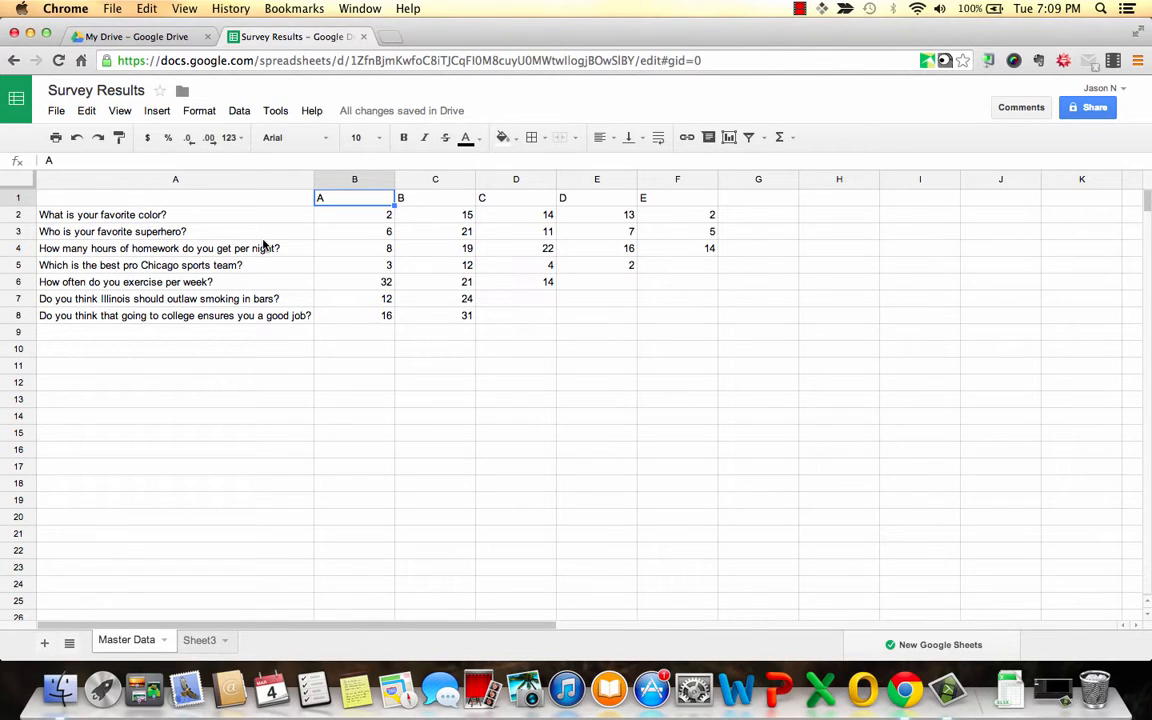
mouse_move(207, 231)
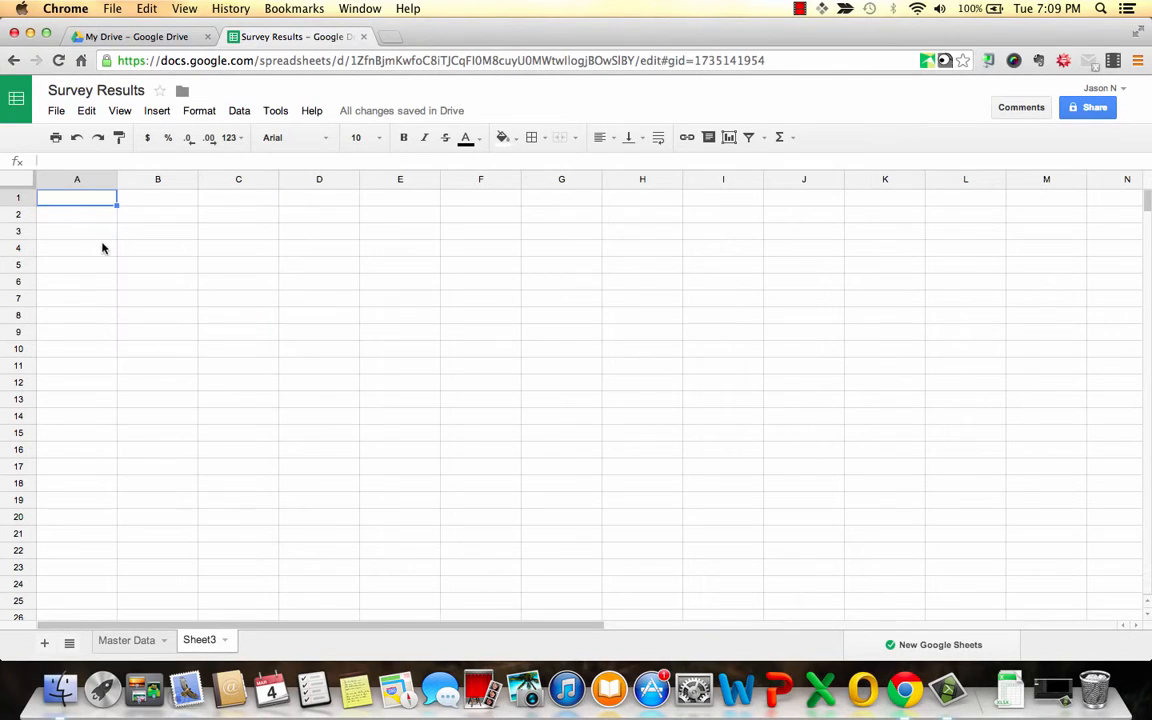
Enter 'Who is your favorite superhero?' in A2 and widen column A to fit.
left_click(76, 214)
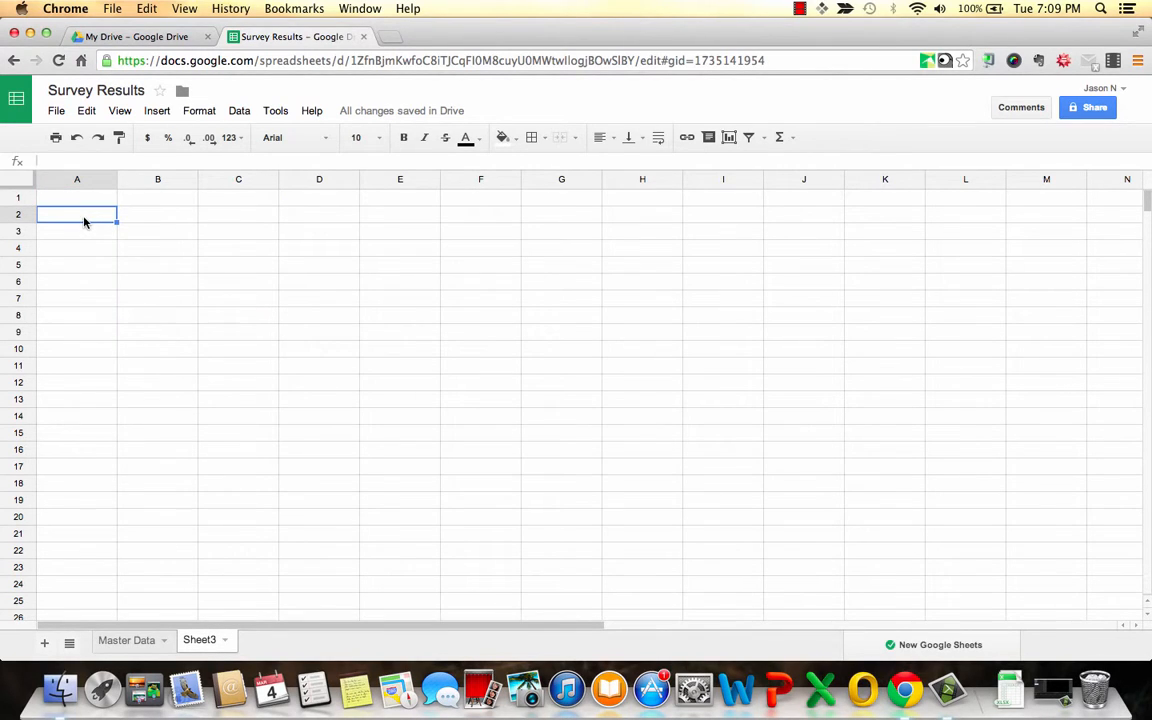
type("Who is your favorite superhero?")
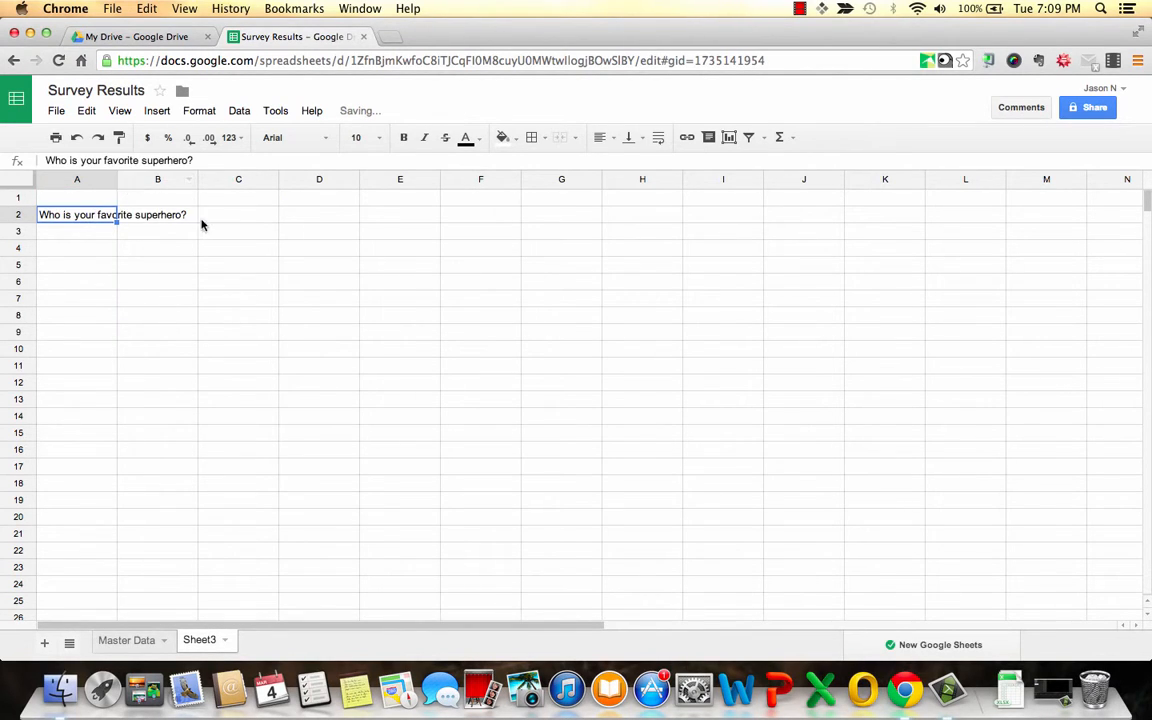
left_click(238, 214)
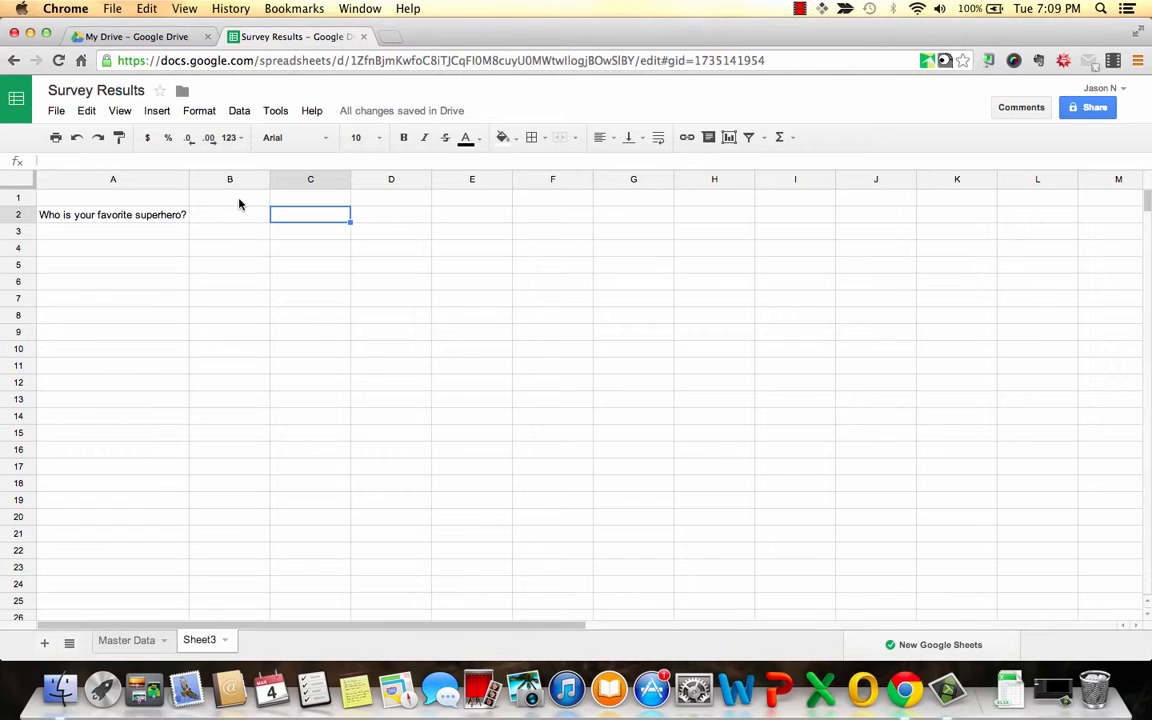
left_click(229, 197)
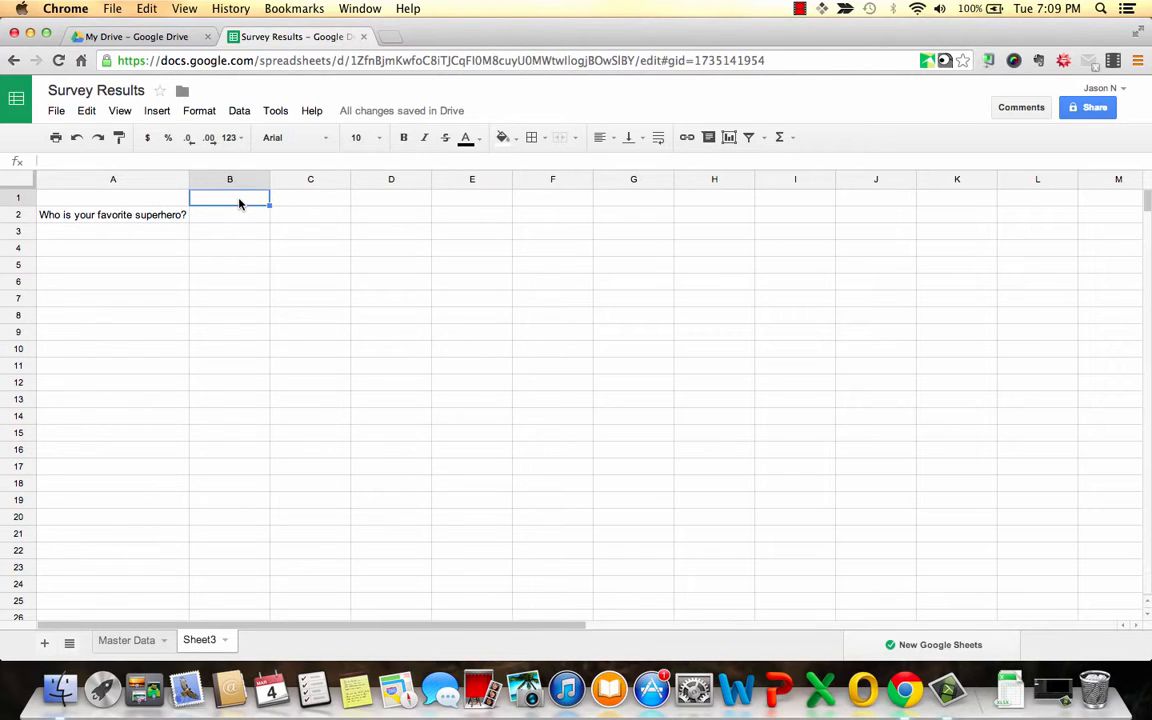
mouse_move(375, 204)
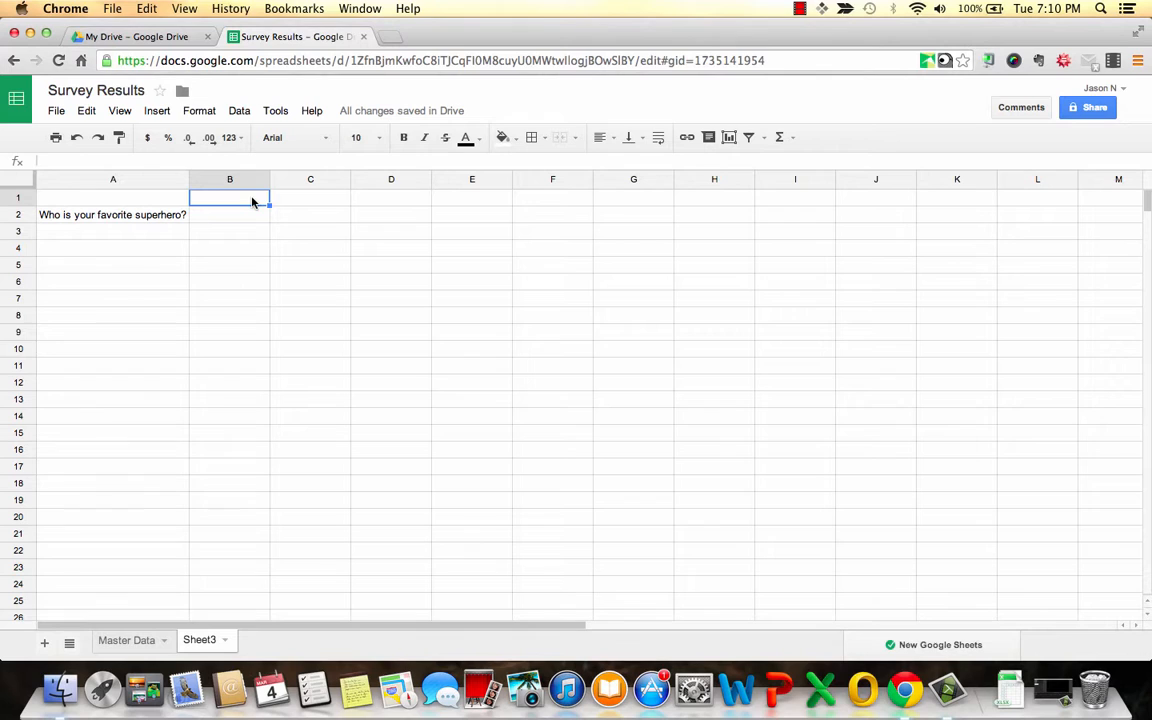
Type Batman, Superman, Iron Man, Thor and Wolverine across B1 to F1.
type("Batman")
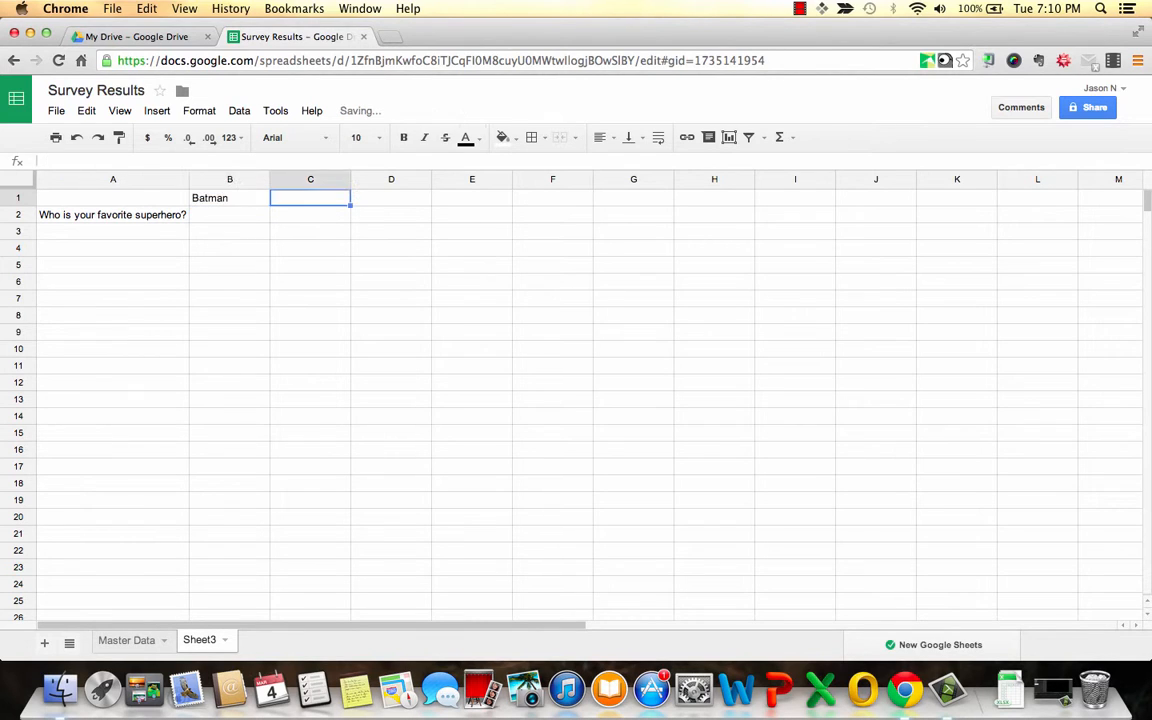
type("Super")
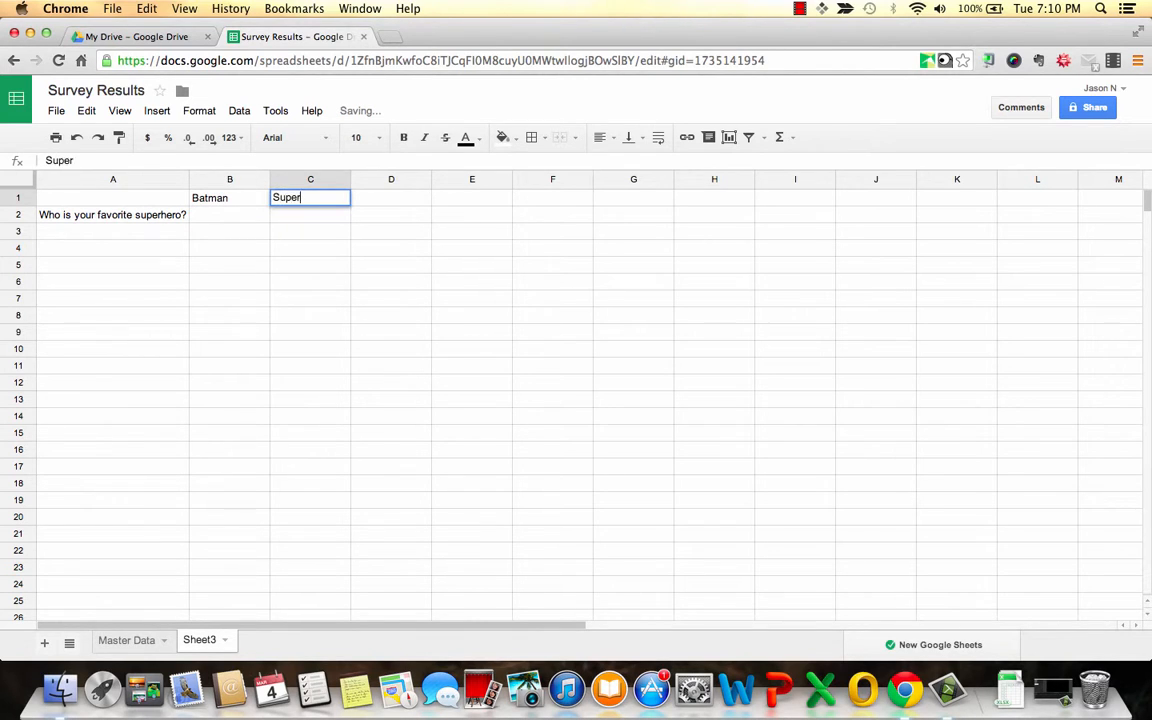
key("Enter")
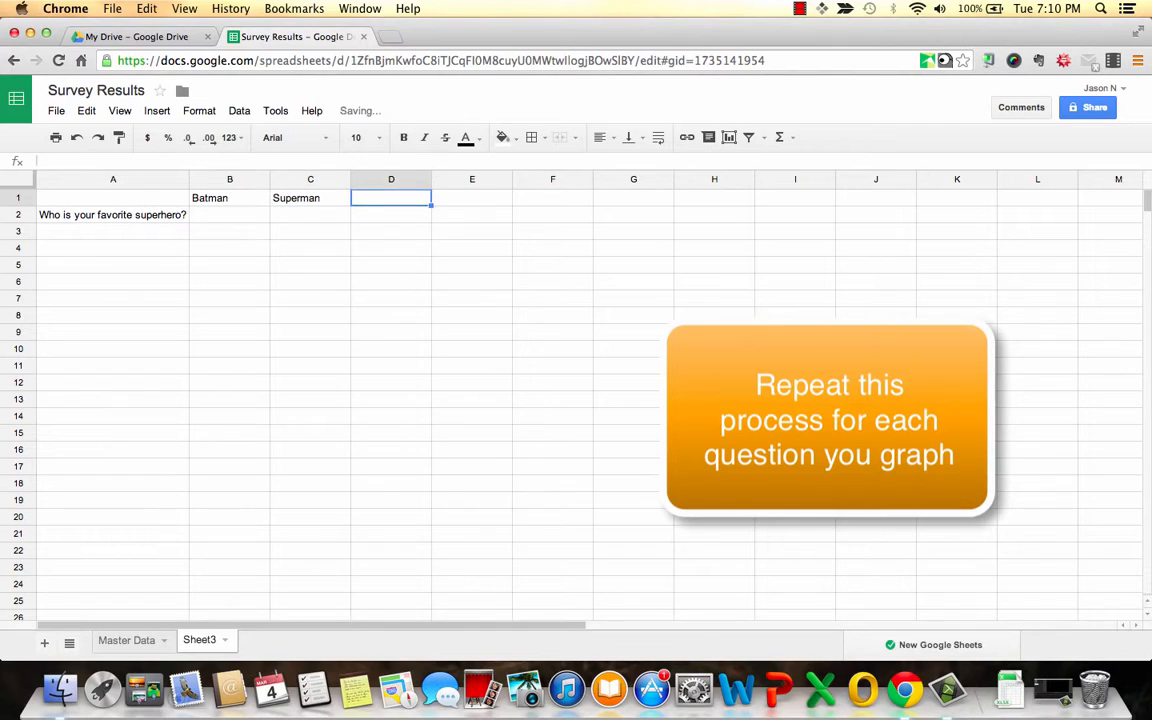
type("Thor")
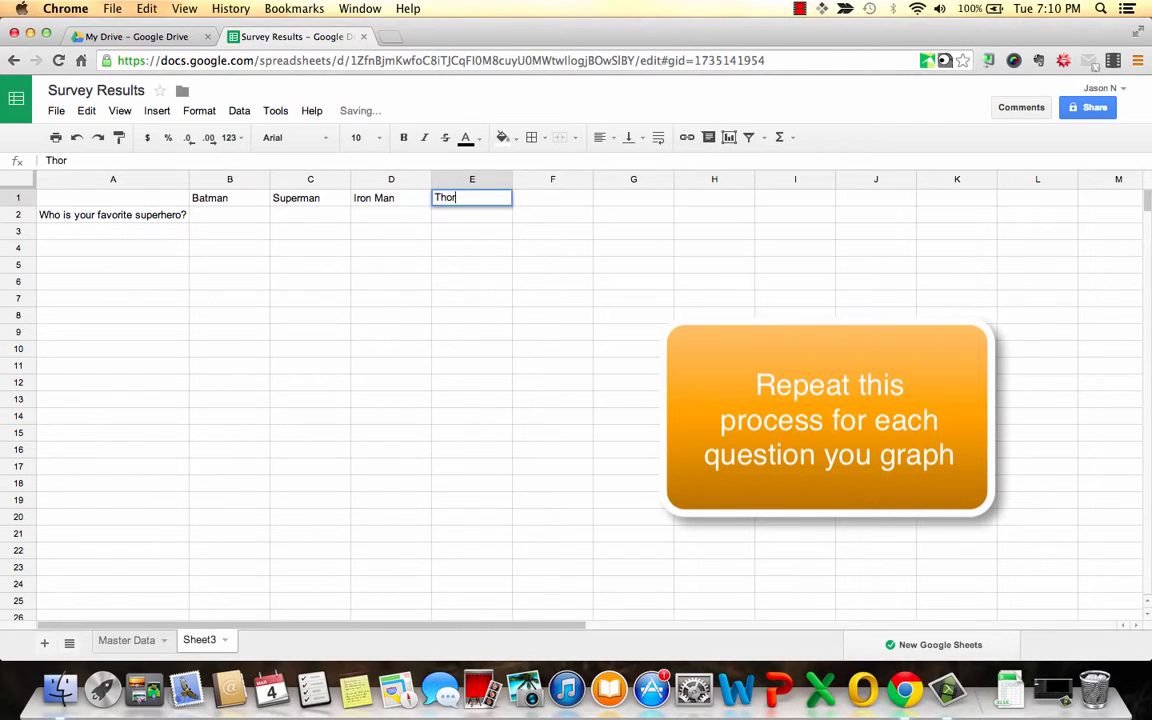
type("Wolverine")
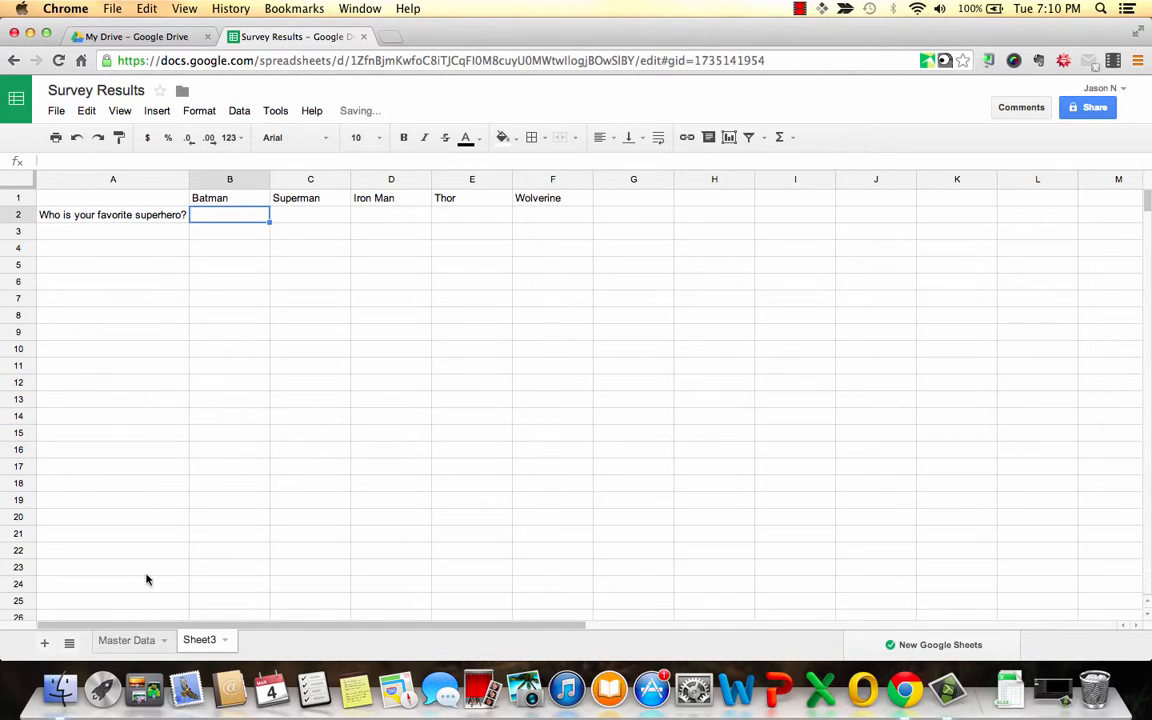
Copy vote counts 6, 21, 11, 7, 5 from Master Data into B2, then select A1:F2.
left_click(127, 640)
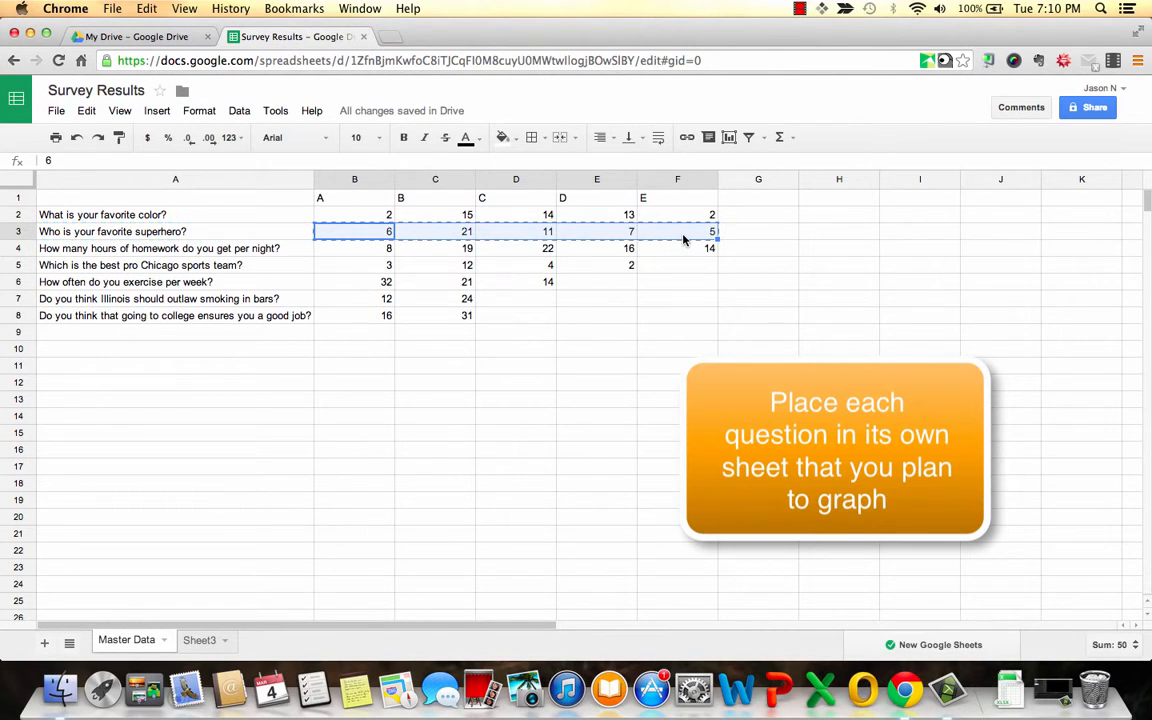
left_click(199, 640)
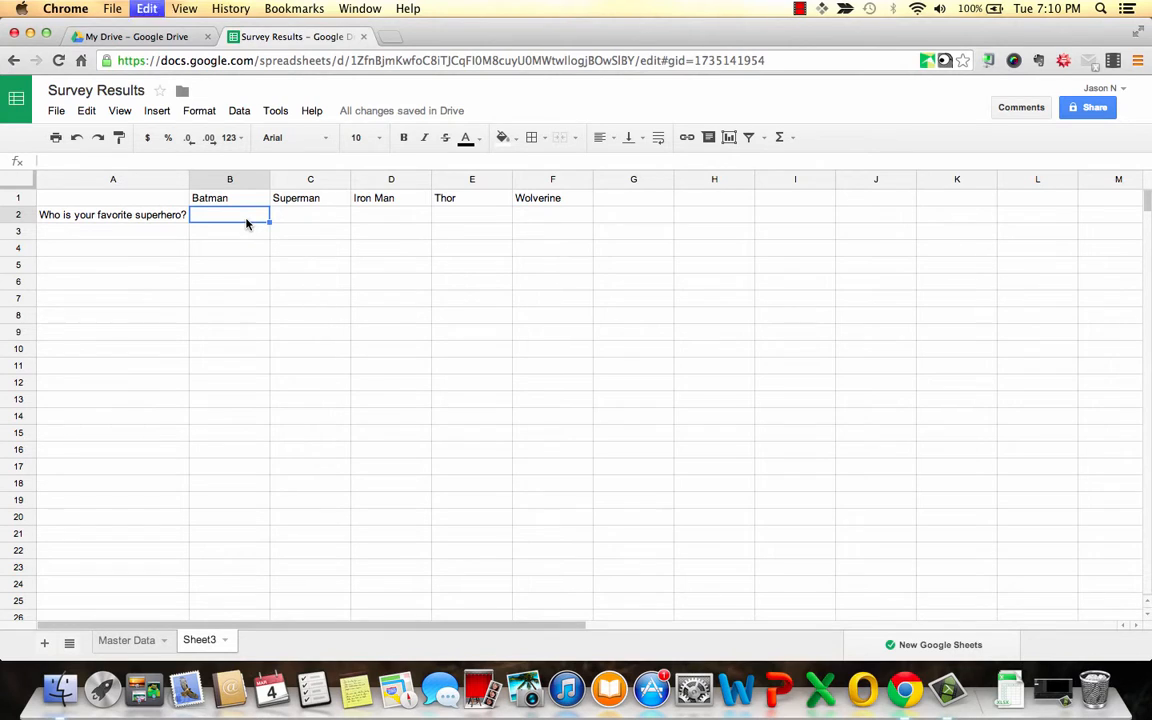
left_click(310, 315)
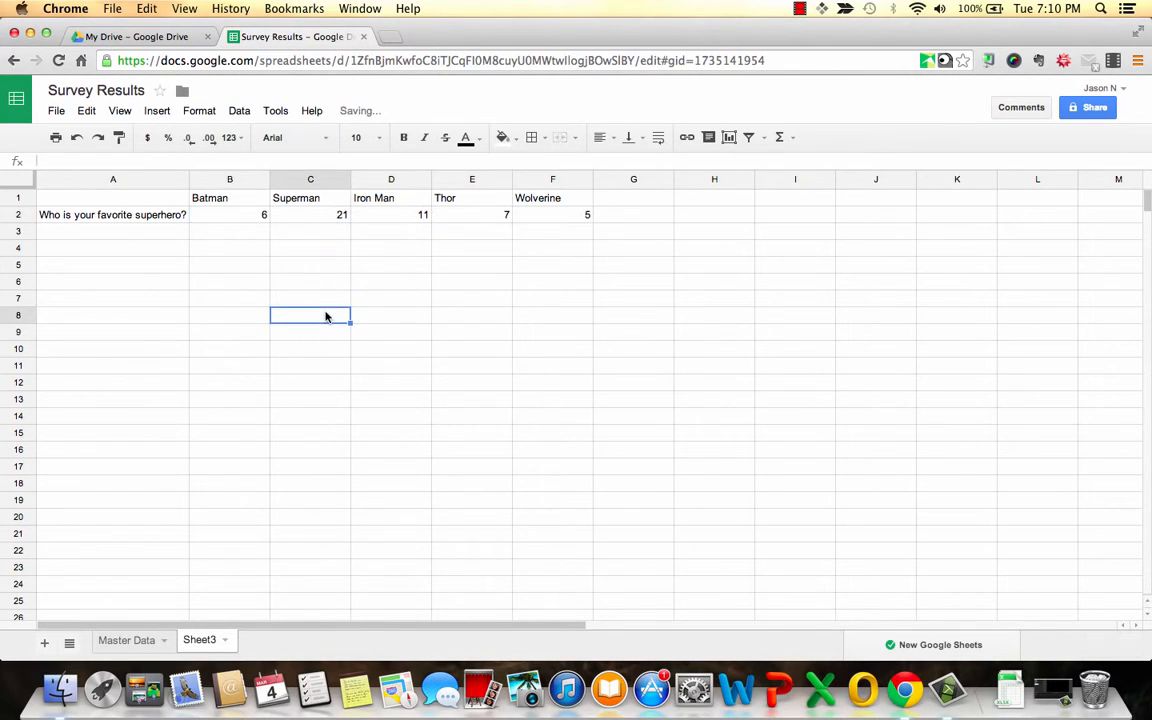
mouse_move(224, 242)
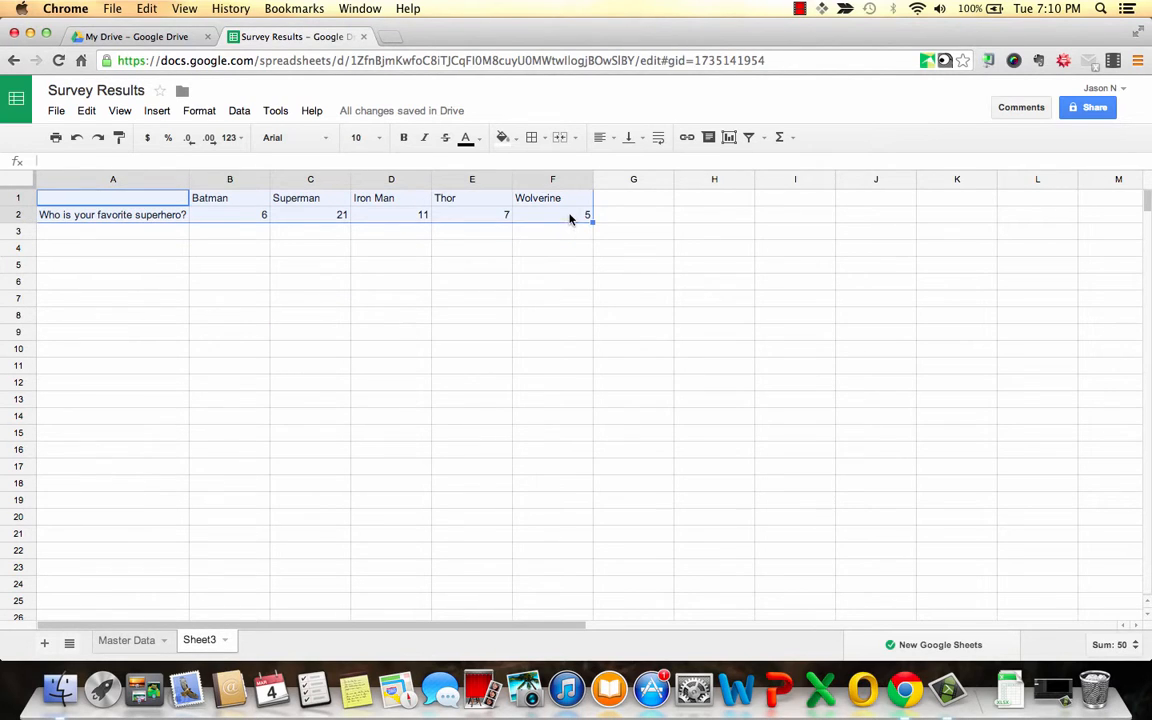
left_click(156, 110)
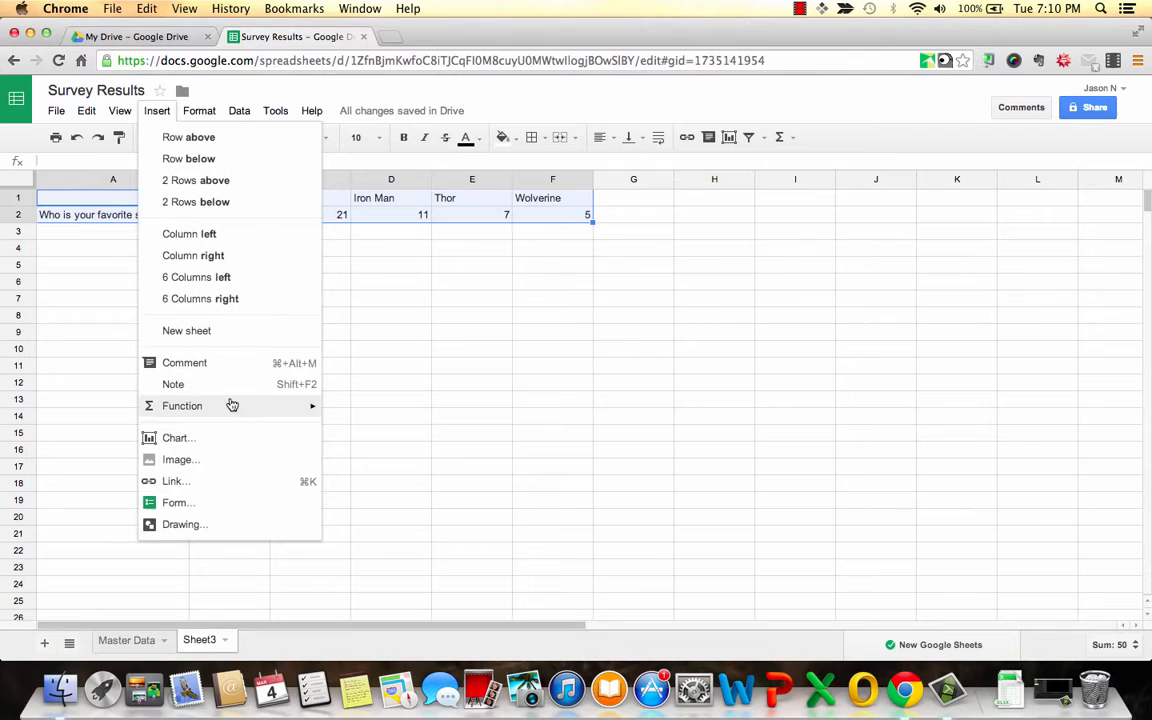
Insert a plain column chart of the selected superhero votes onto Sheet3.
left_click(178, 438)
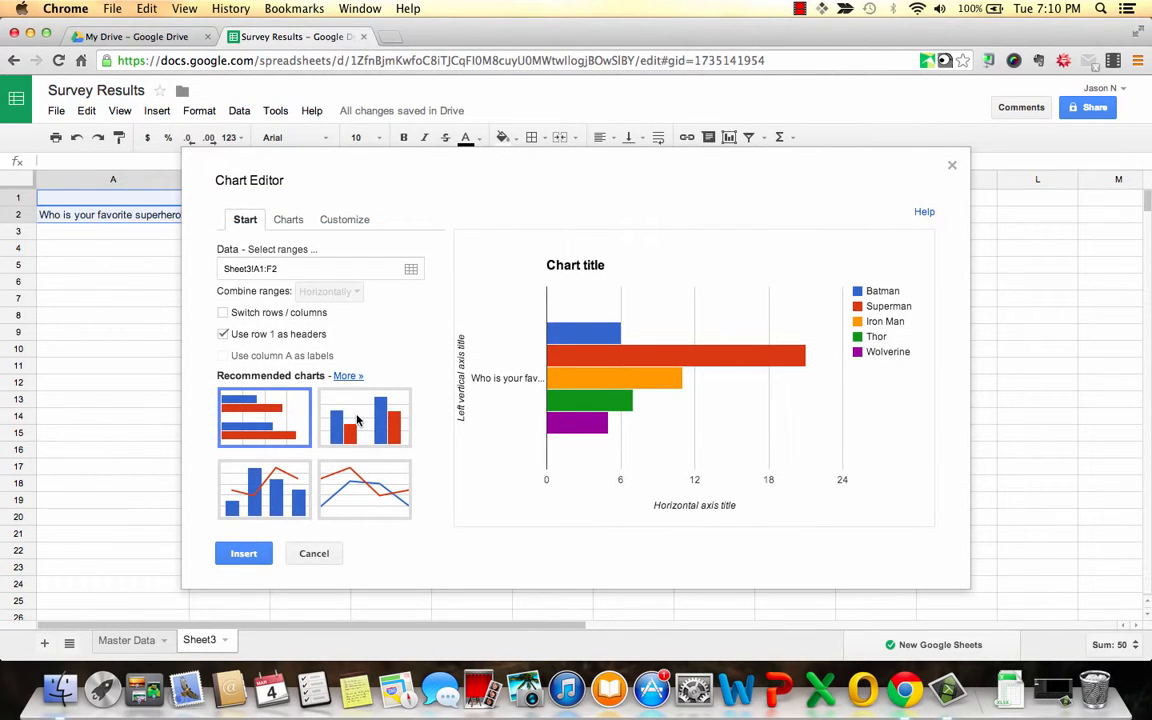
mouse_move(364, 418)
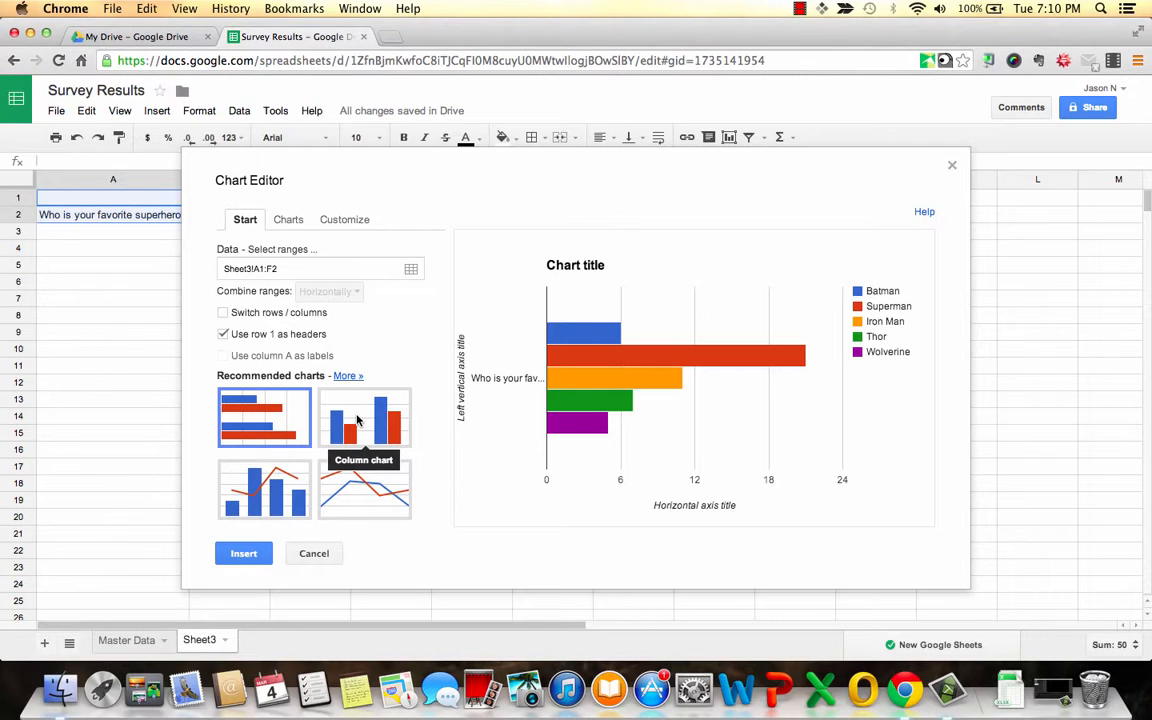
left_click(288, 219)
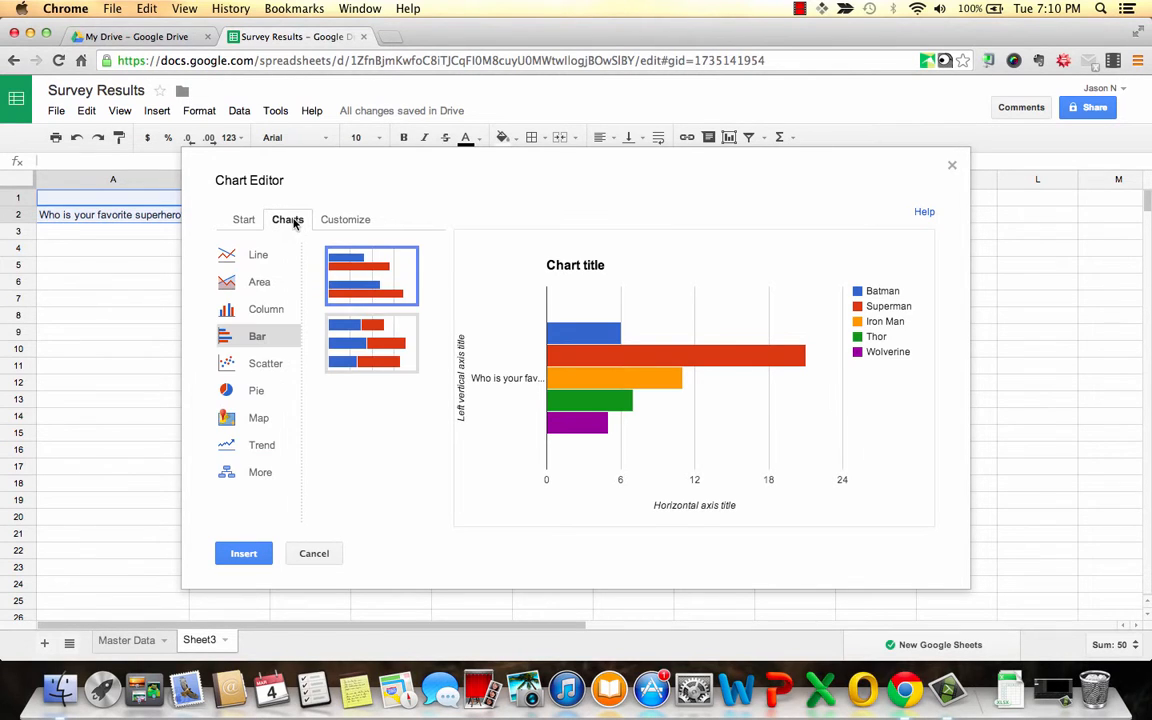
left_click(267, 308)
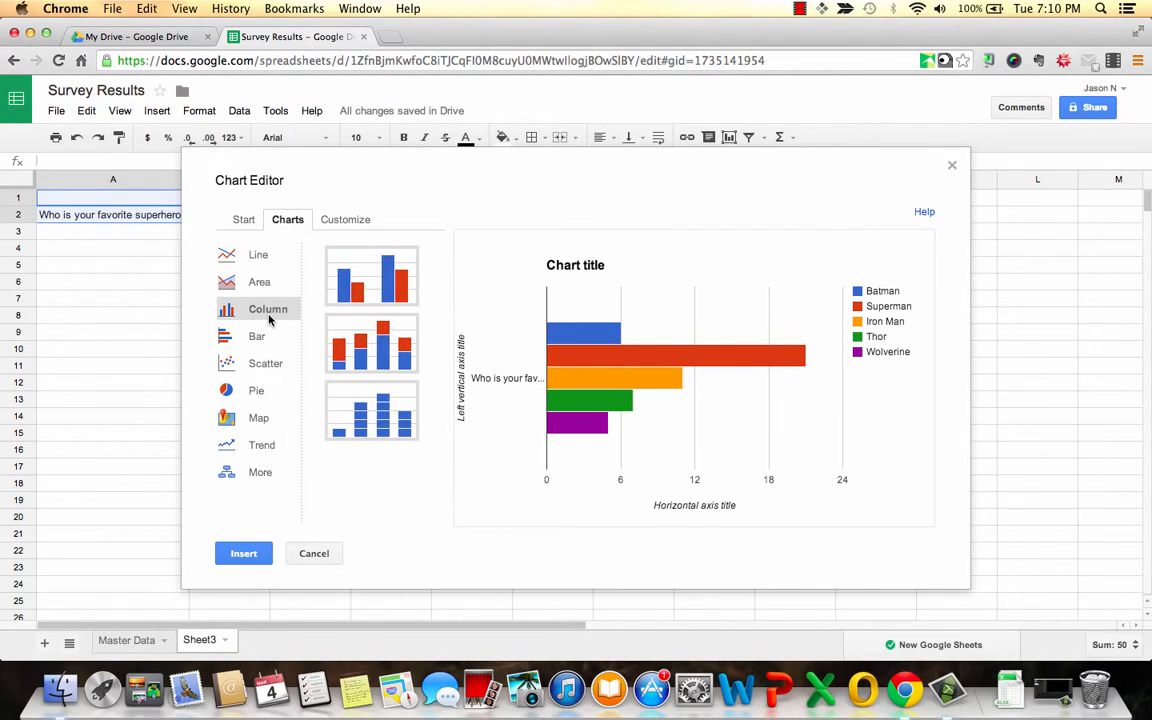
left_click(371, 277)
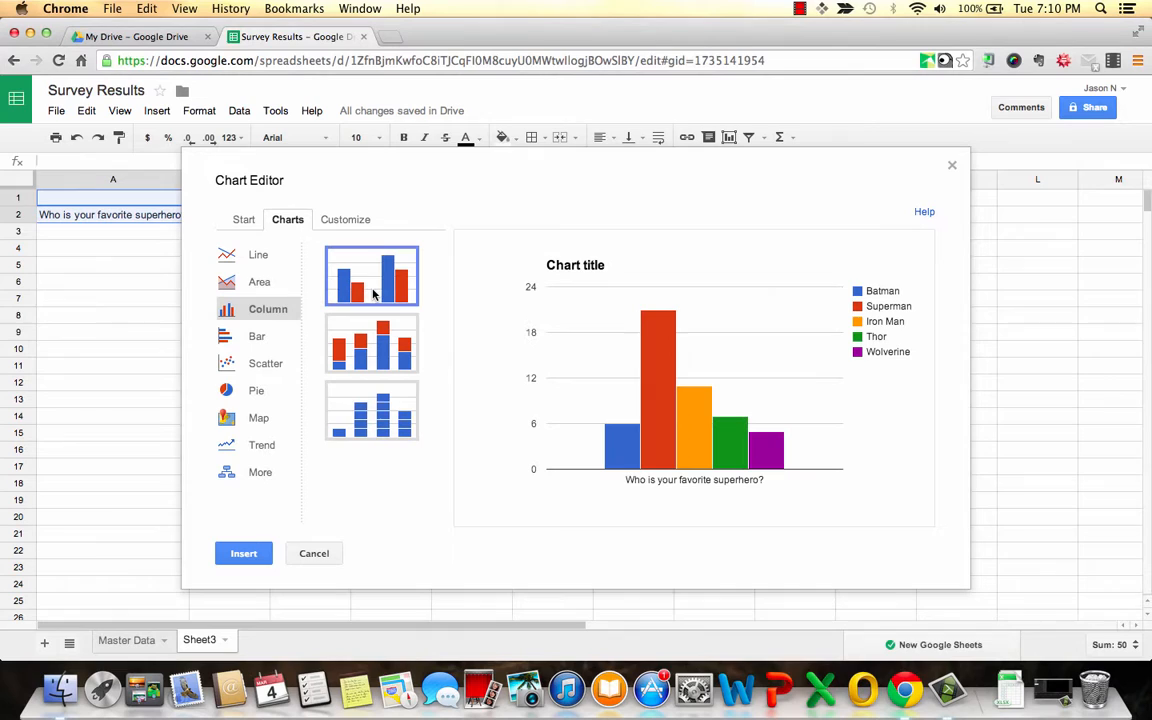
mouse_move(591, 397)
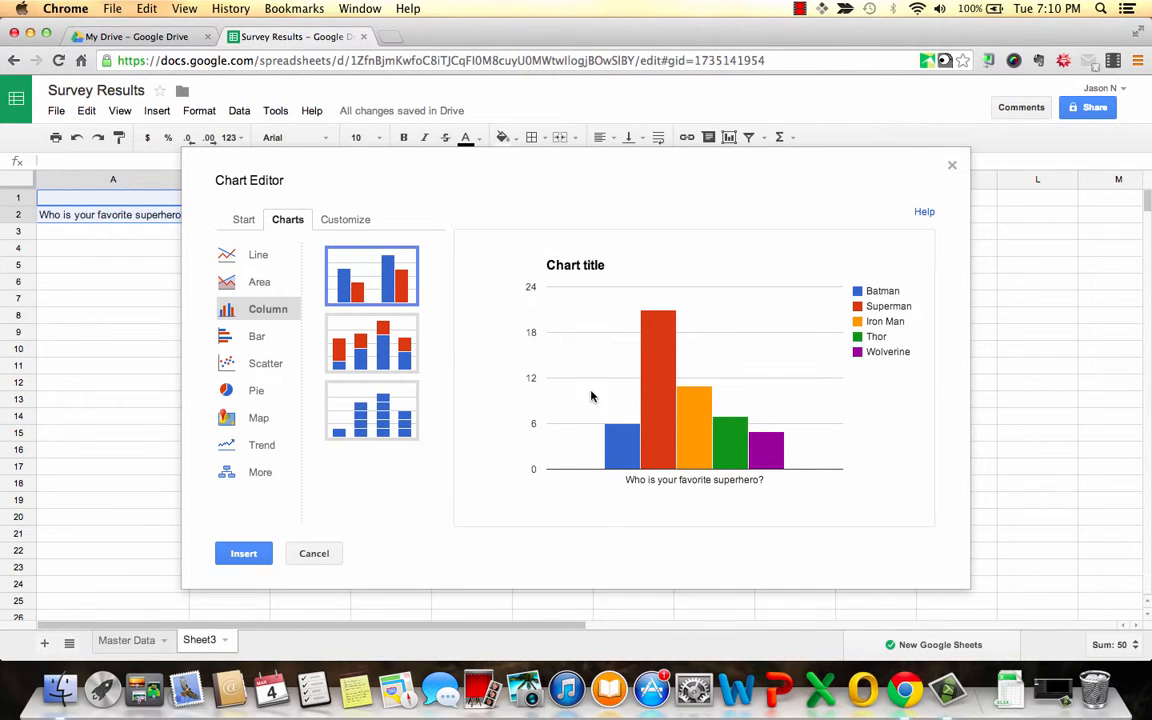
left_click(243, 553)
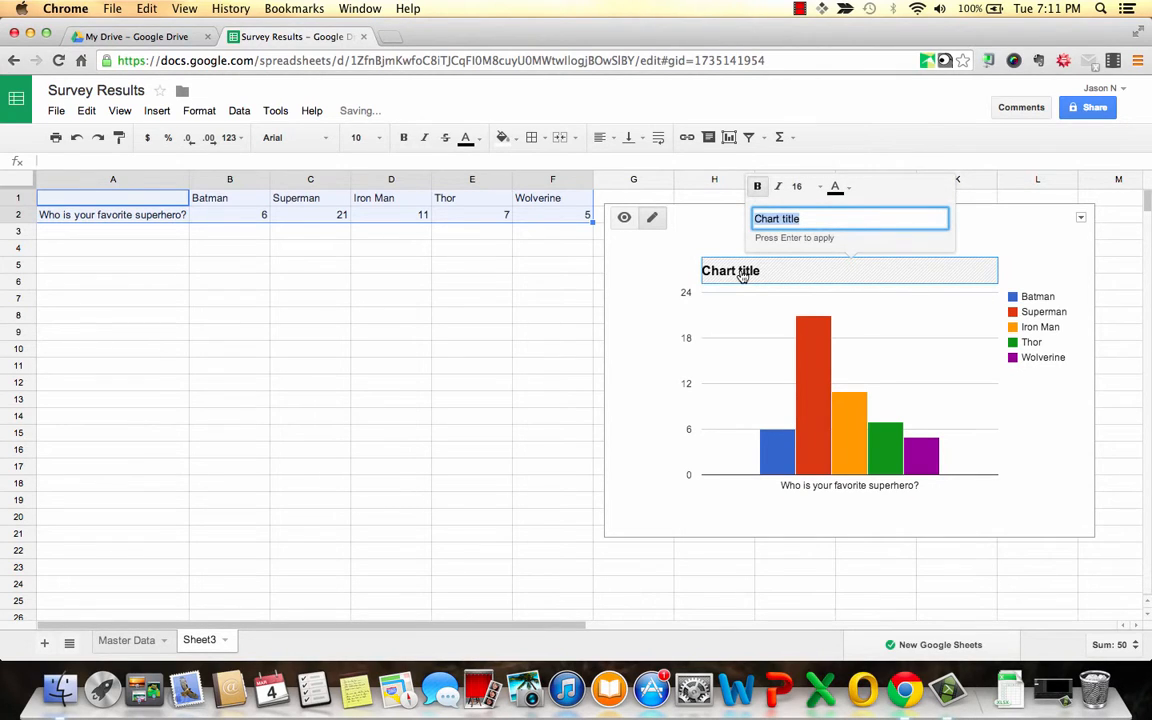
Replace the chart's 'Chart title' with 'Favorite Superhero'.
type("S")
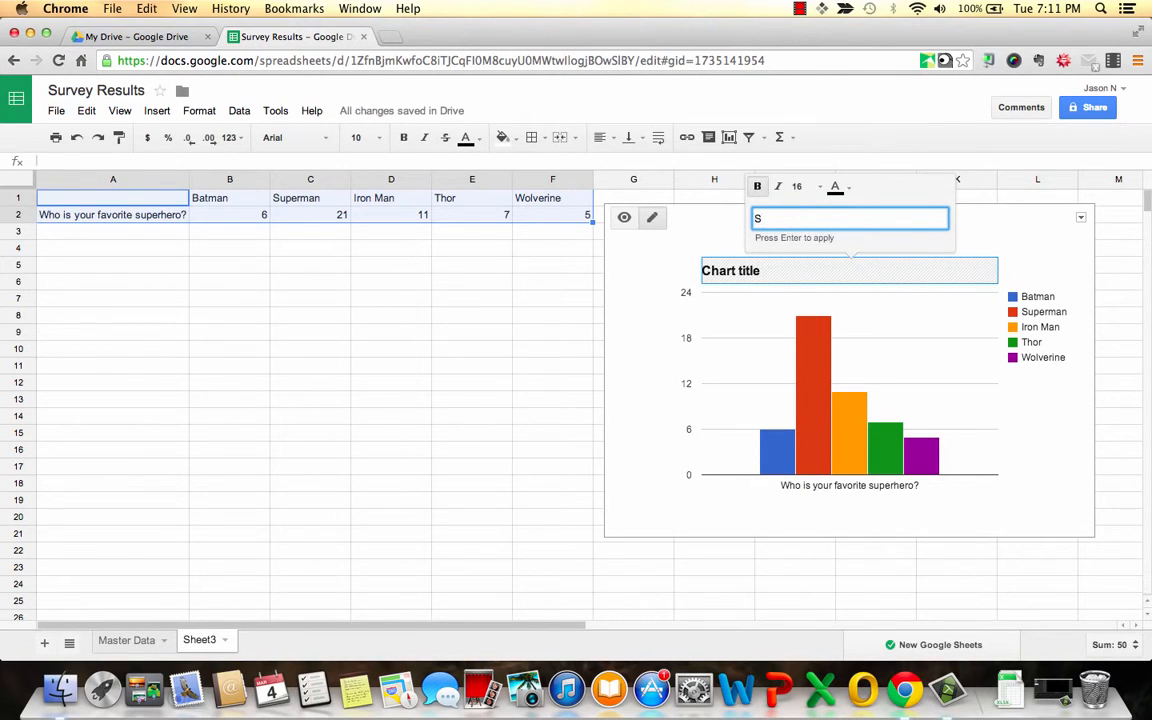
type("av")
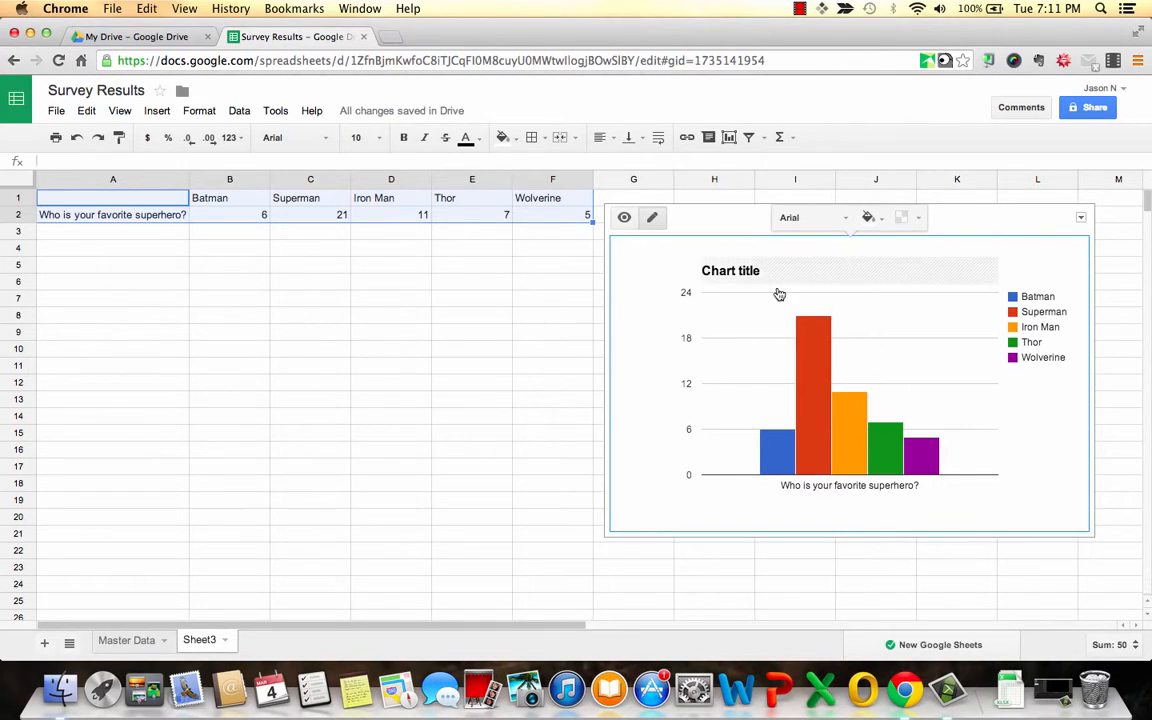
left_click(730, 270)
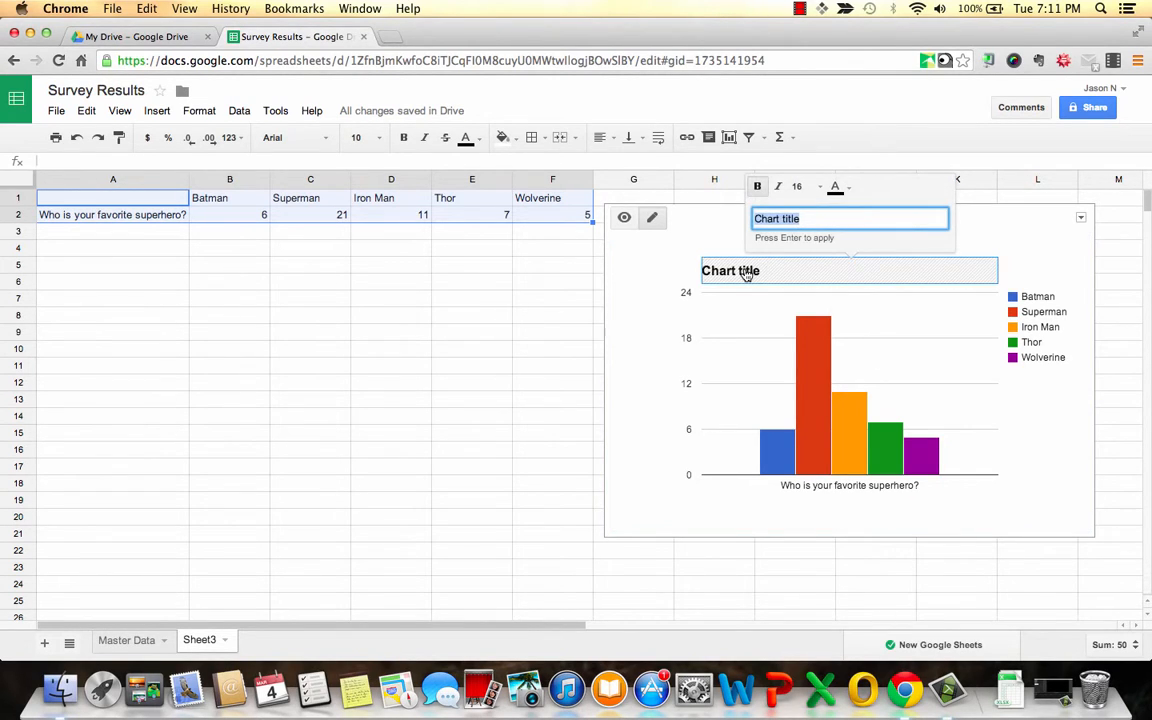
type("Favorite Superhero")
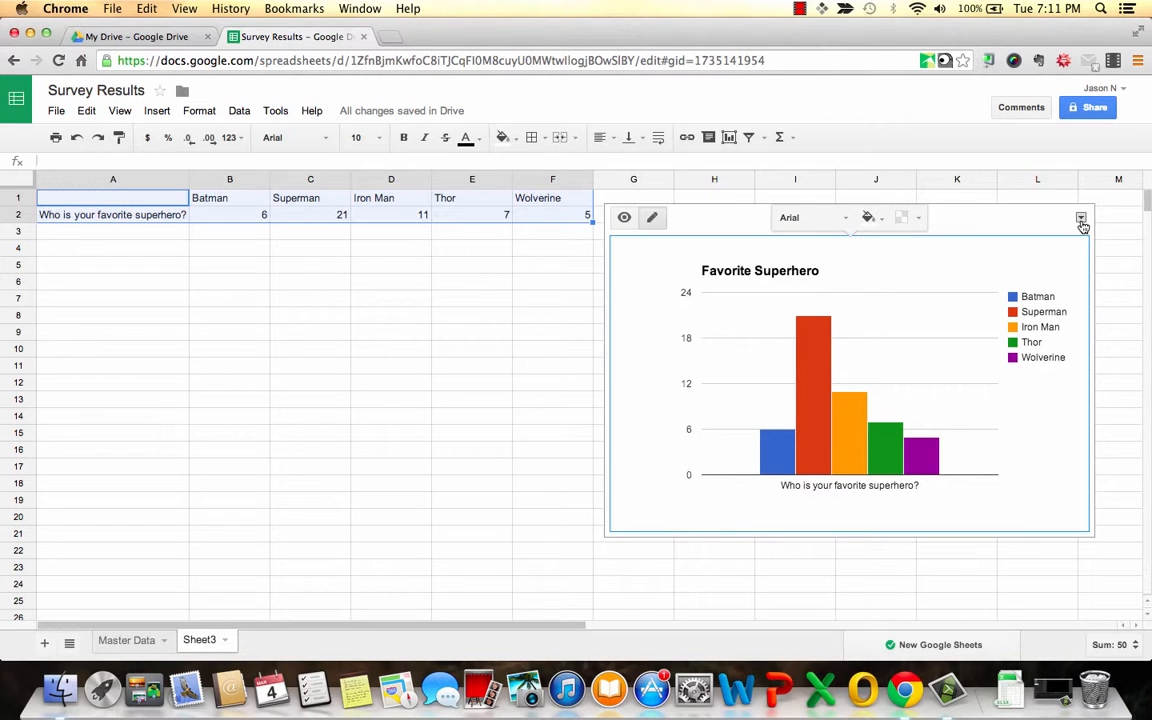
In the chart editor, title the left vertical axis 'Number of Responses'.
left_click(1081, 217)
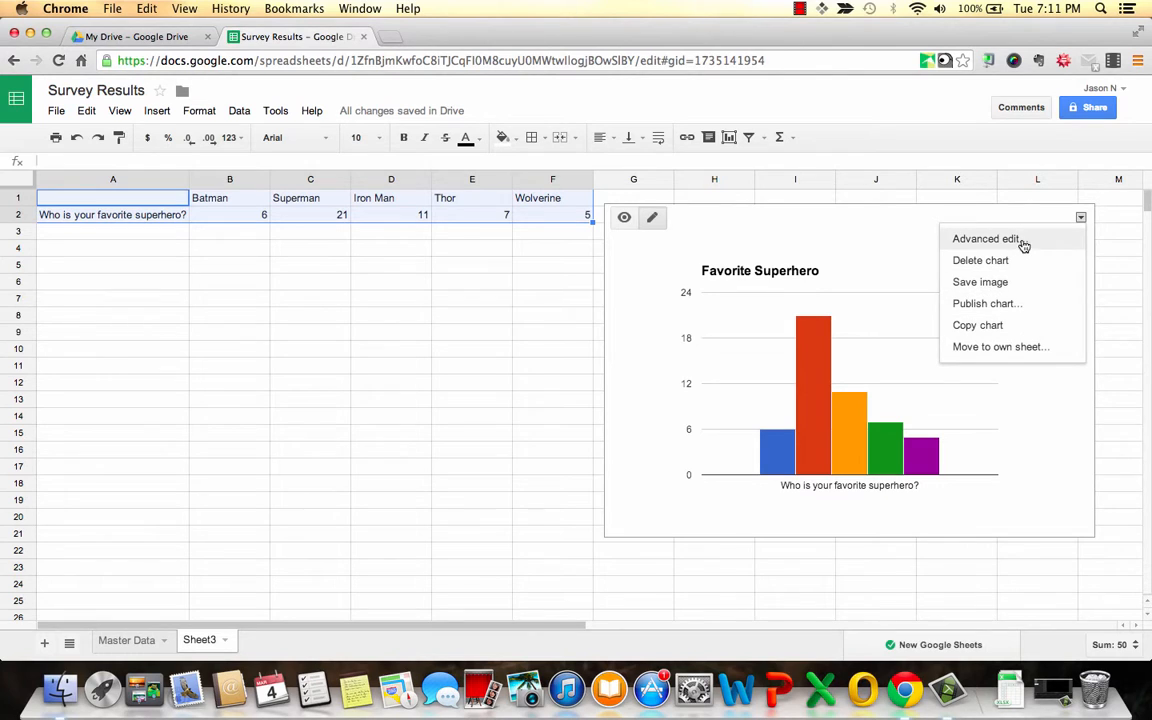
left_click(986, 238)
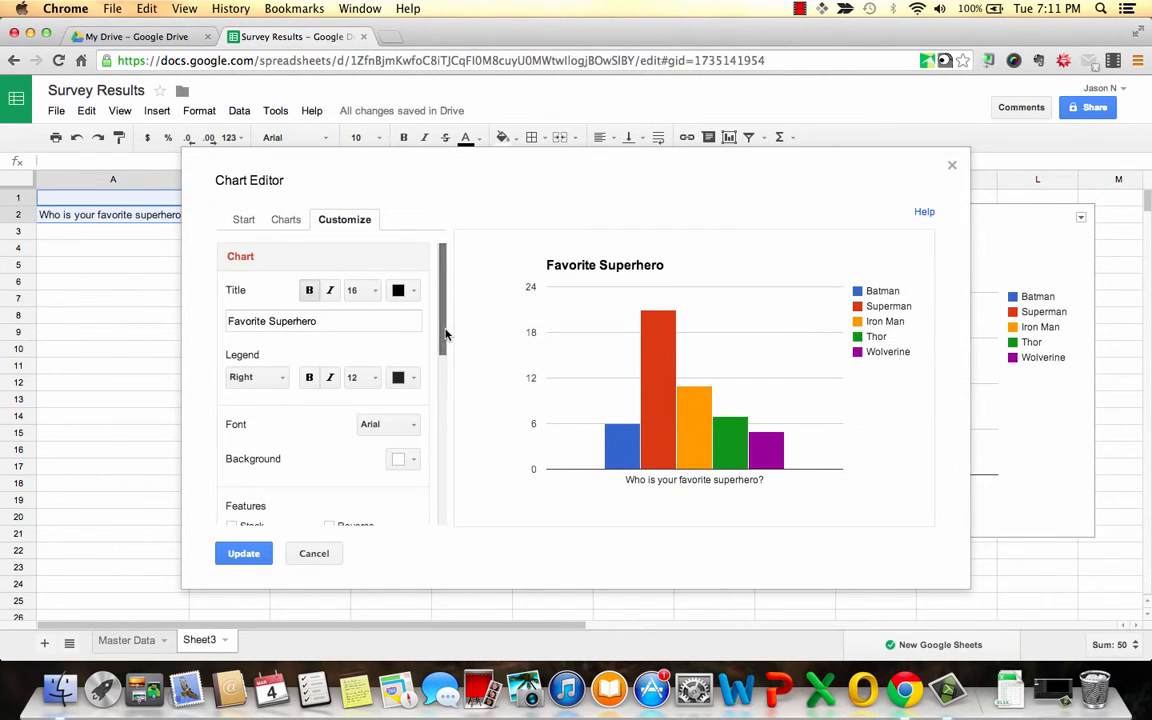
scroll("down", 3)
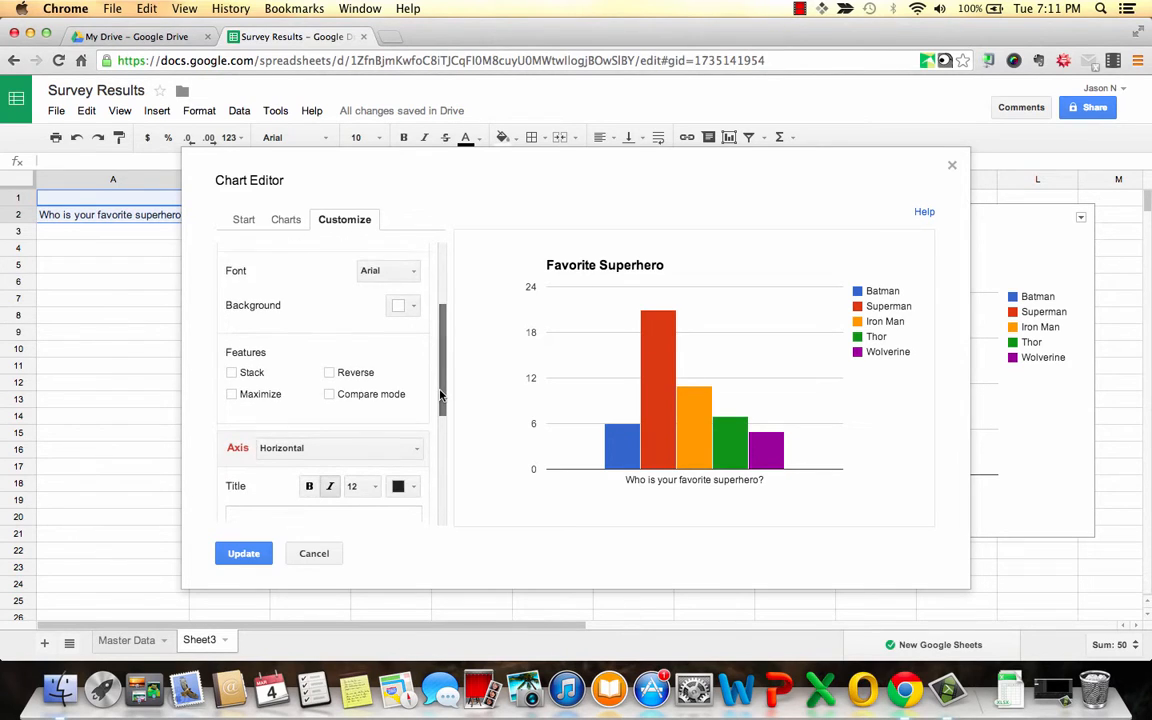
scroll("down", 3)
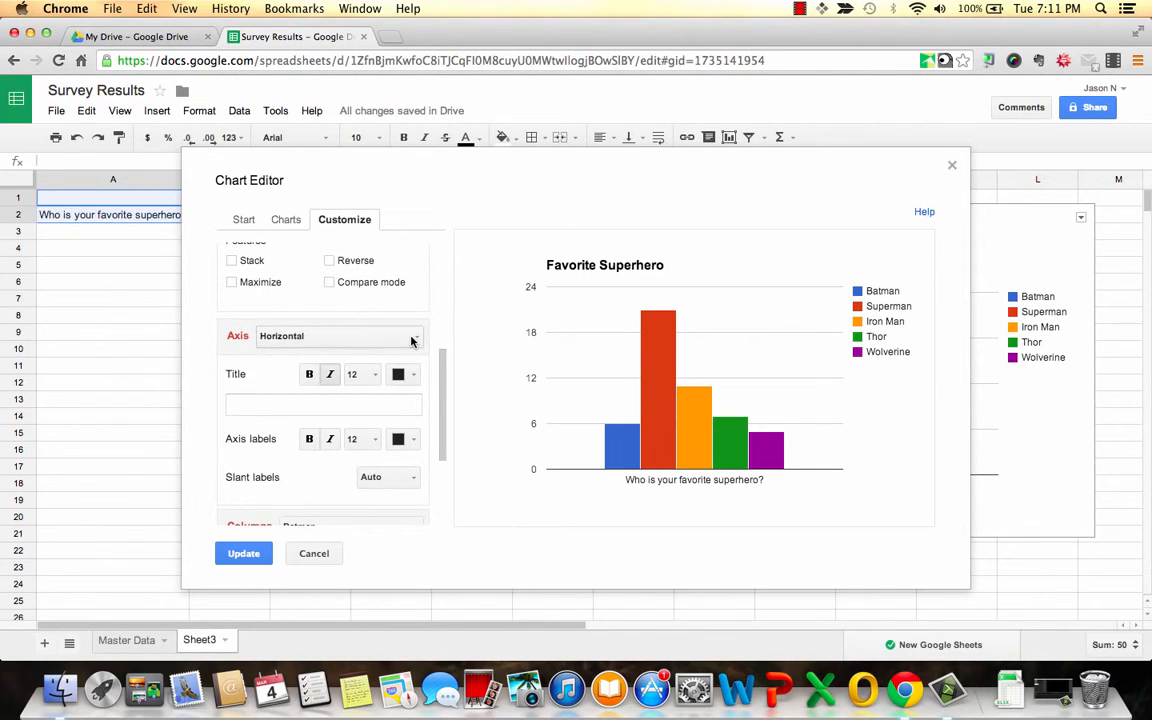
left_click(412, 335)
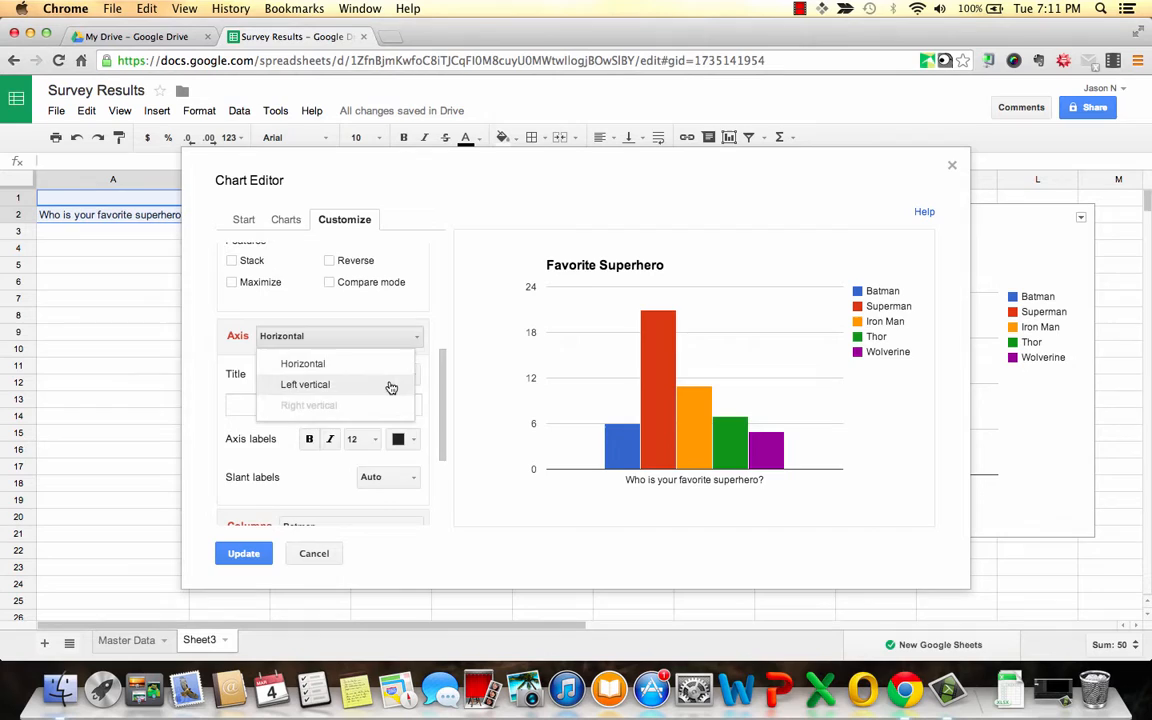
left_click(305, 384)
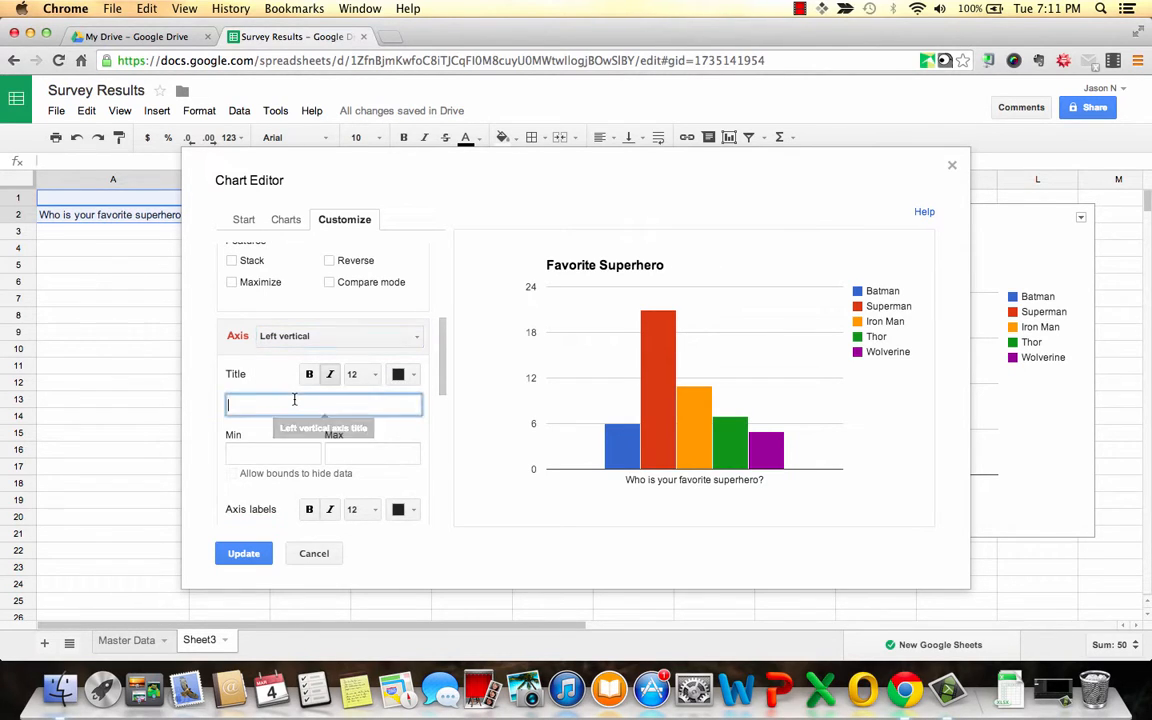
type("Number of Responses")
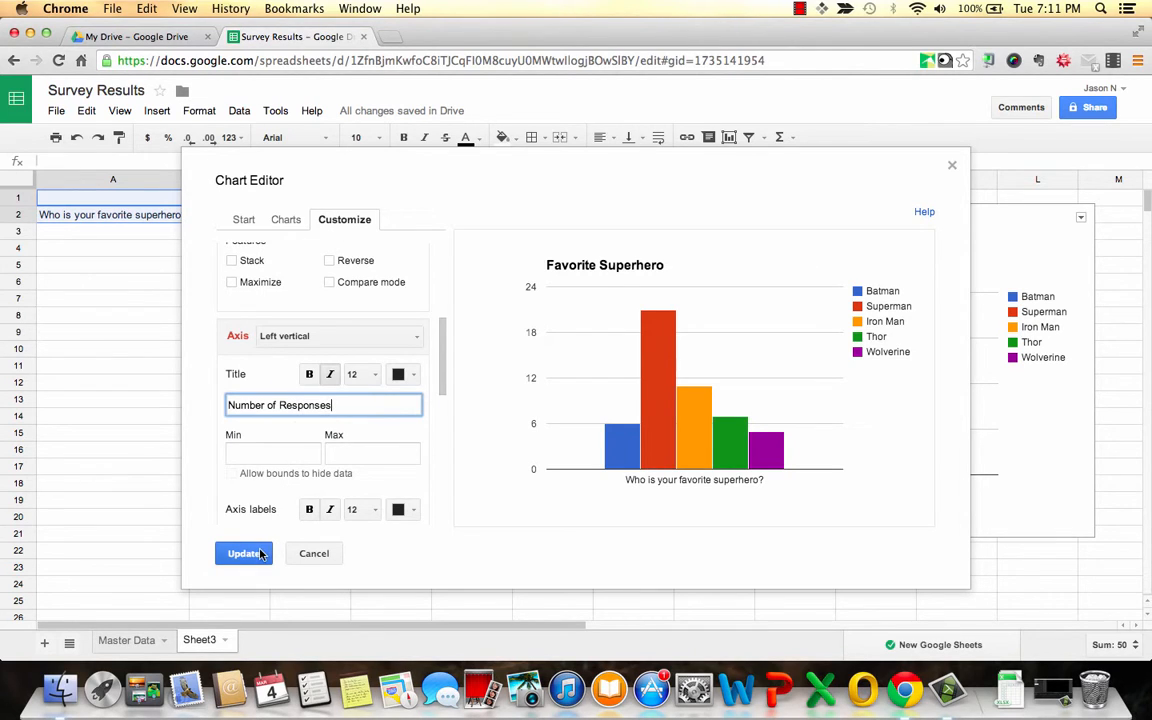
mouse_move(425, 445)
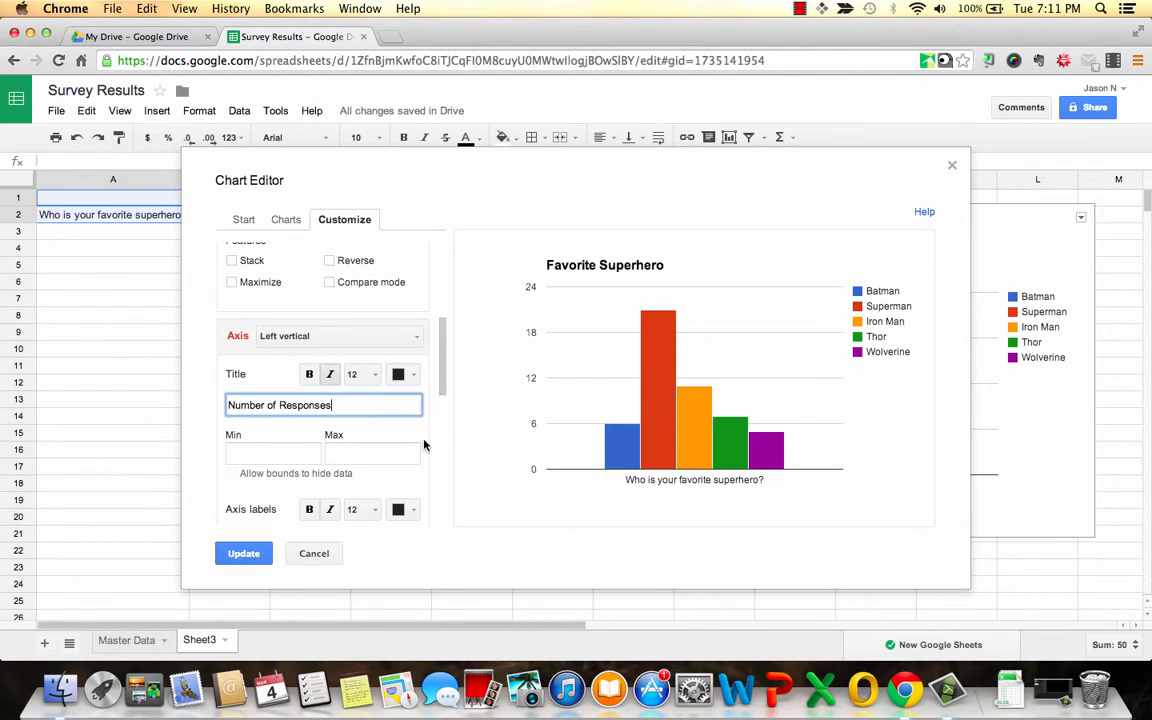
type("Number of Responses")
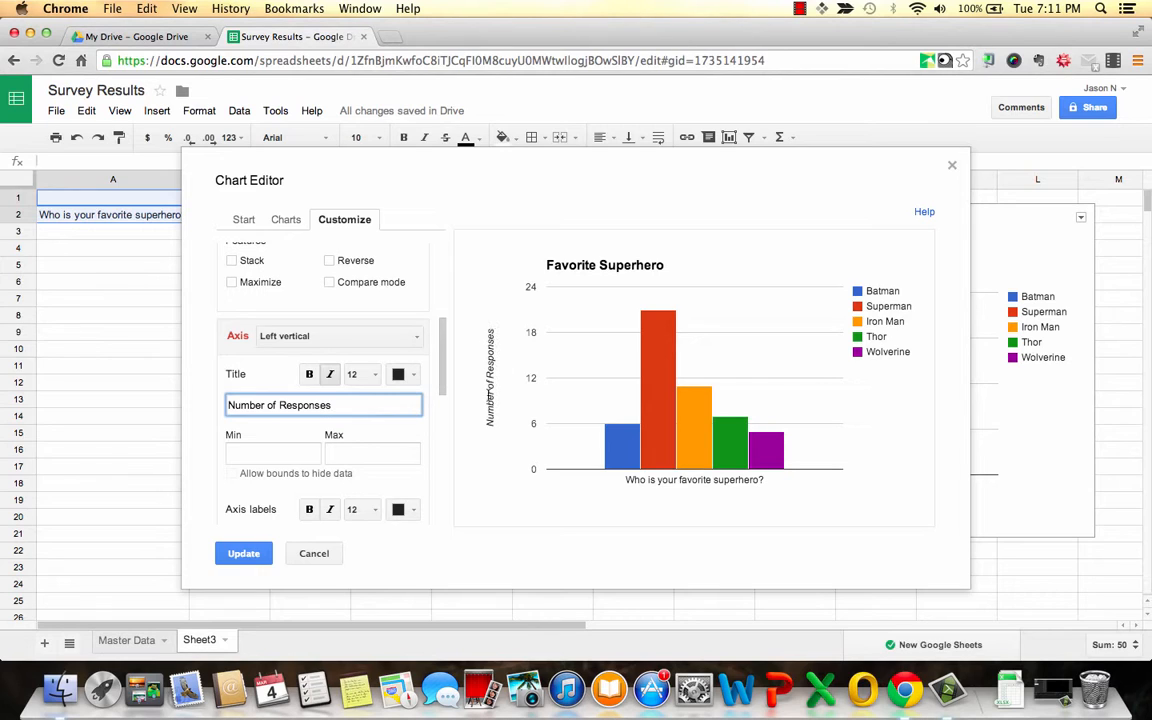
mouse_move(468, 399)
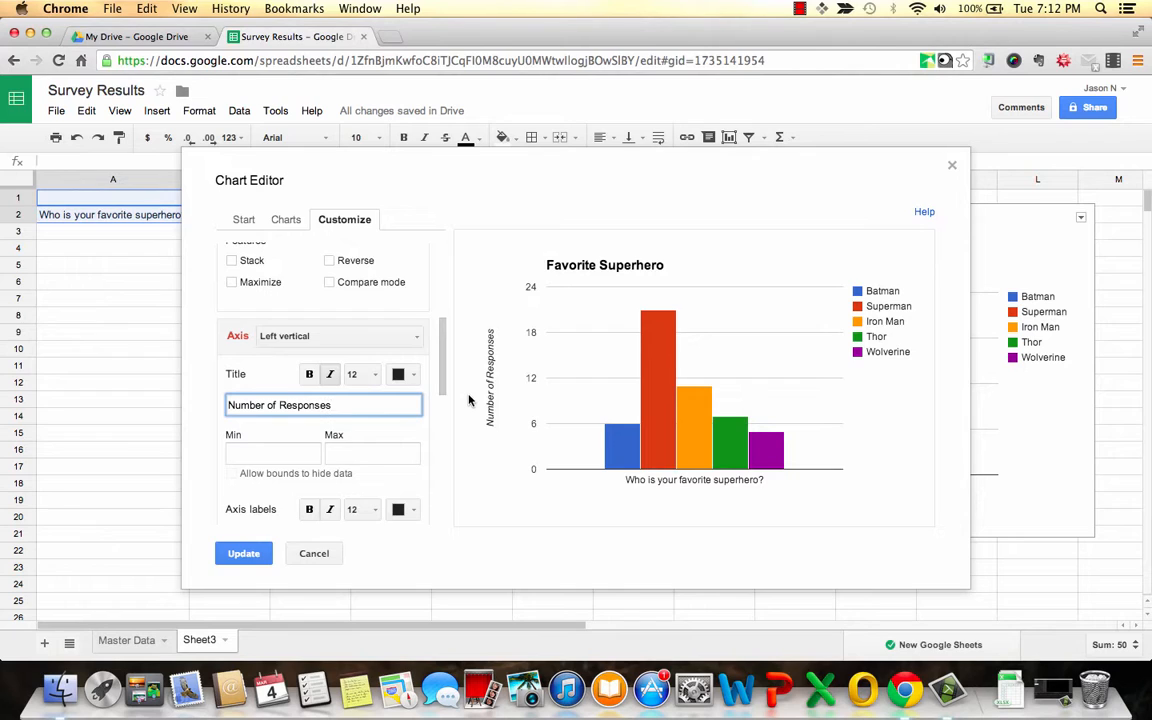
mouse_move(557, 428)
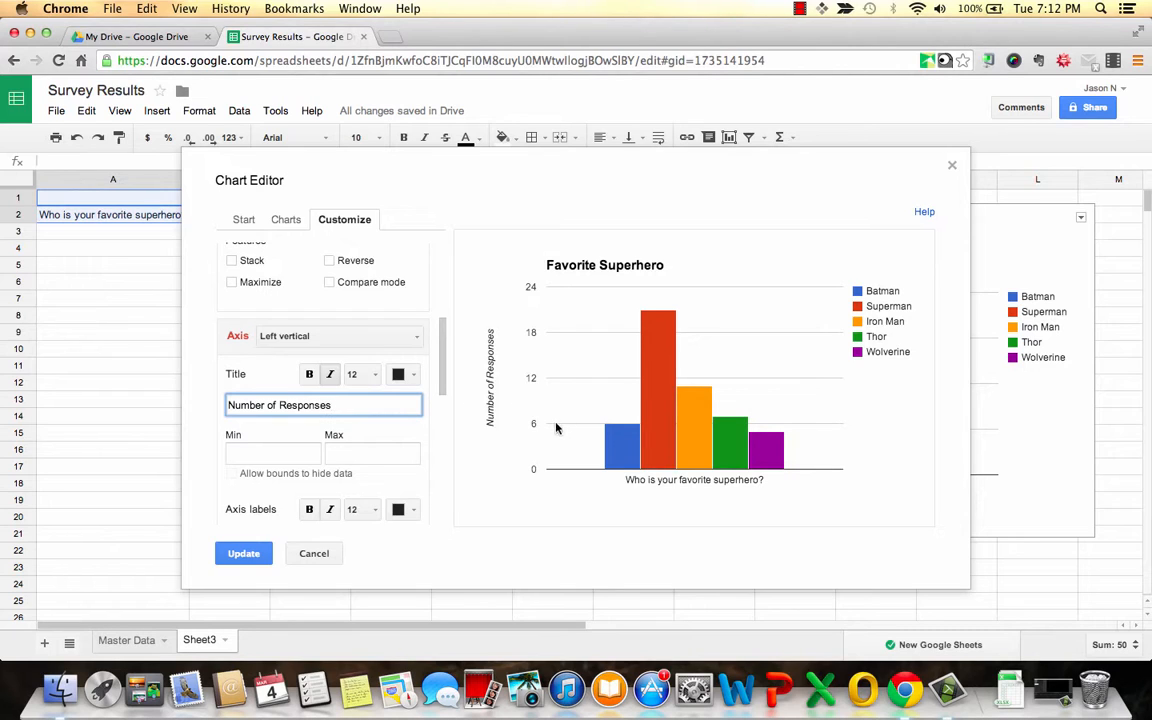
mouse_move(620, 435)
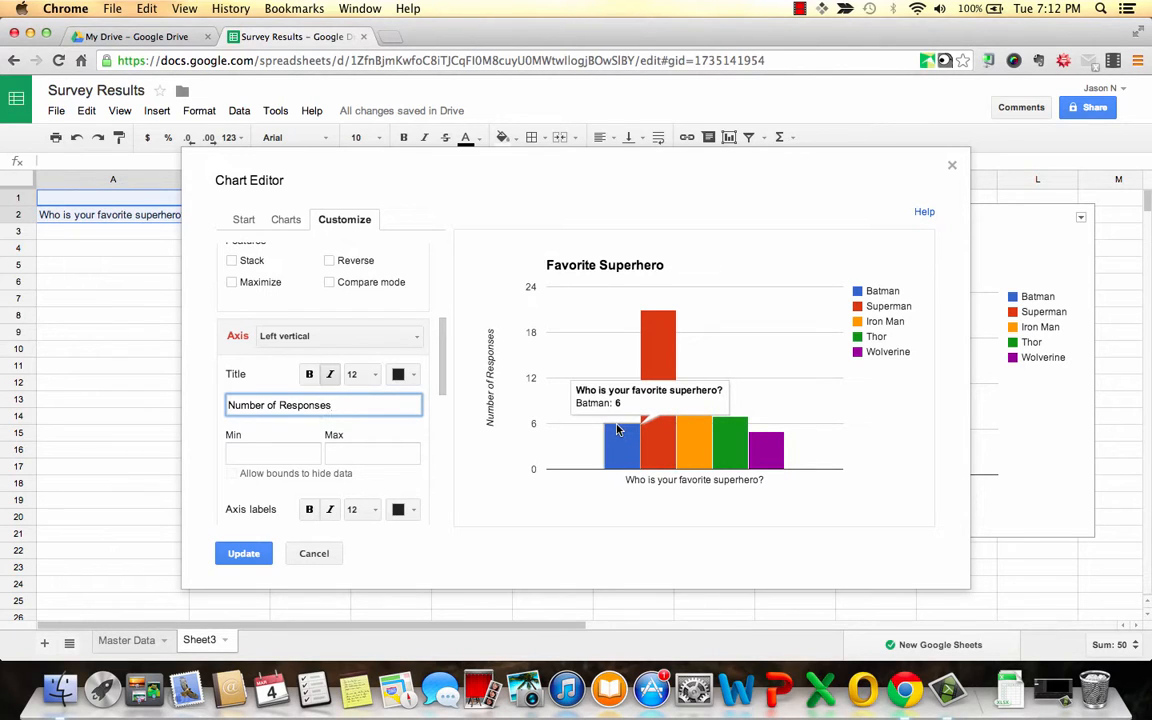
mouse_move(697, 397)
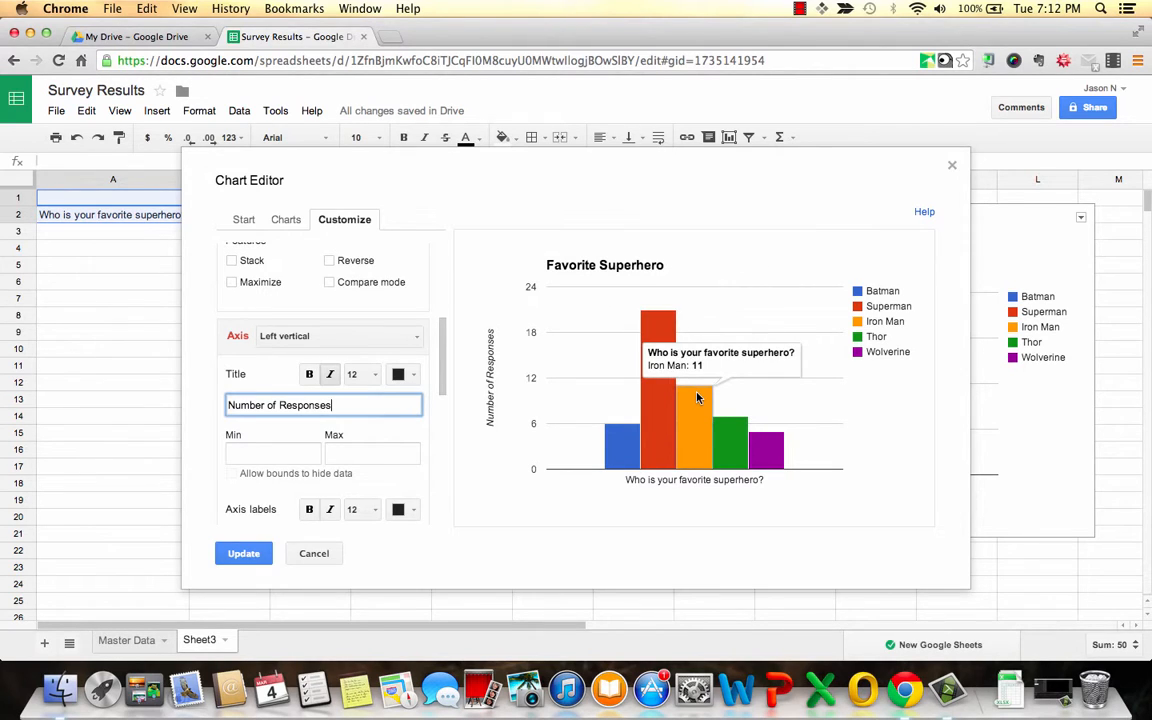
mouse_move(767, 447)
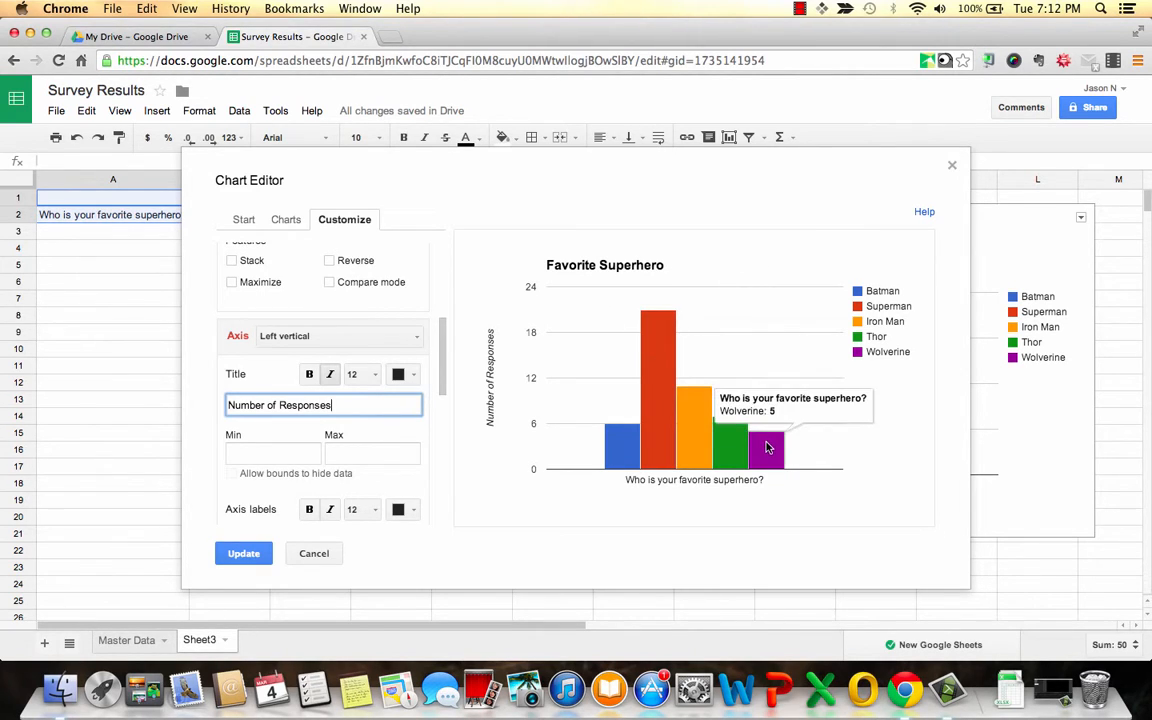
mouse_move(592, 404)
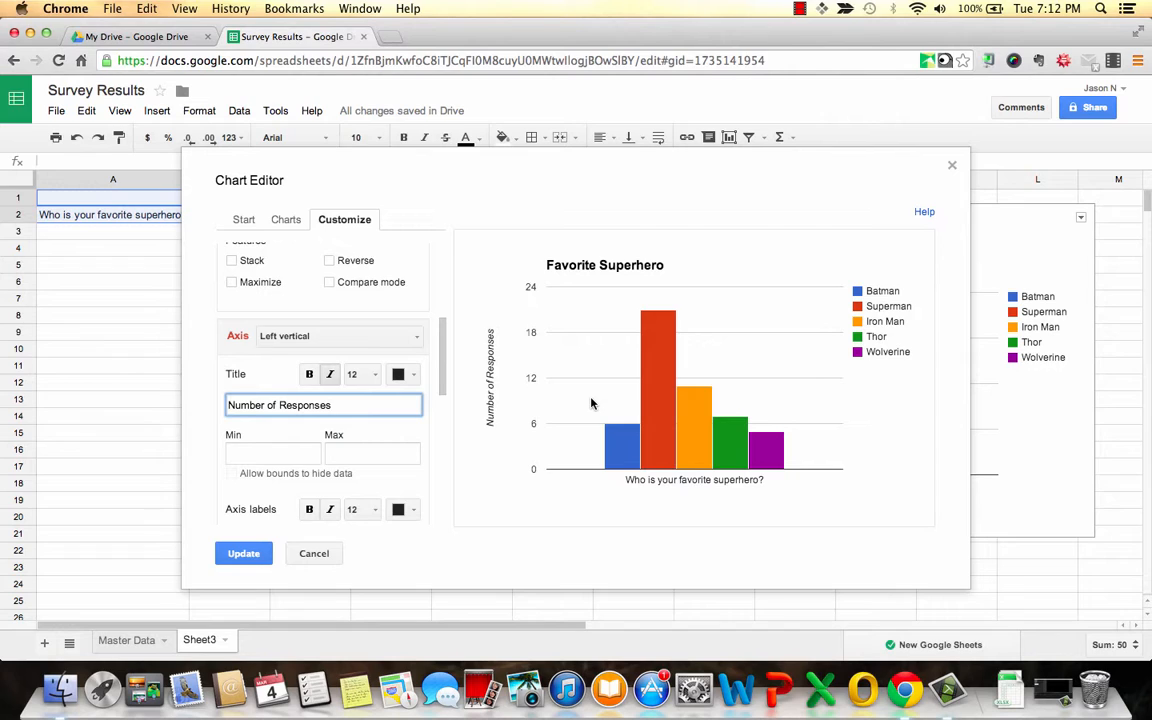
mouse_move(618, 442)
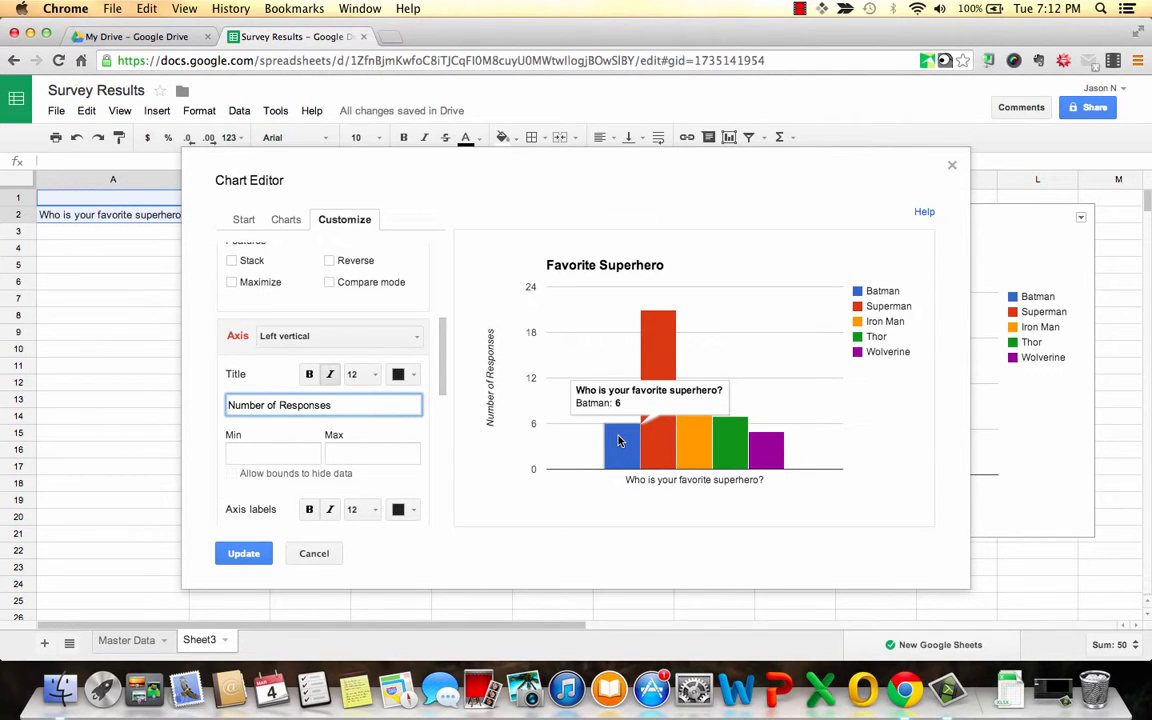
mouse_move(658, 360)
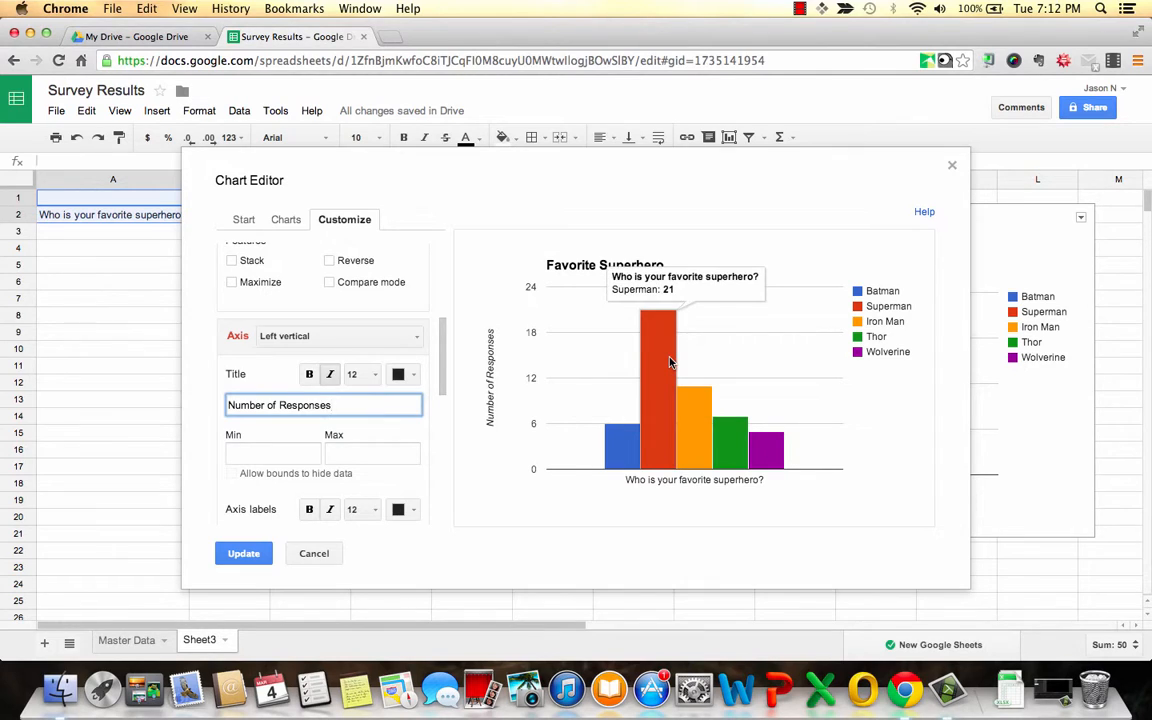
mouse_move(730, 425)
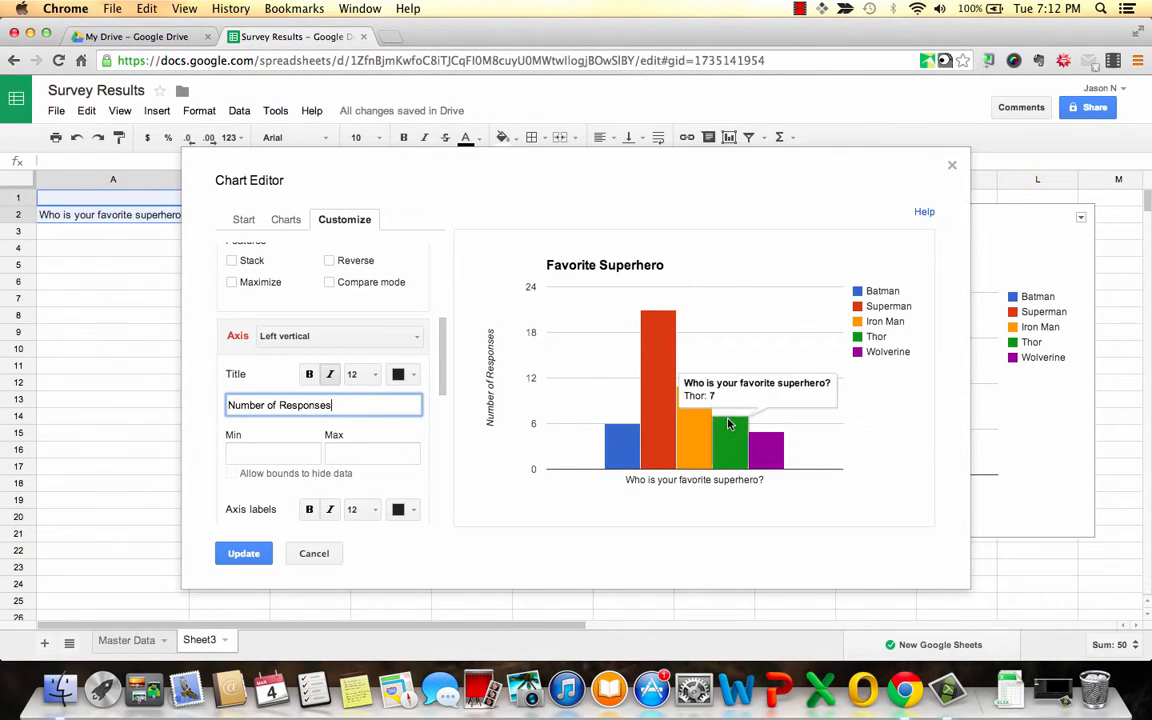
mouse_move(738, 438)
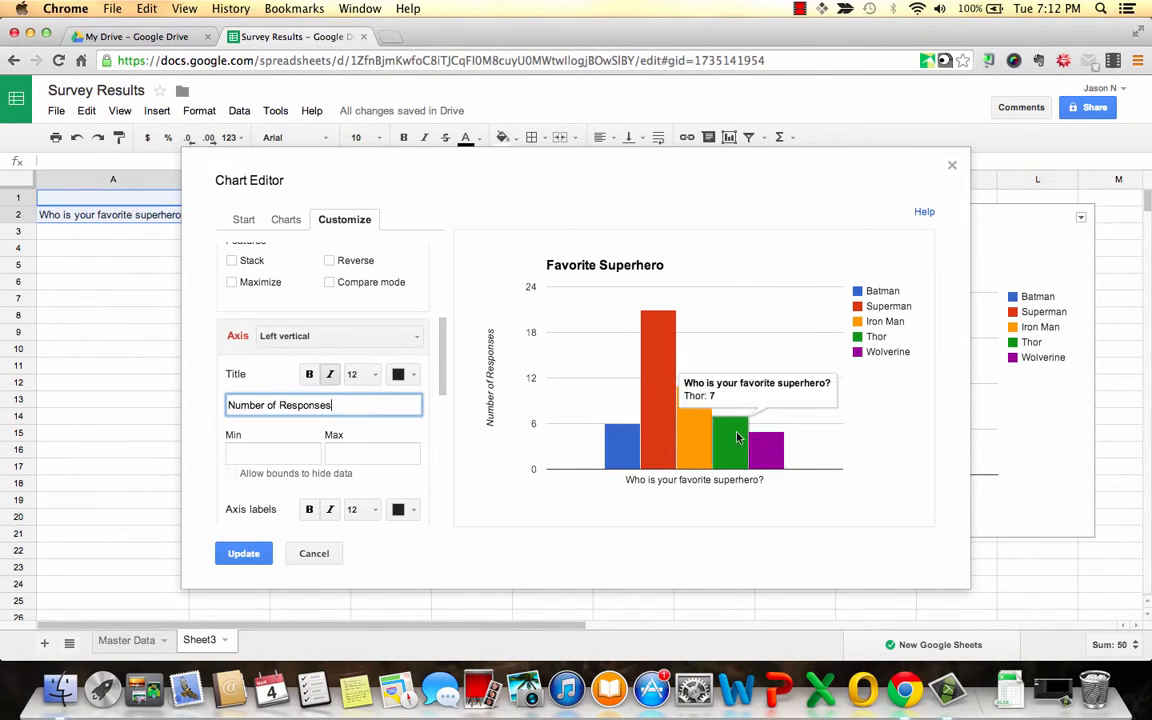
mouse_move(665, 385)
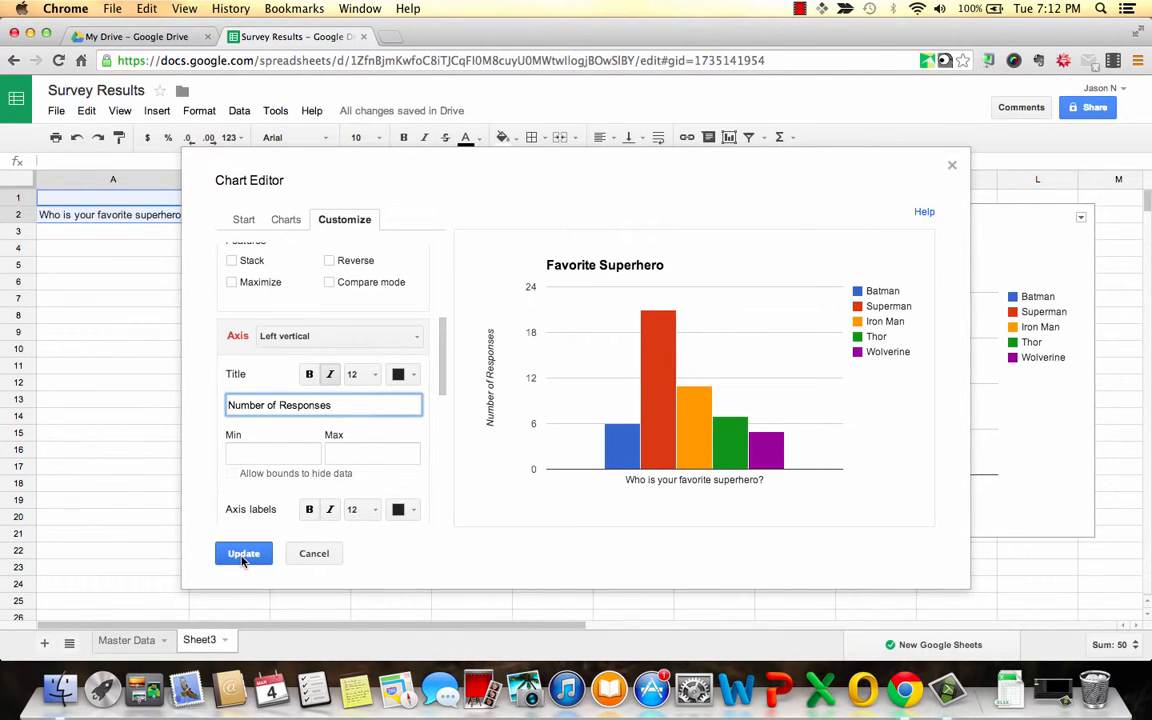
Apply the chart edits with Update and select the finished chart on Sheet3.
left_click(243, 553)
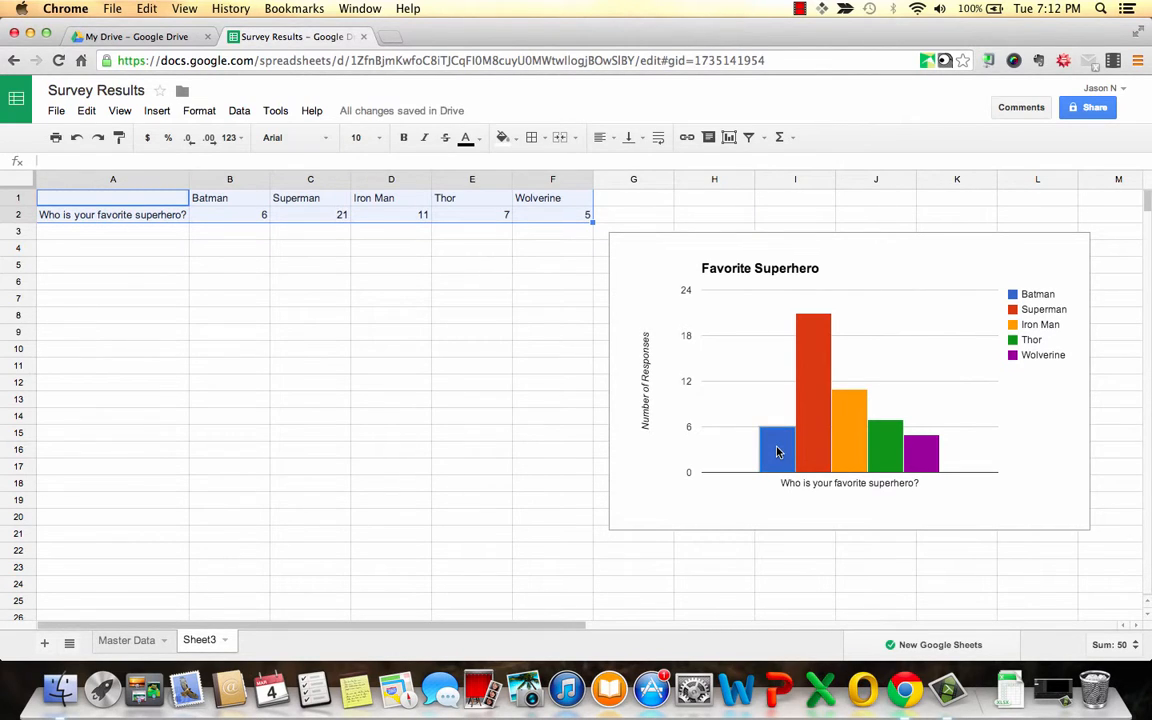
left_click(778, 448)
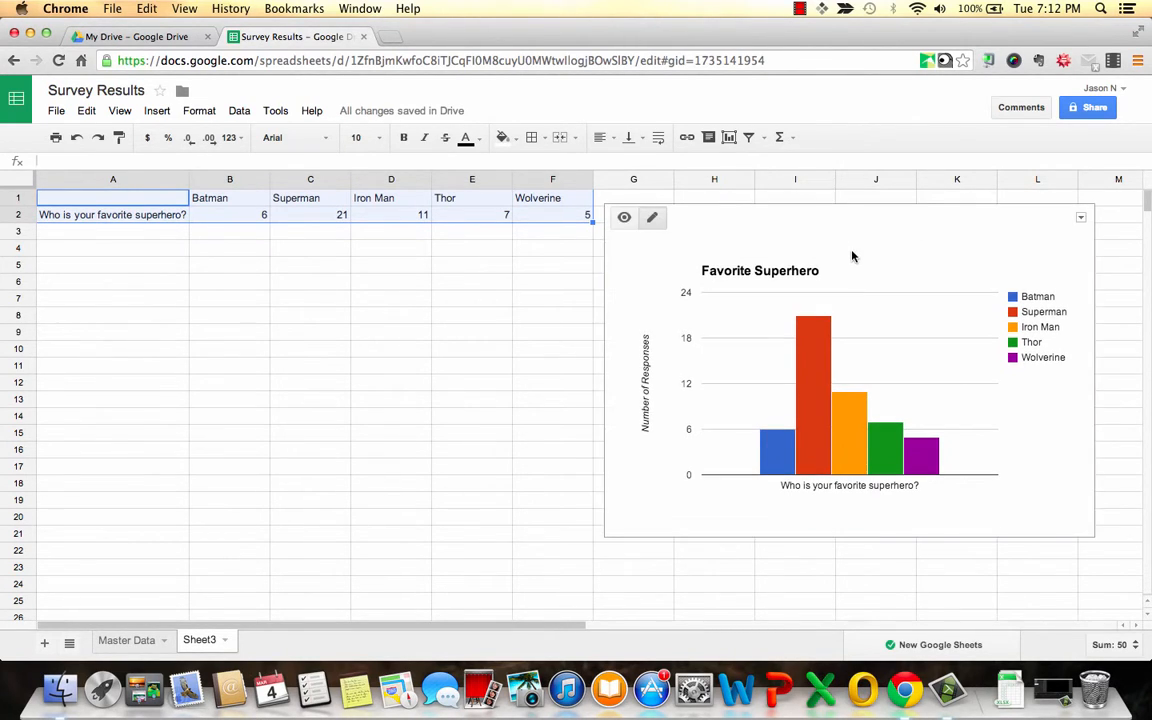
left_click(652, 217)
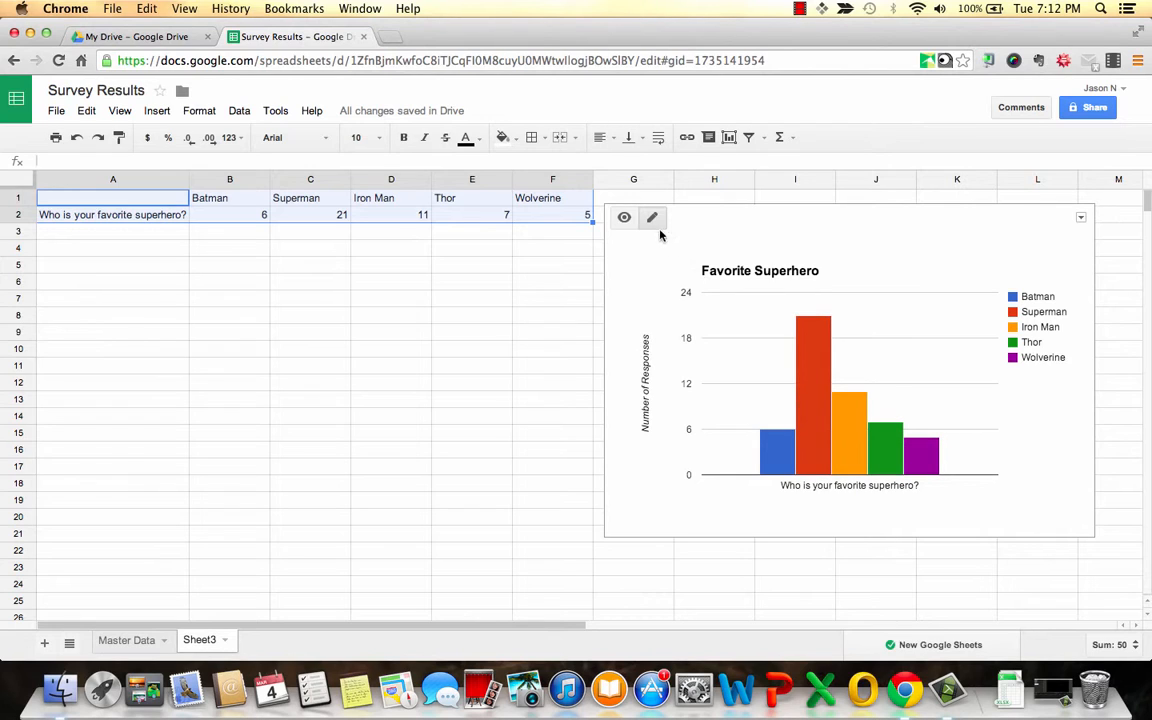
mouse_move(624, 217)
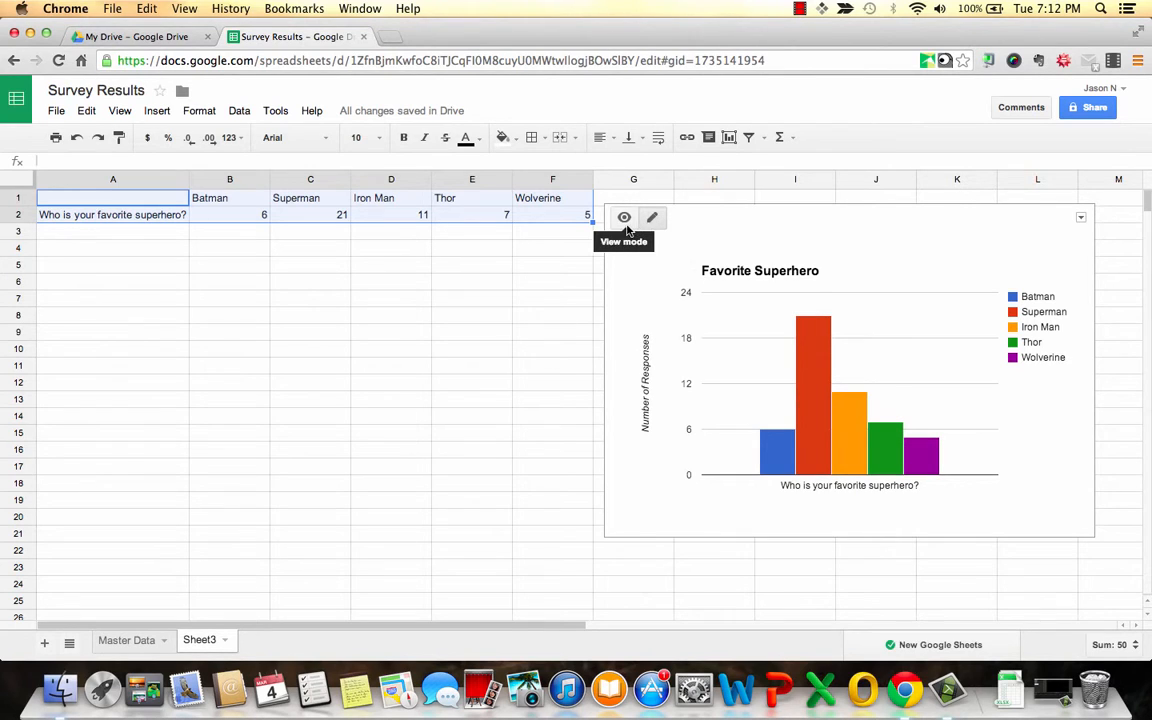
left_click(652, 217)
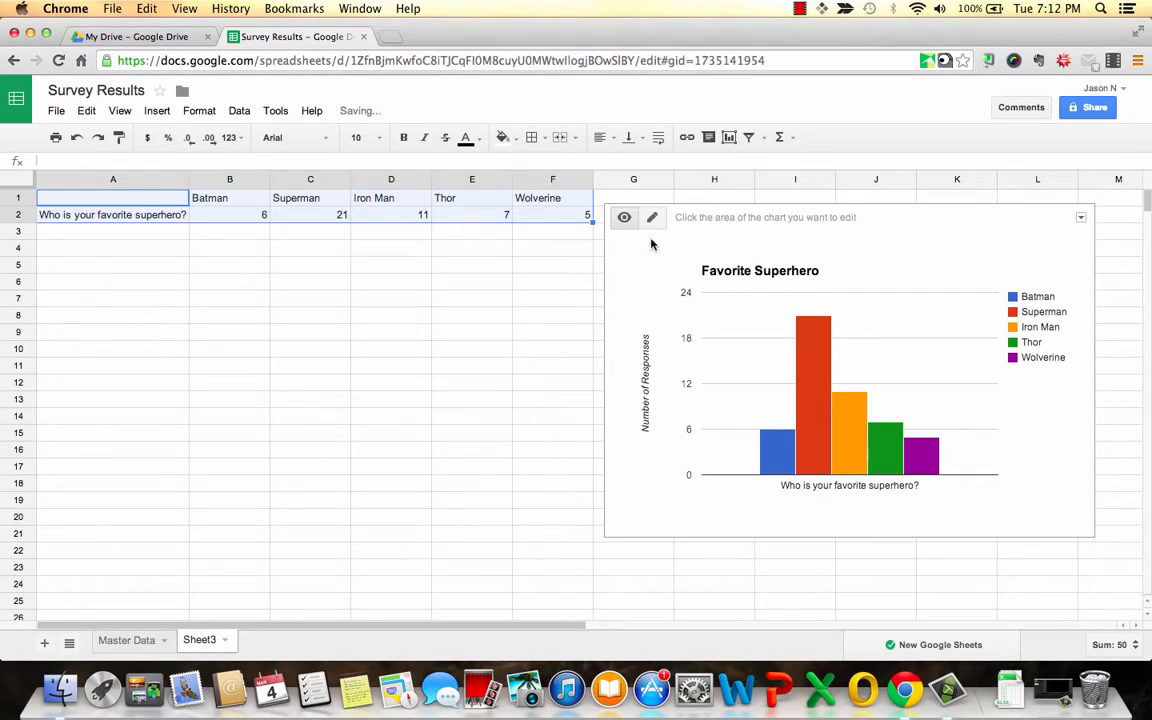
mouse_move(830, 383)
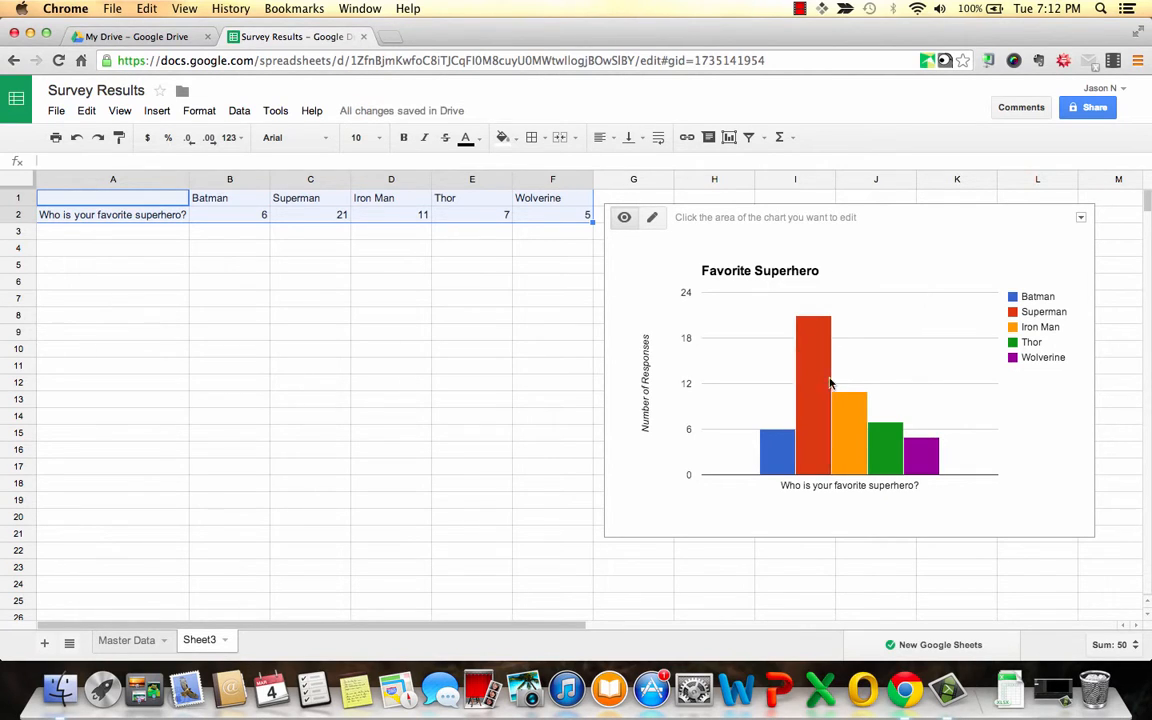
mouse_move(925, 460)
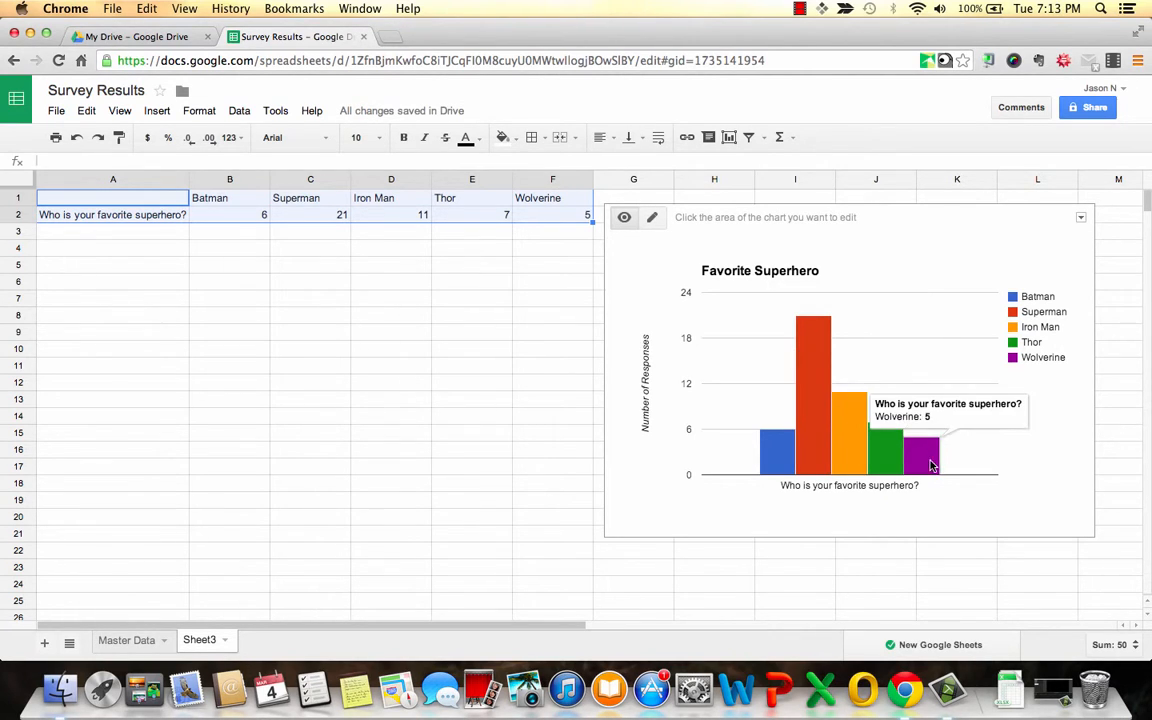
mouse_move(820, 375)
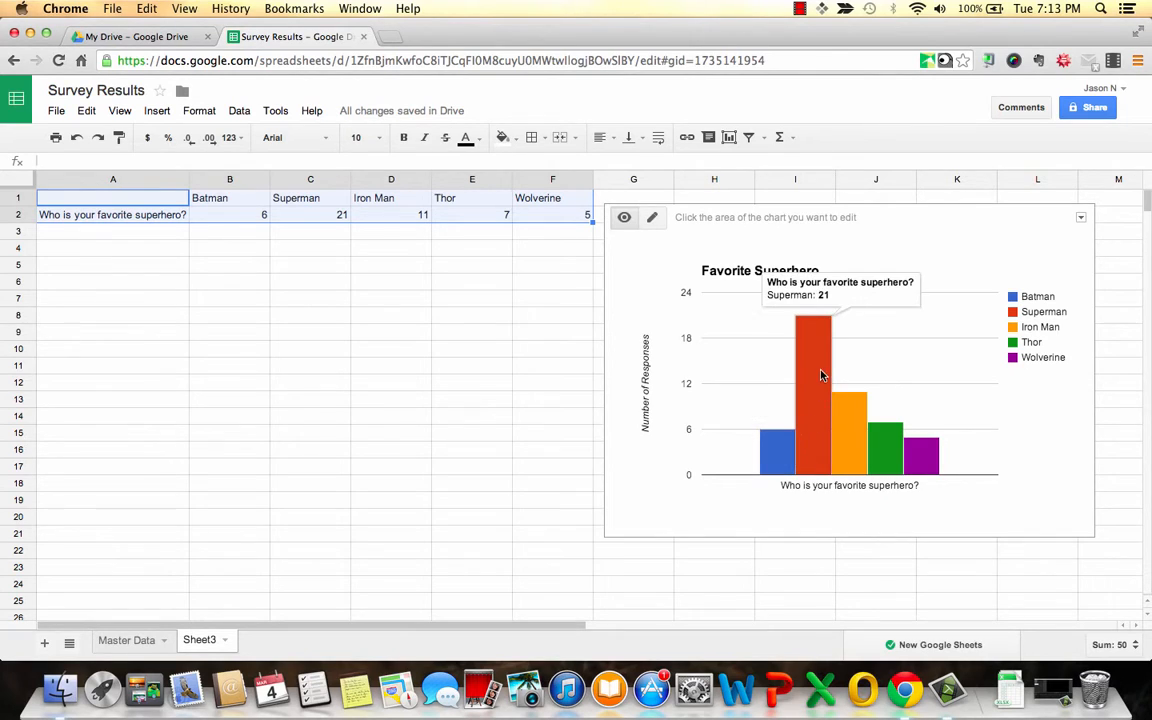
mouse_move(660, 240)
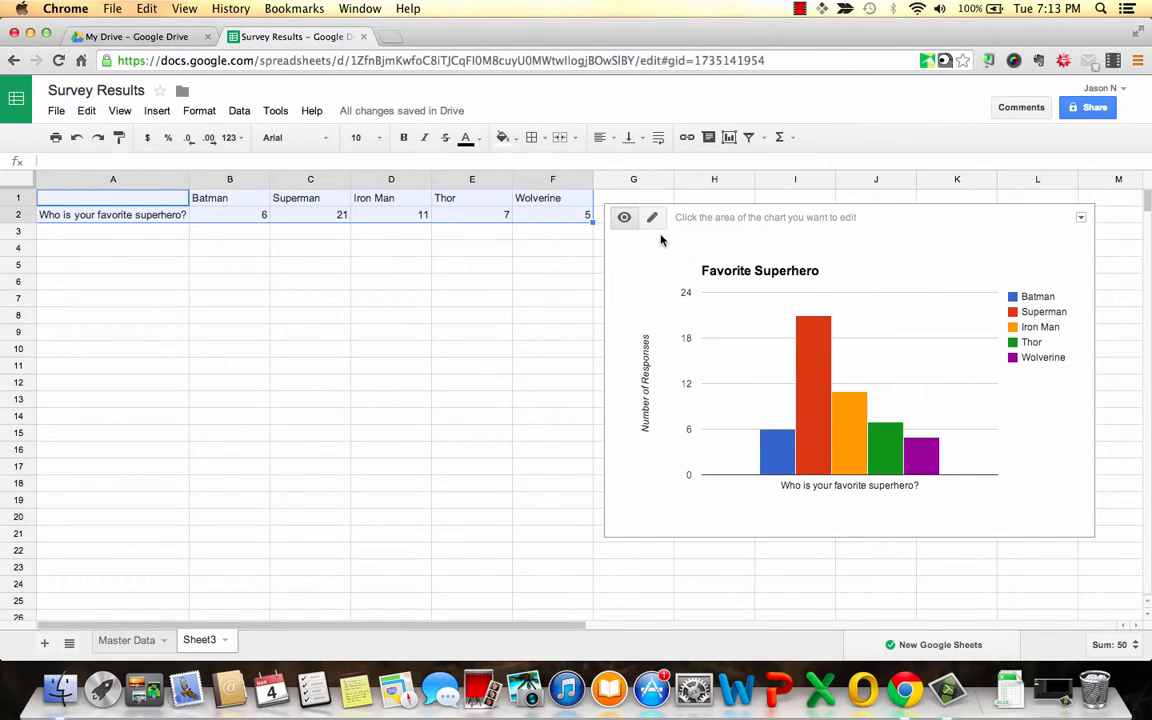
mouse_move(624, 217)
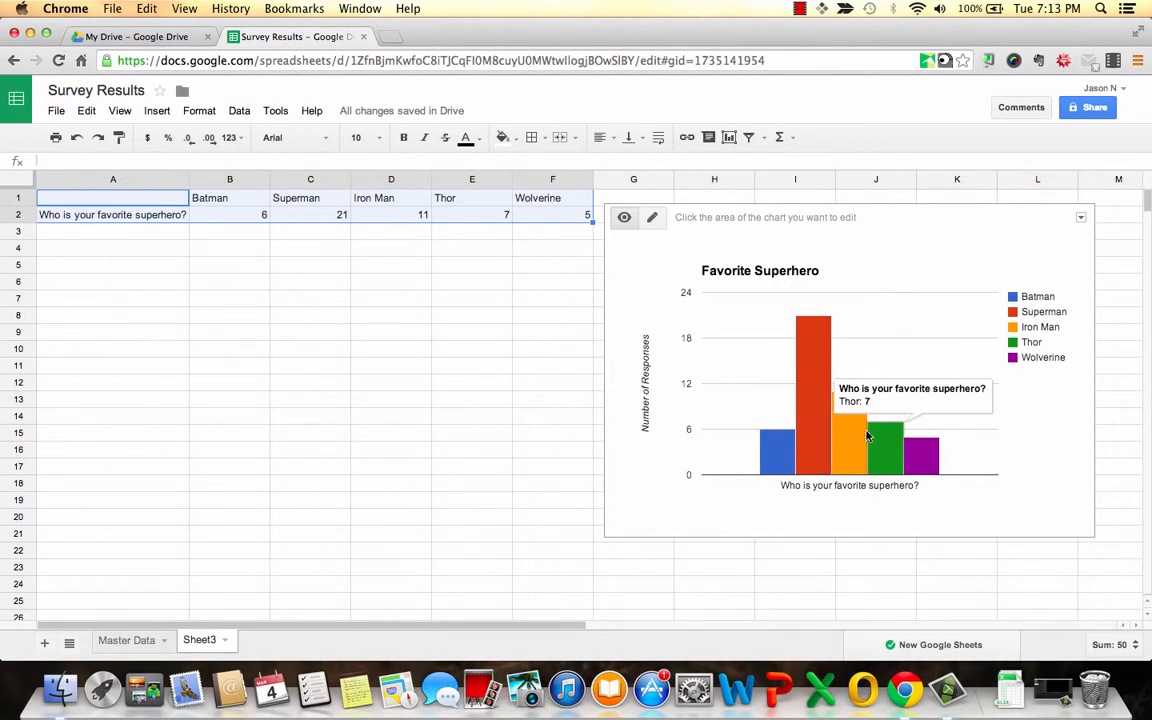
mouse_move(883, 446)
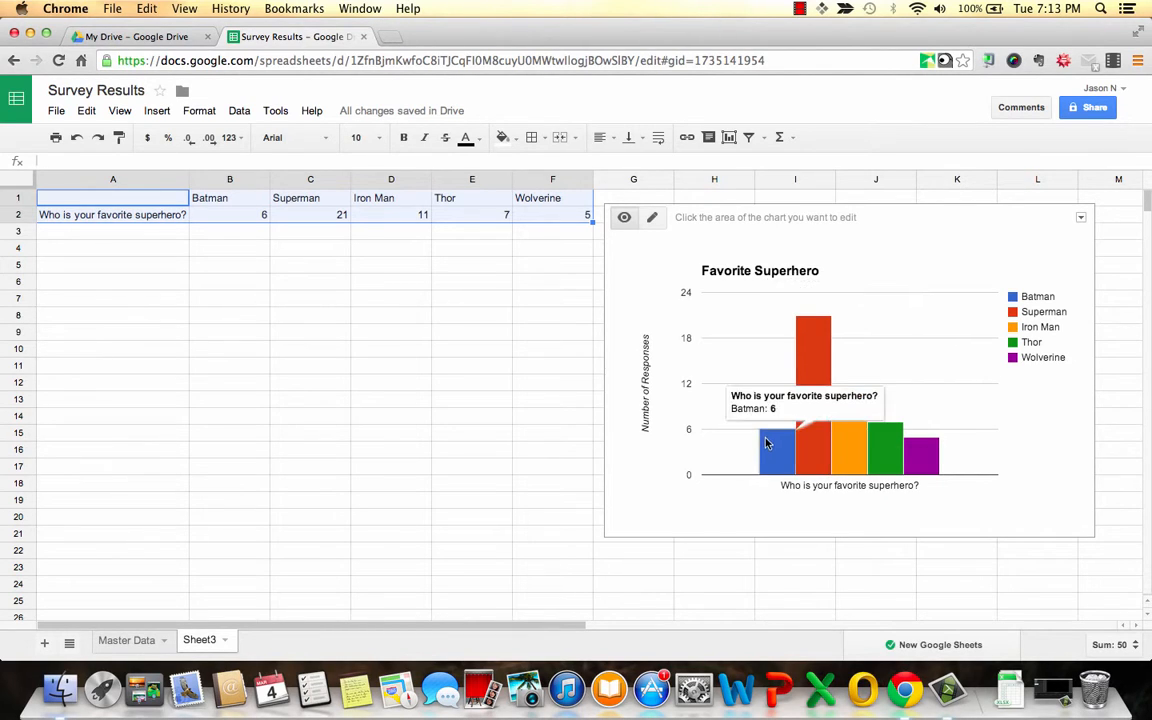
mouse_move(919, 243)
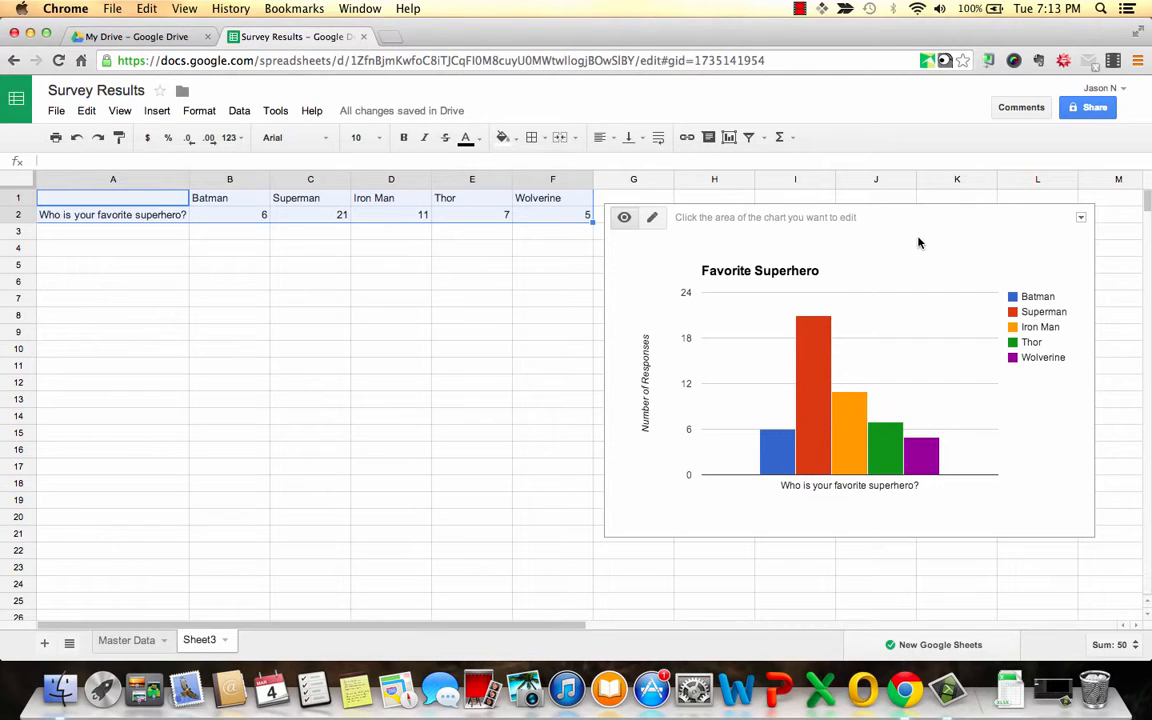
mouse_move(783, 383)
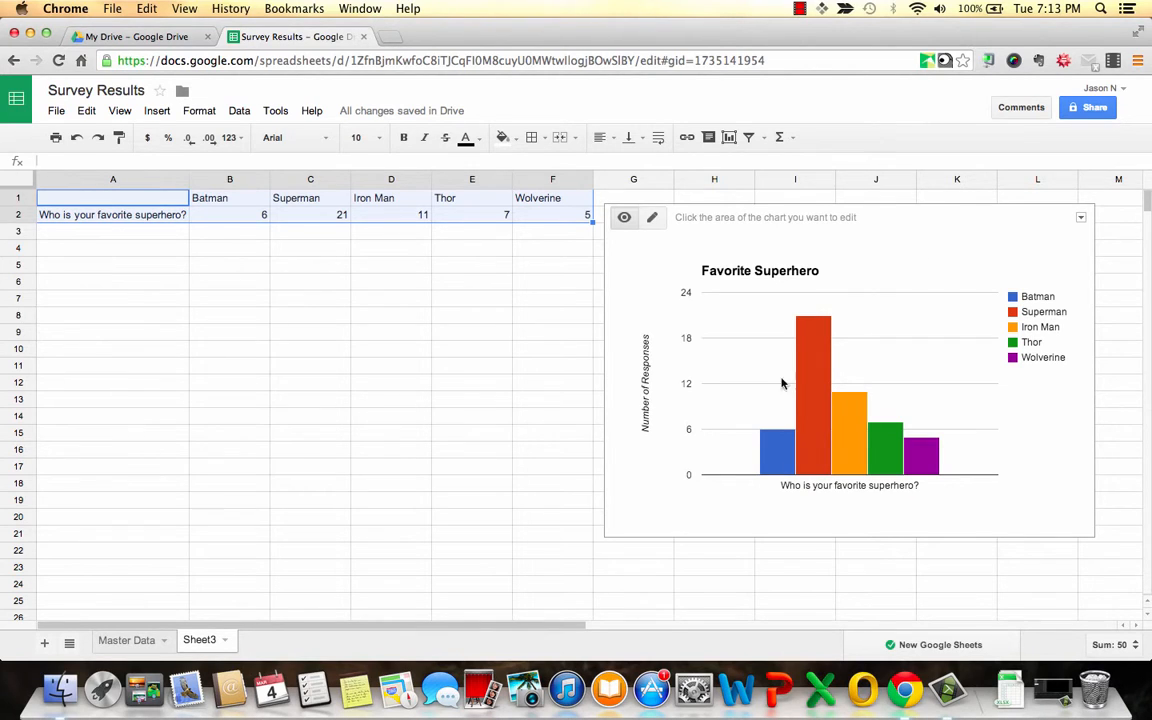
mouse_move(775, 445)
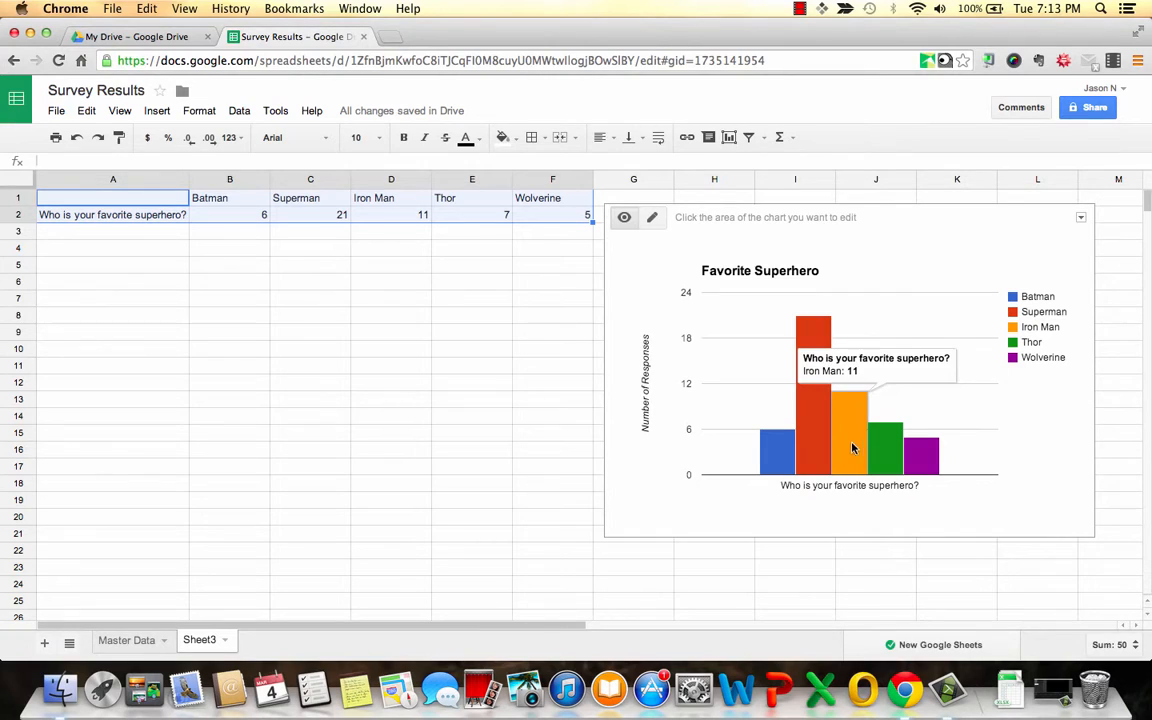
mouse_move(538, 390)
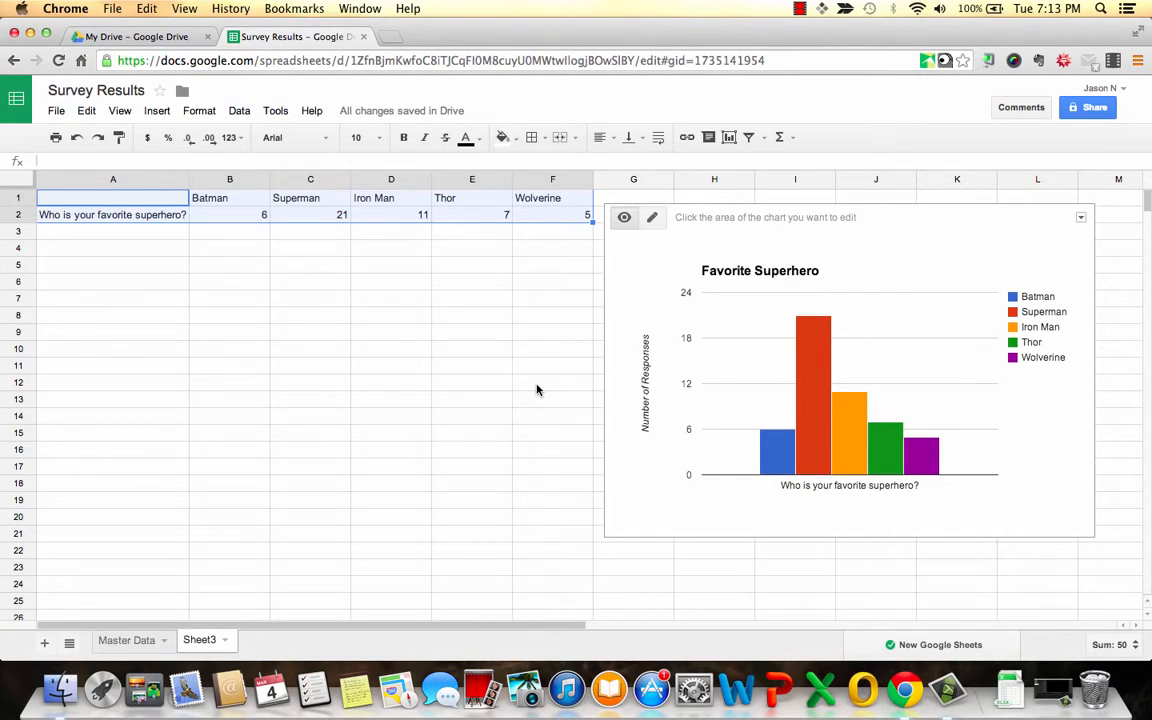
mouse_move(537, 390)
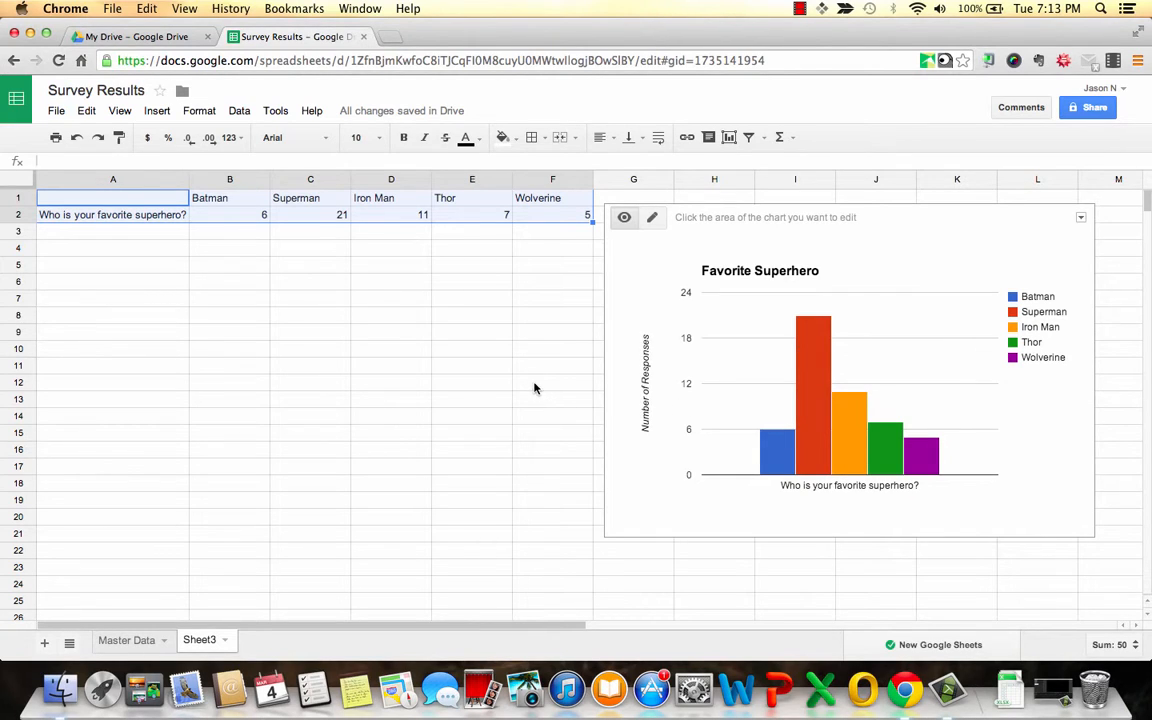
Open the File menu to download the spreadsheet as Microsoft Excel (.xlsx).
left_click(56, 110)
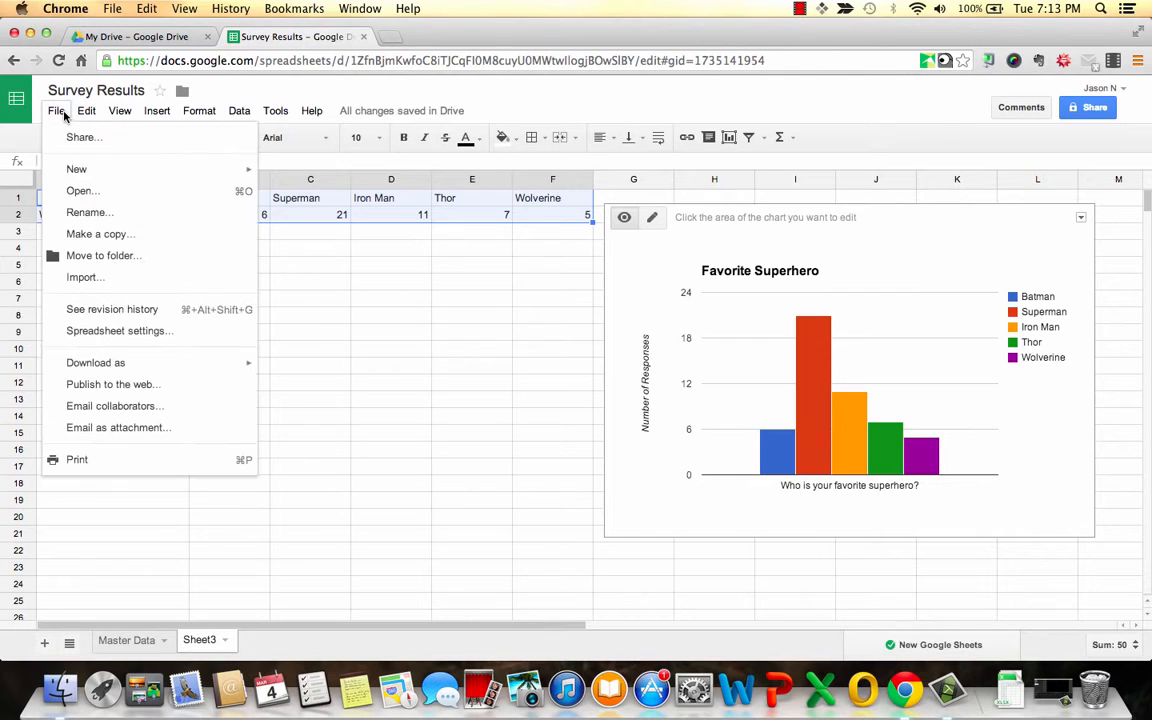
mouse_move(95, 362)
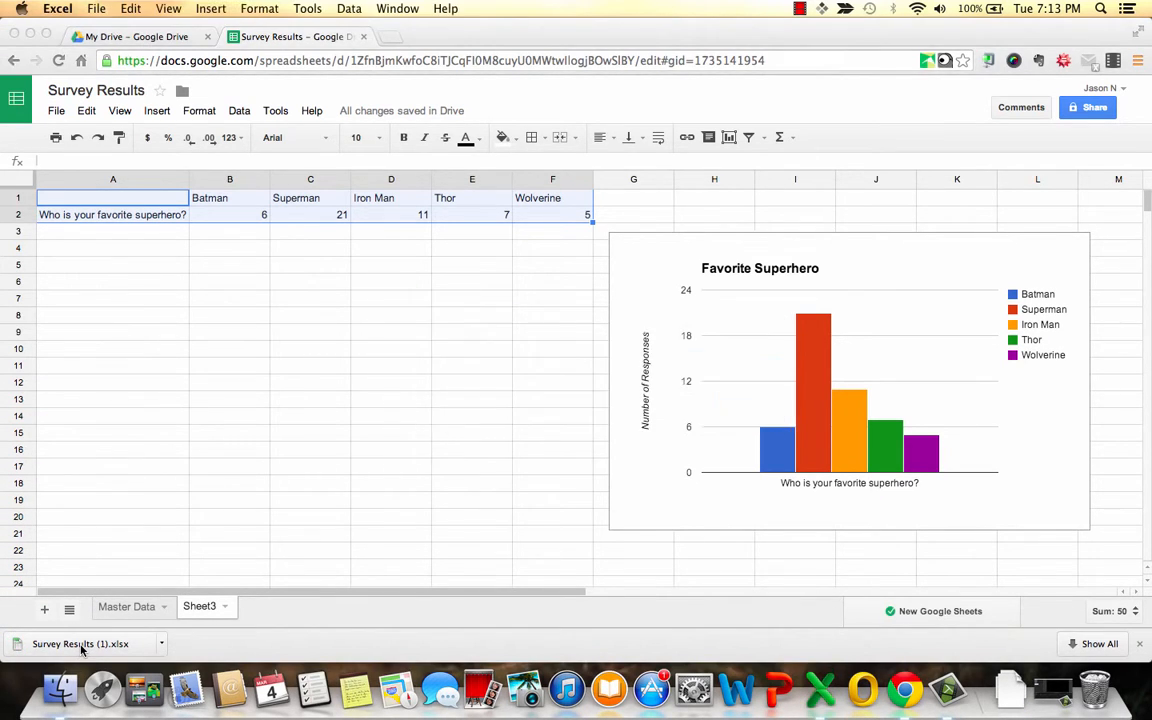
Open the downloaded Survey Results (1).xlsx in Excel and go to Sheet3's superhero chart.
left_click(80, 643)
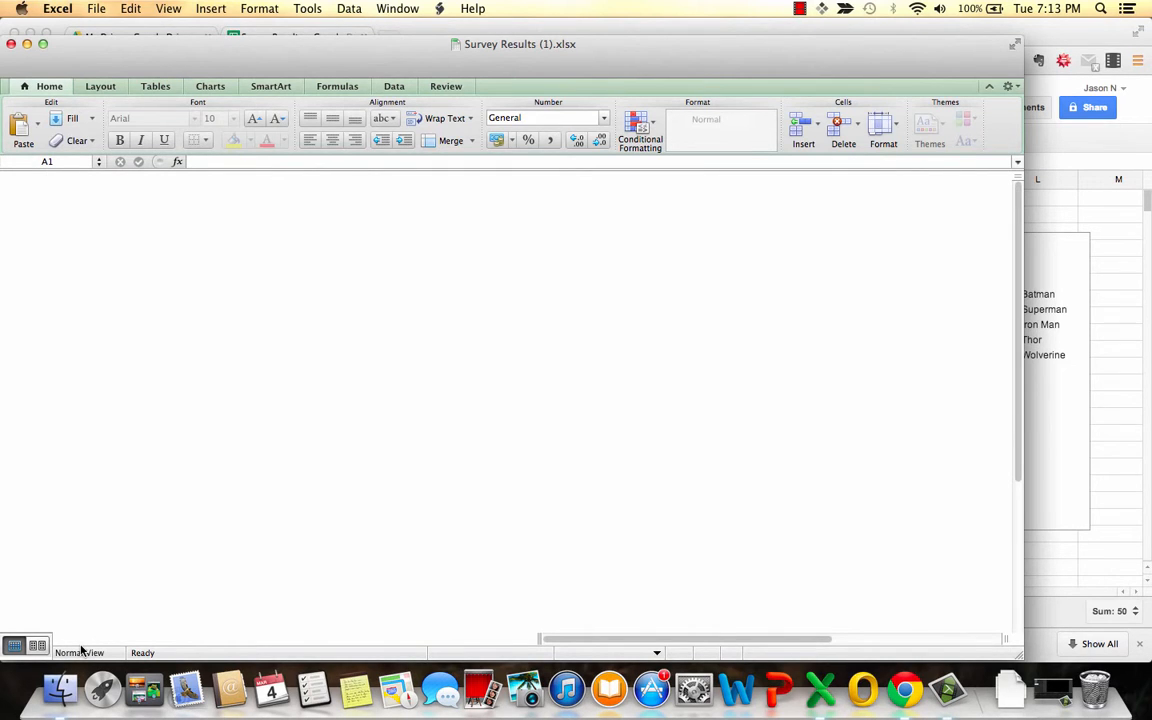
left_click(146, 637)
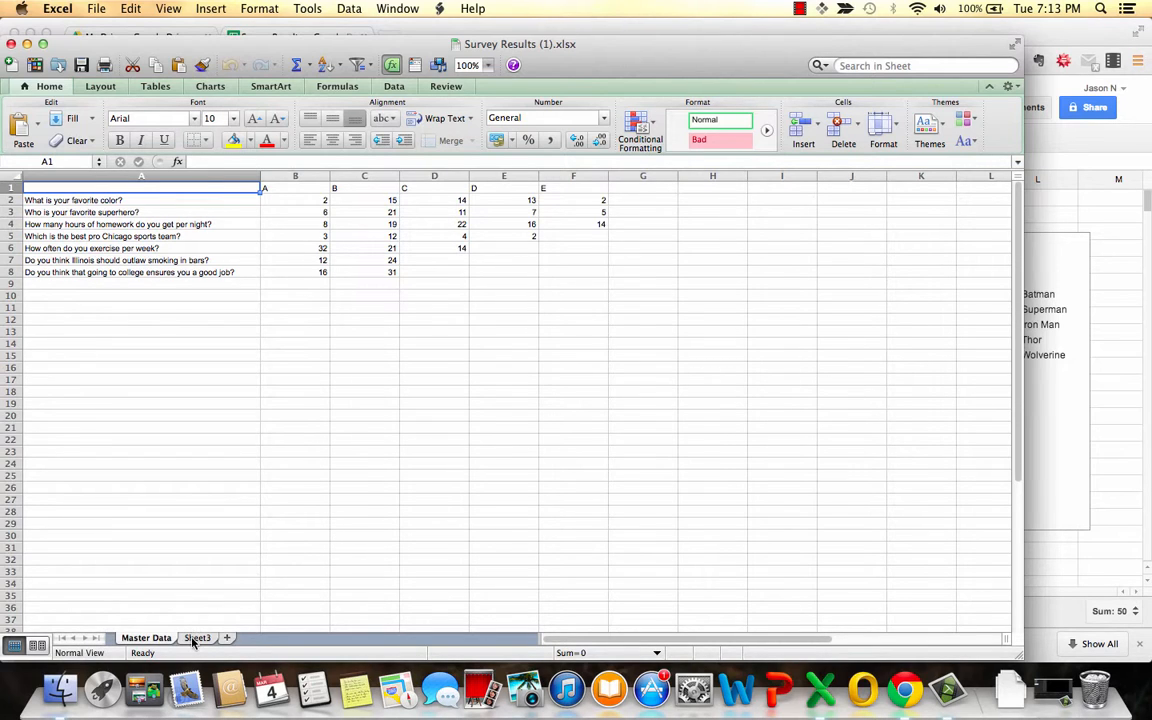
left_click(197, 637)
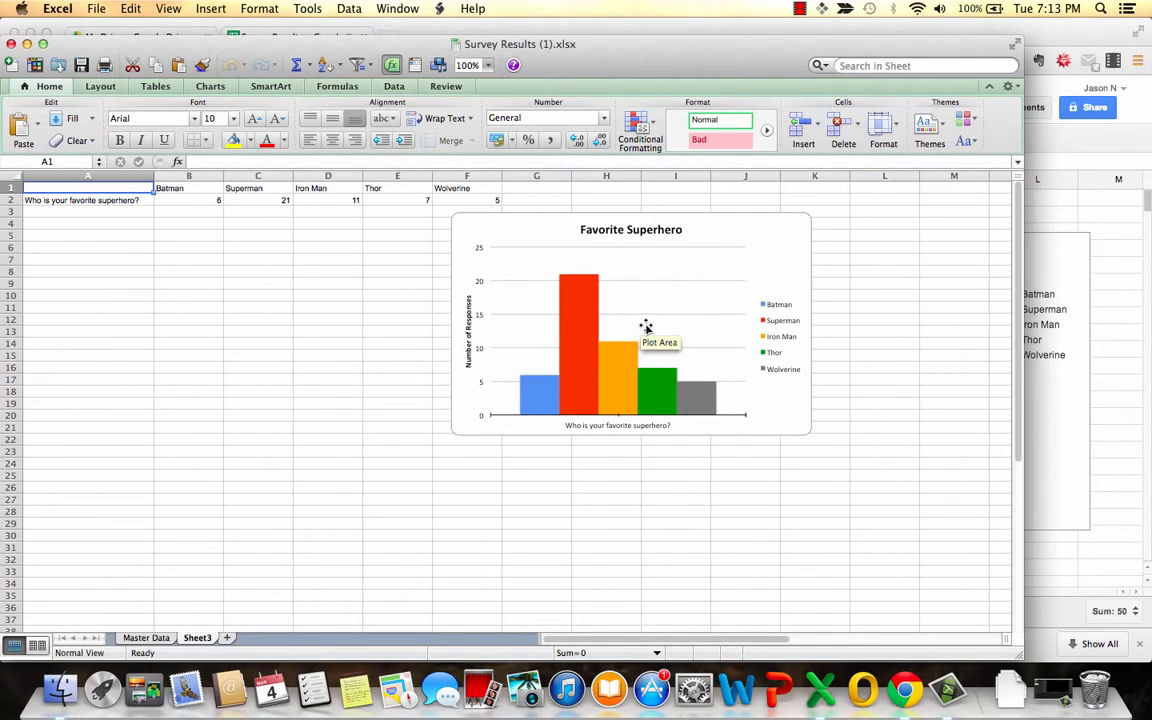
mouse_move(472, 230)
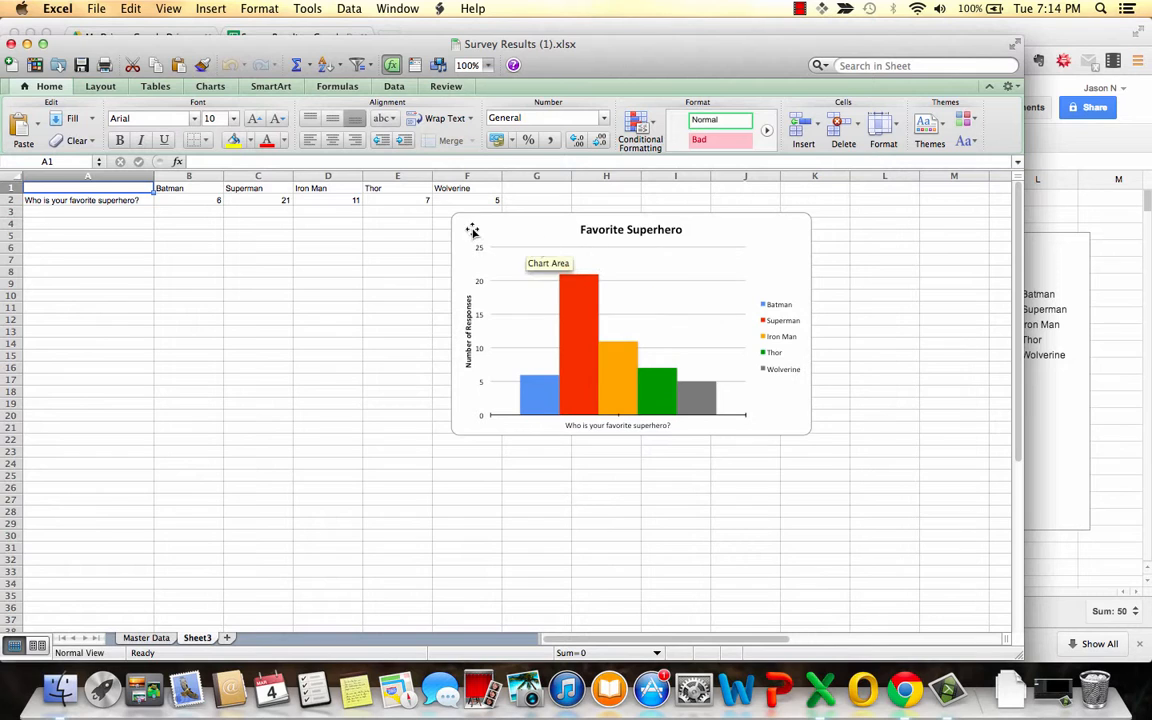
Add data labels showing 6, 21, 11, 7 and 5 to the Favorite Superhero chart bars.
left_click(210, 86)
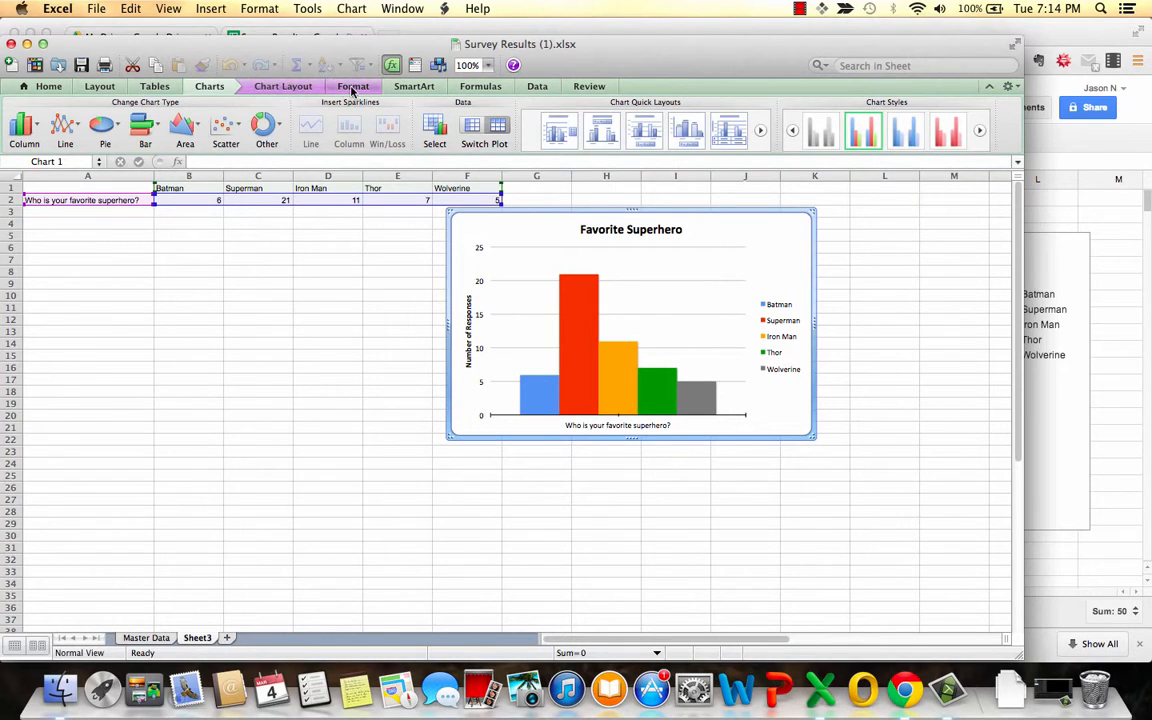
left_click(283, 86)
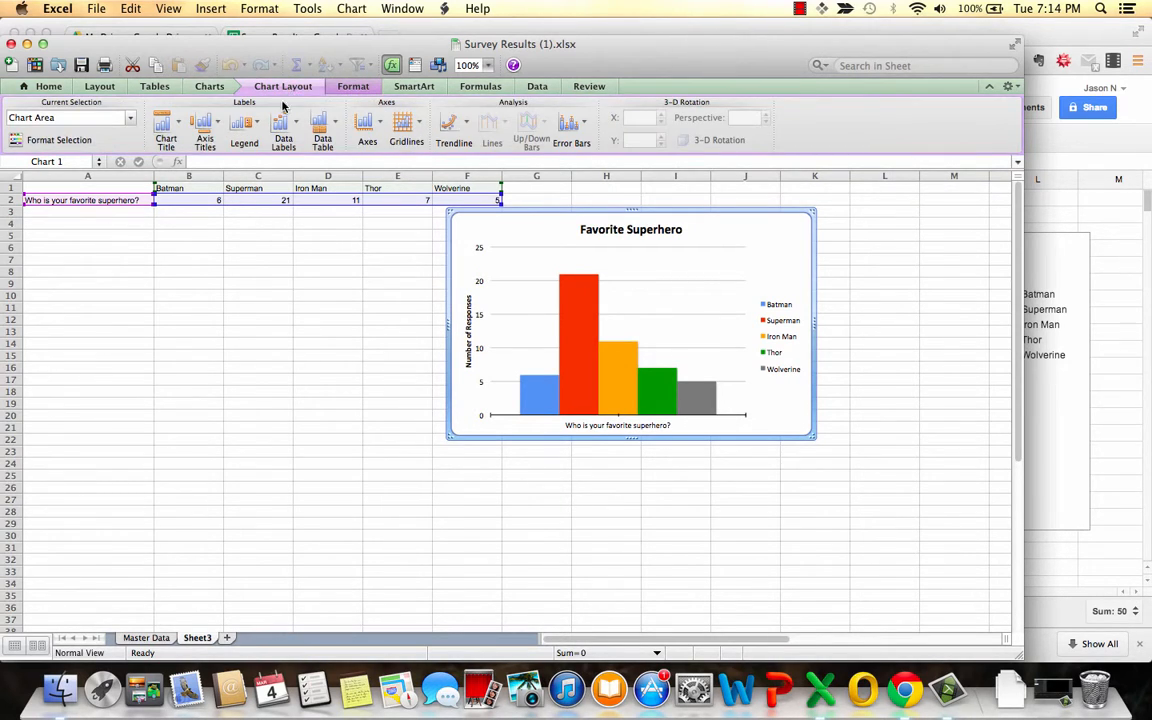
left_click(283, 124)
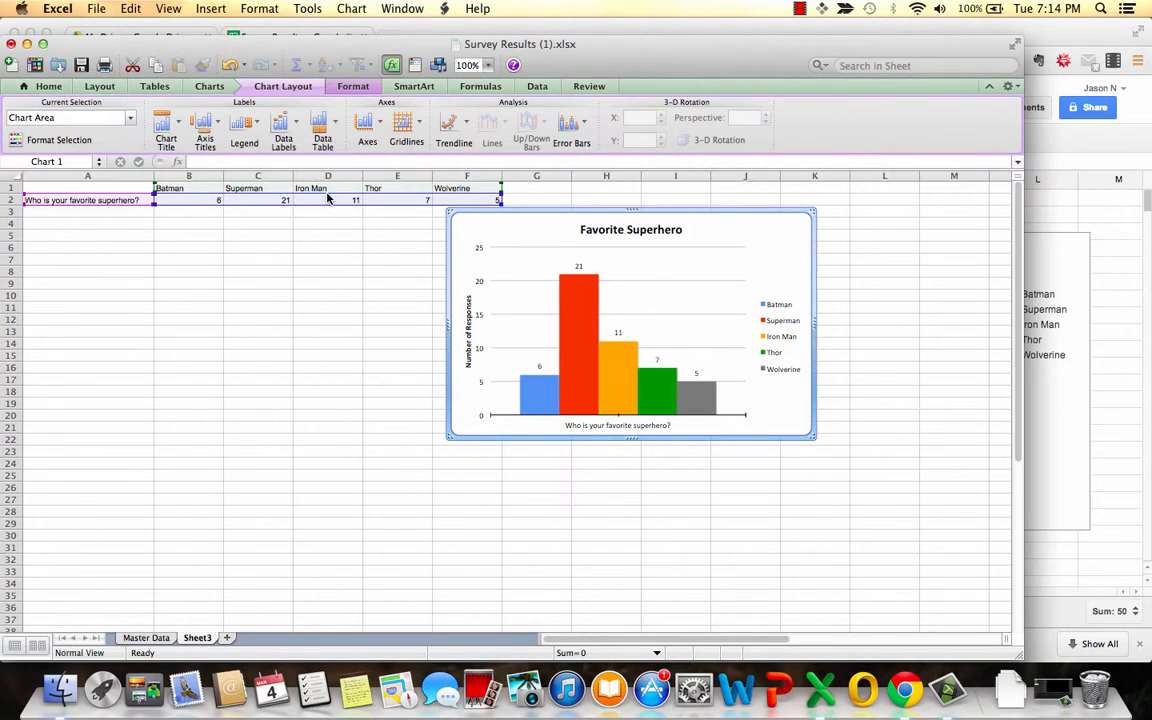
mouse_move(553, 230)
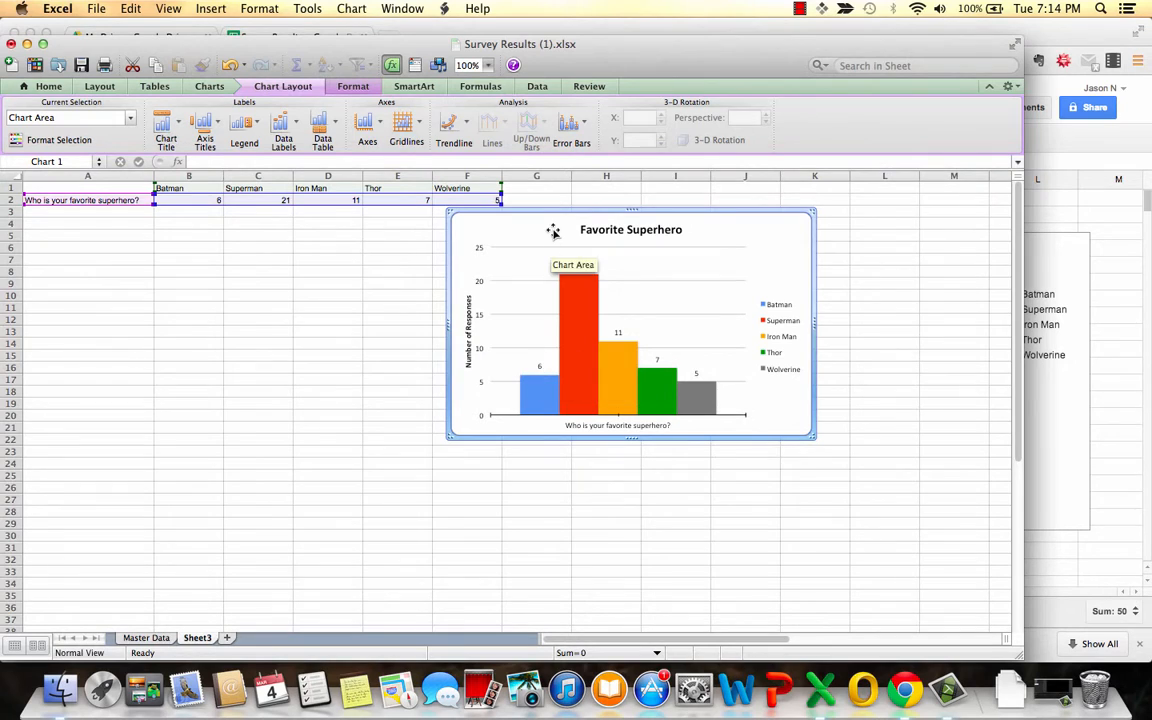
mouse_move(675, 355)
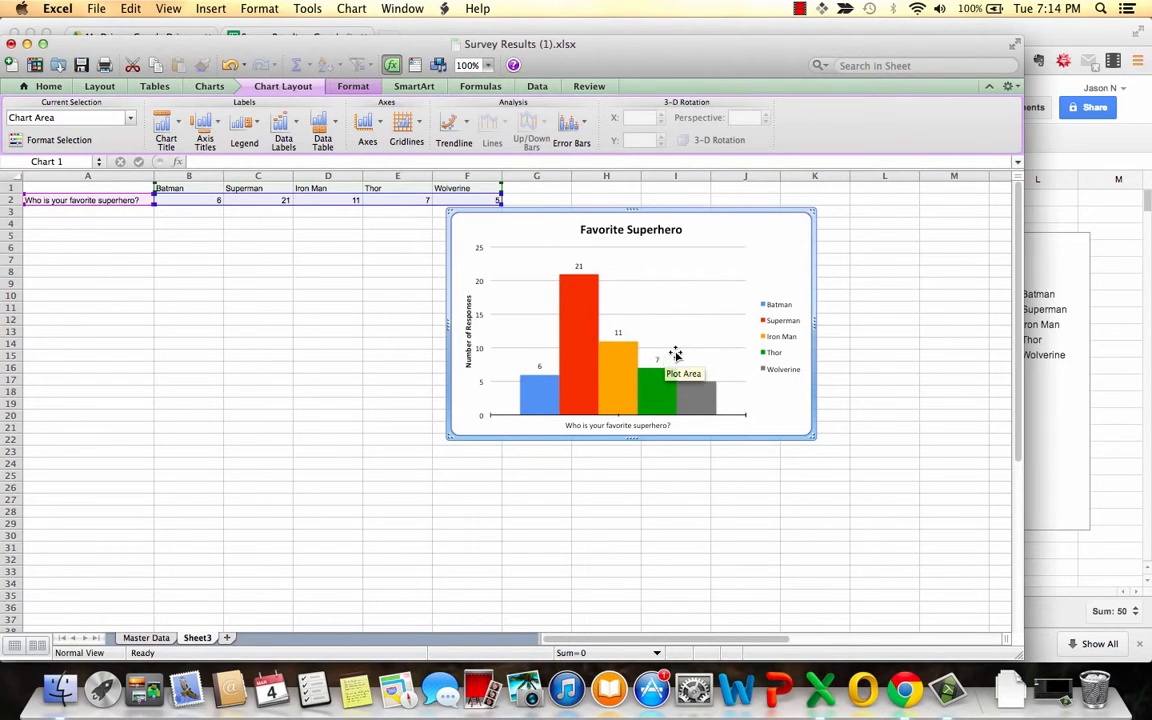
mouse_move(798, 406)
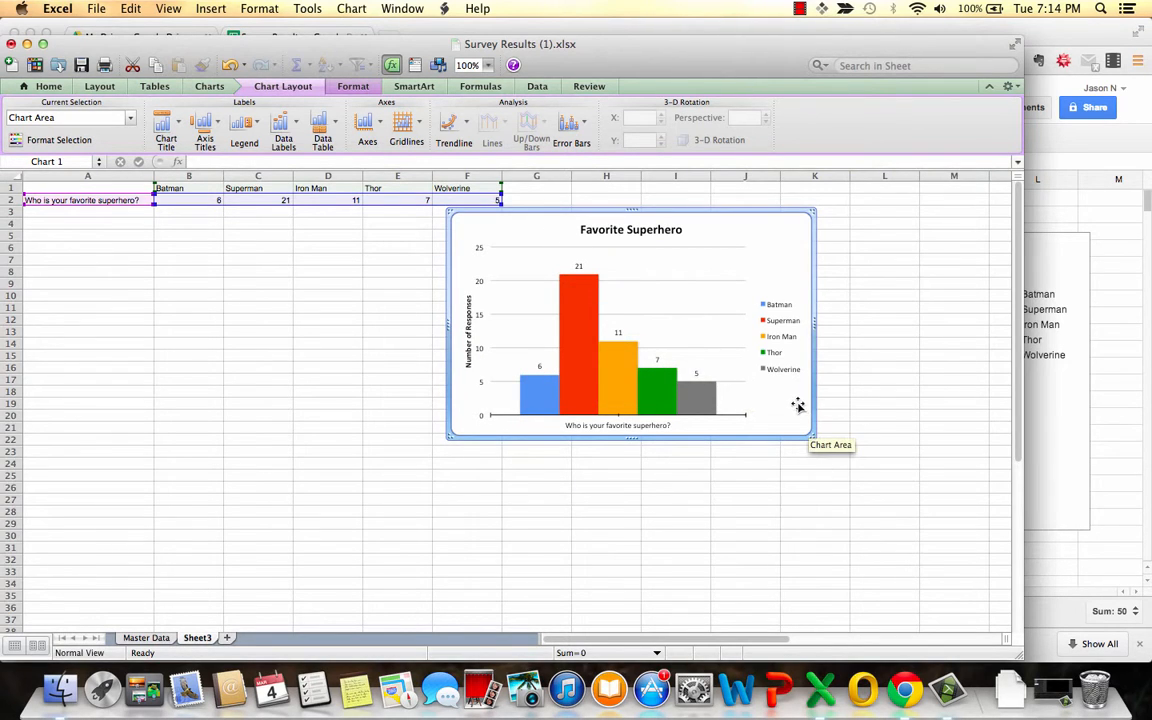
mouse_move(793, 412)
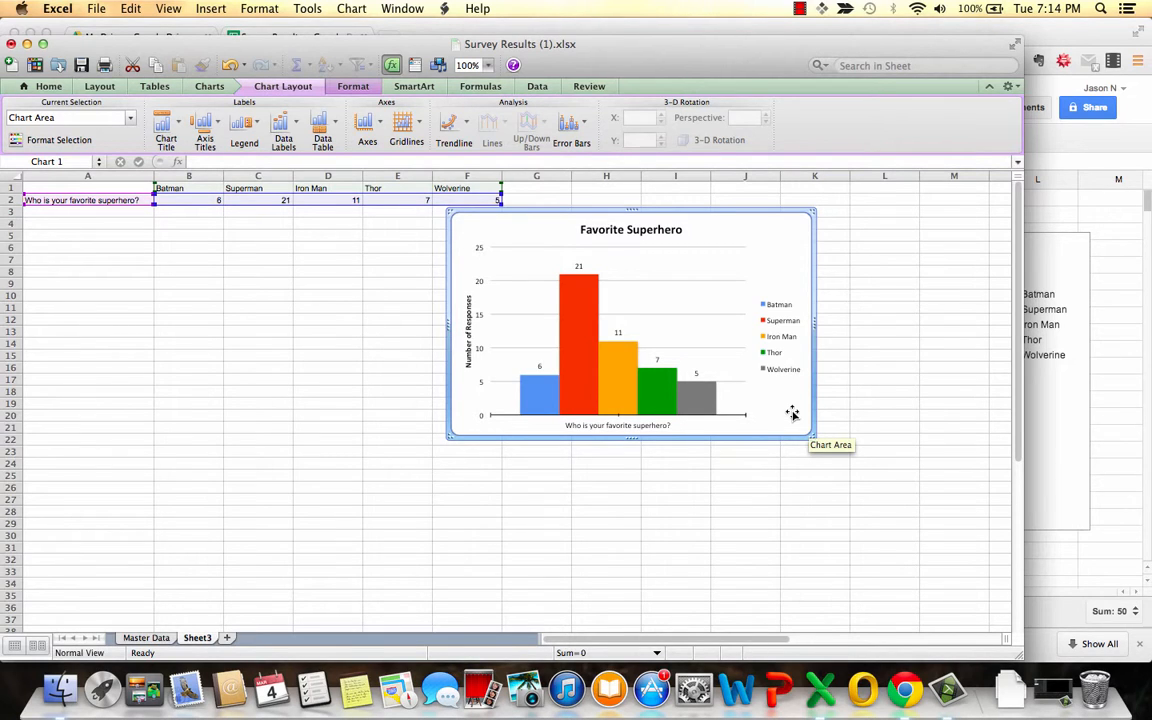
mouse_move(730, 257)
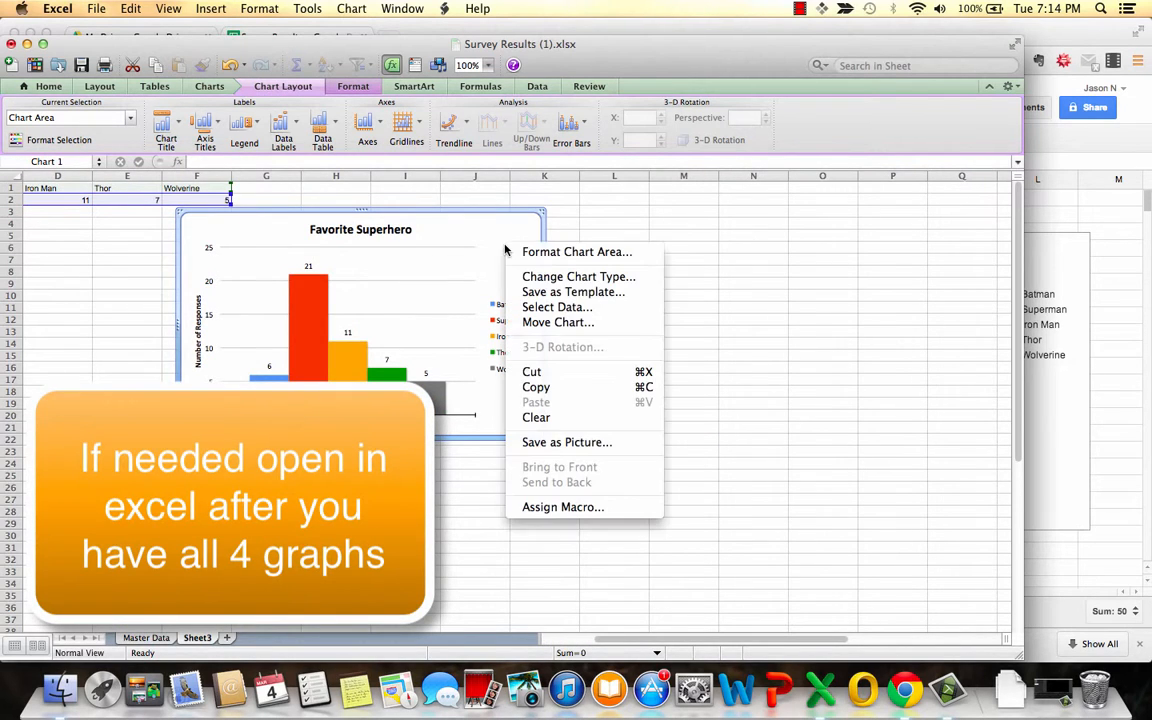
mouse_move(573, 291)
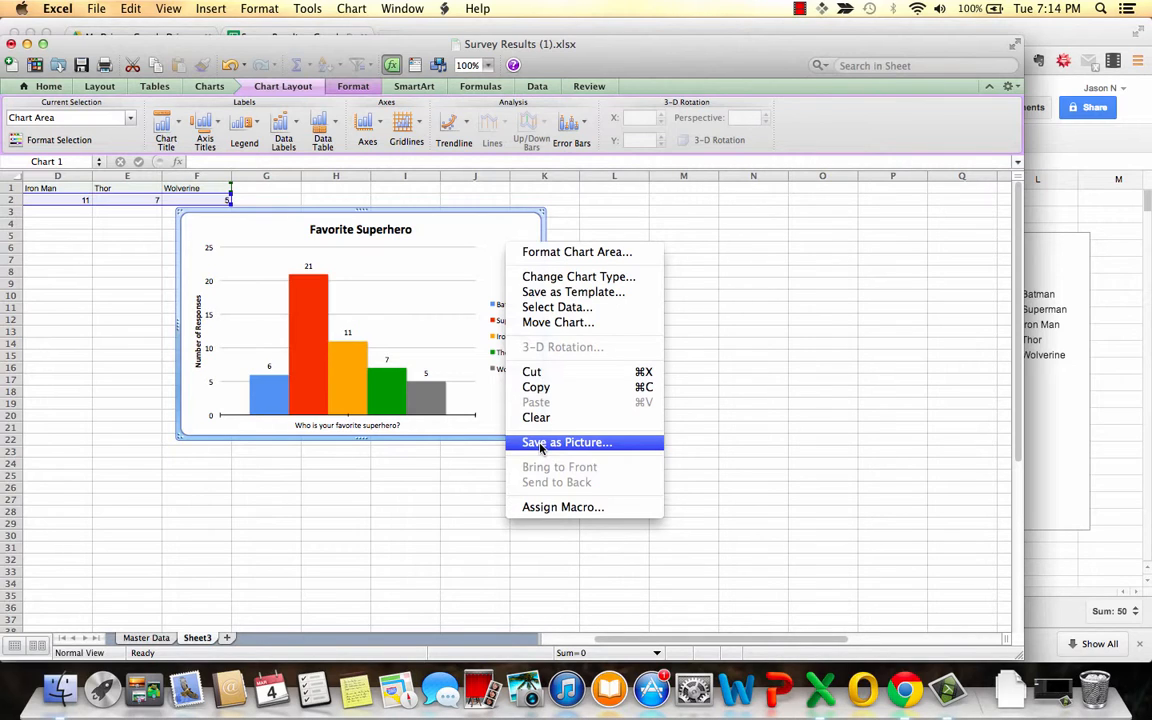
mouse_move(310, 270)
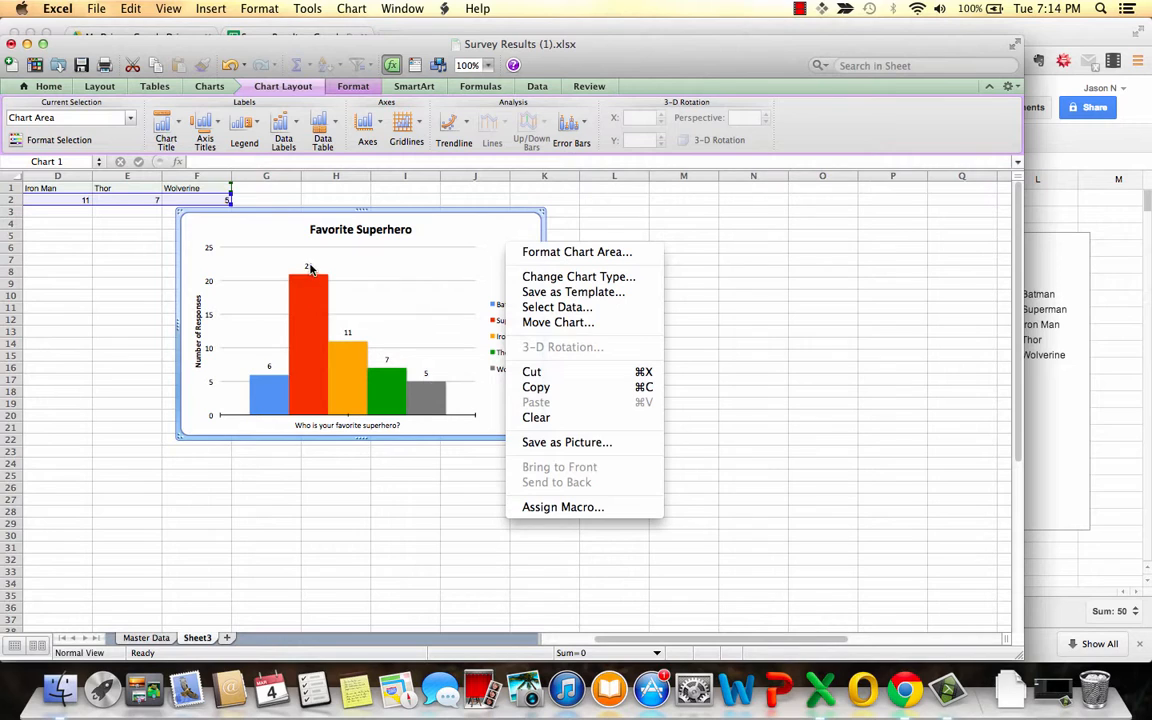
mouse_move(536, 417)
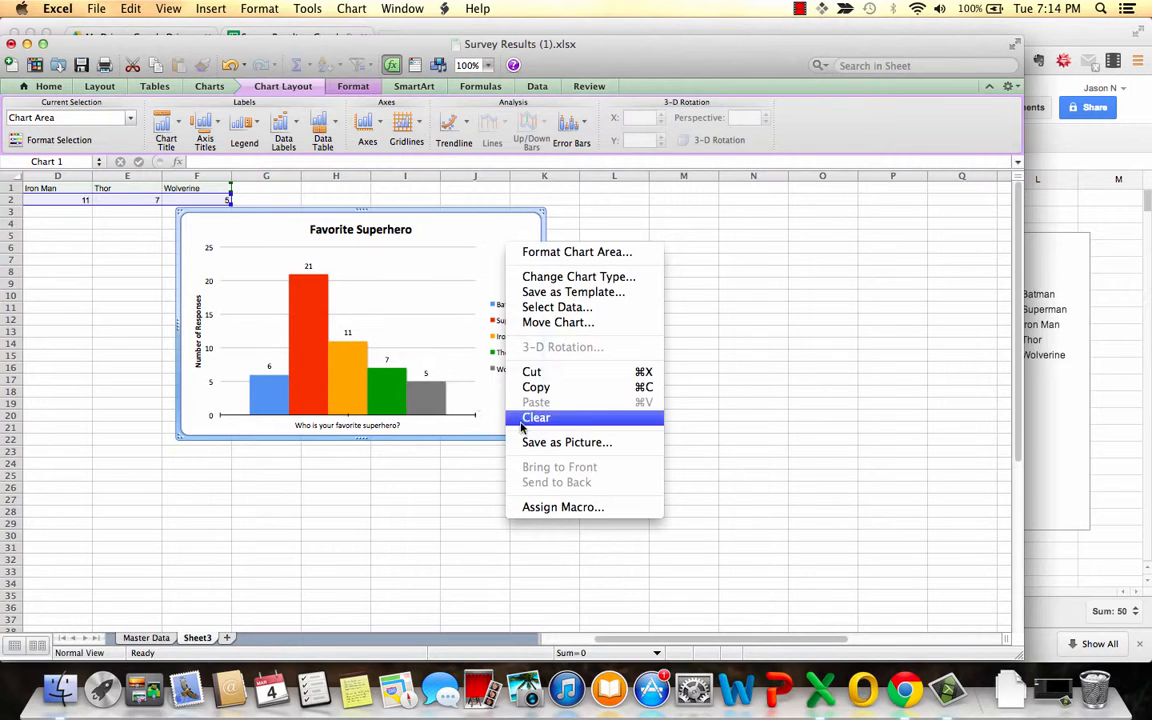
mouse_move(567, 442)
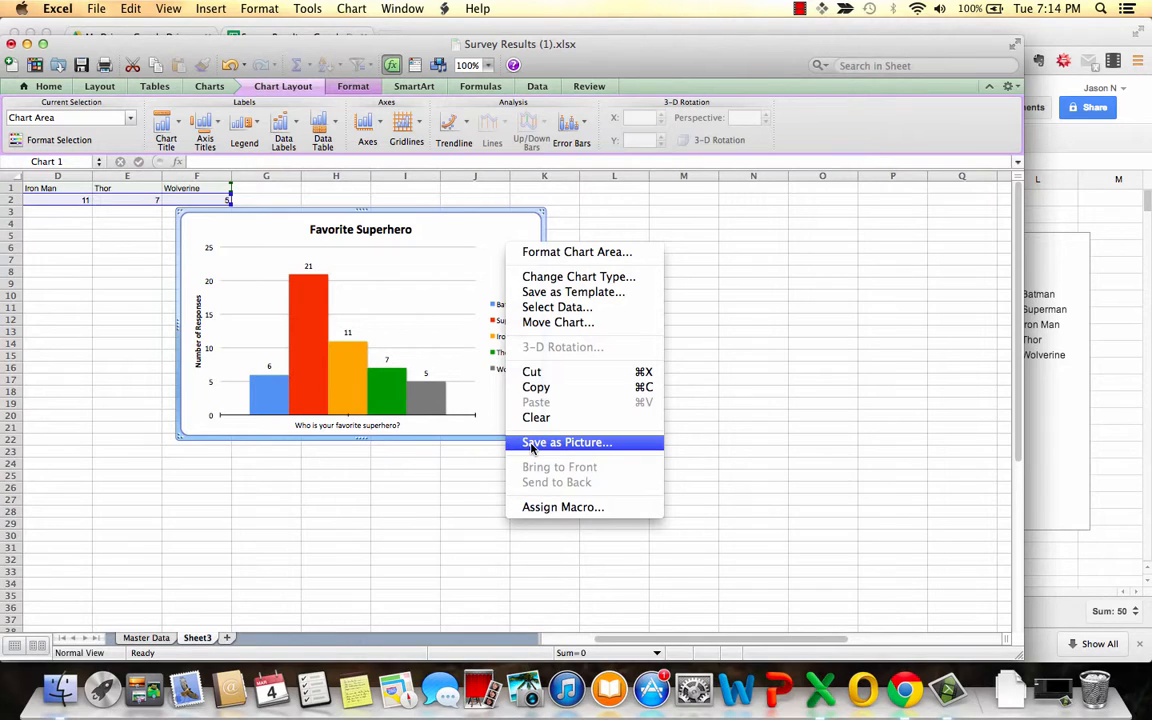
mouse_move(885, 590)
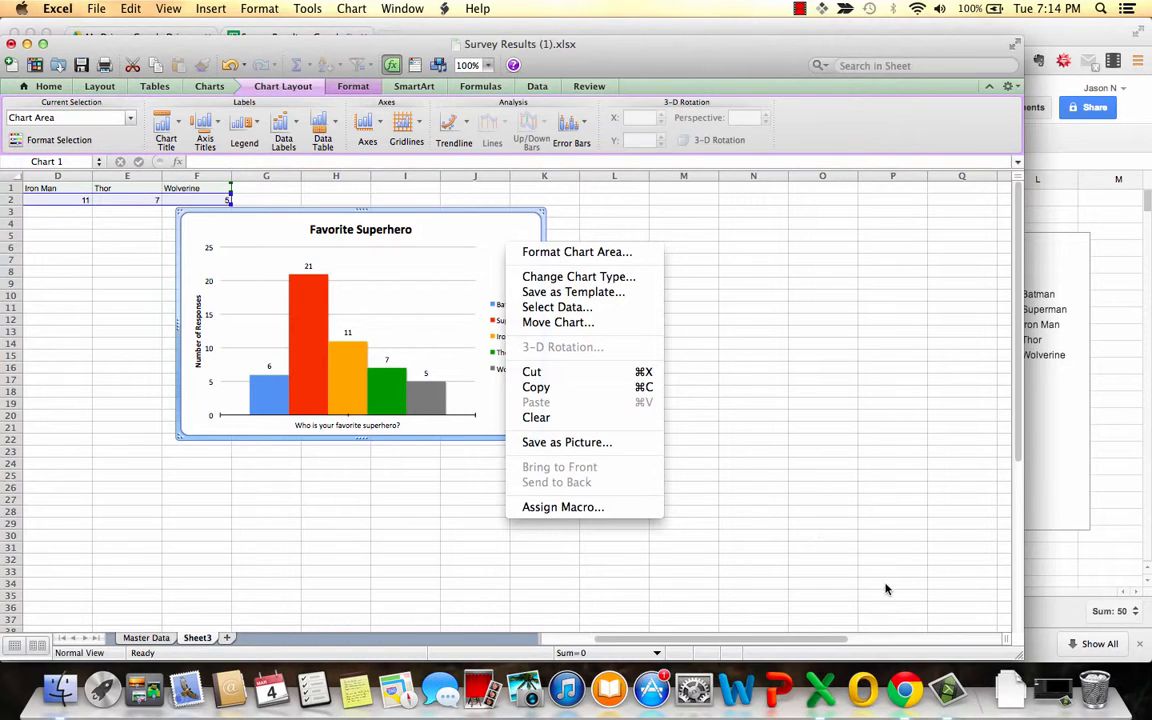
mouse_move(945, 695)
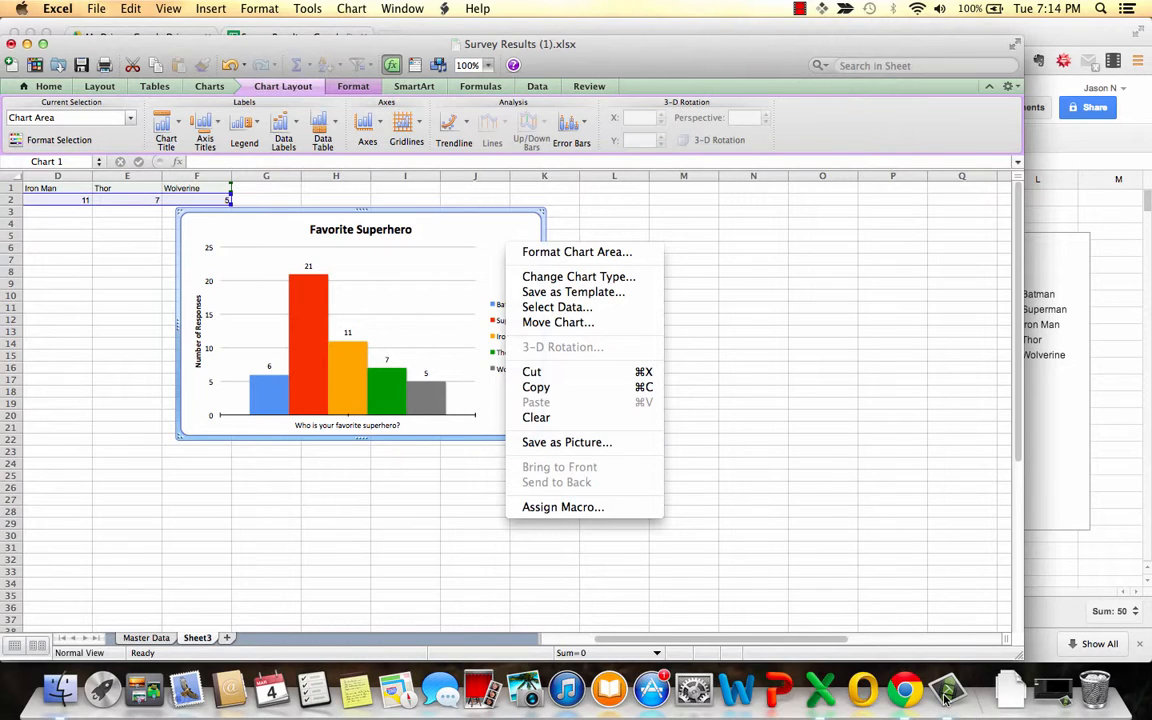